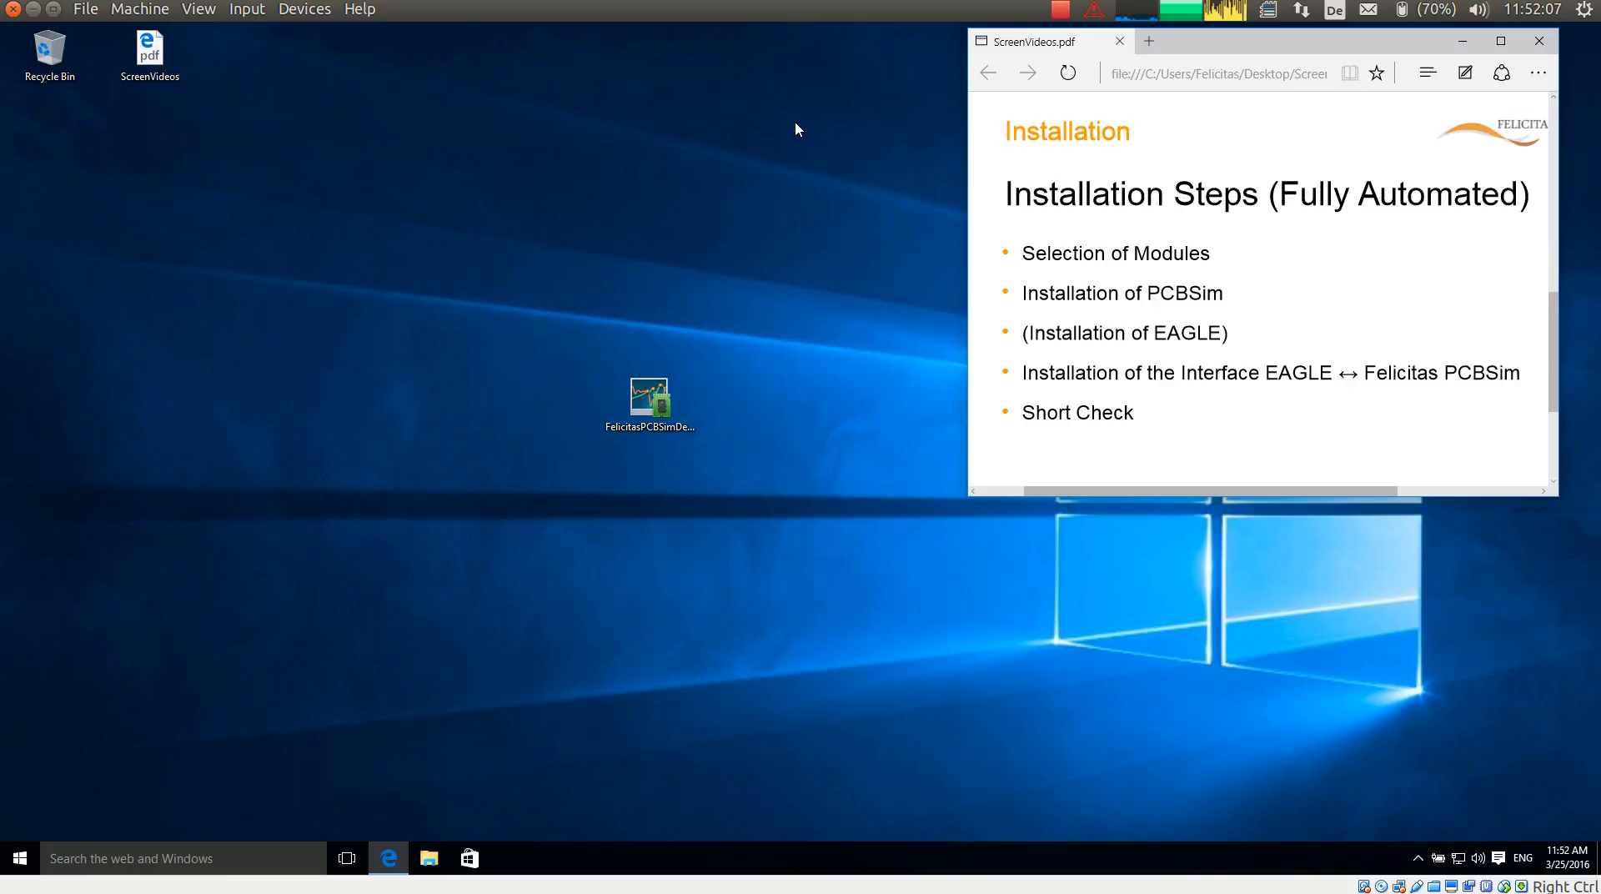
mouse_move(755, 280)
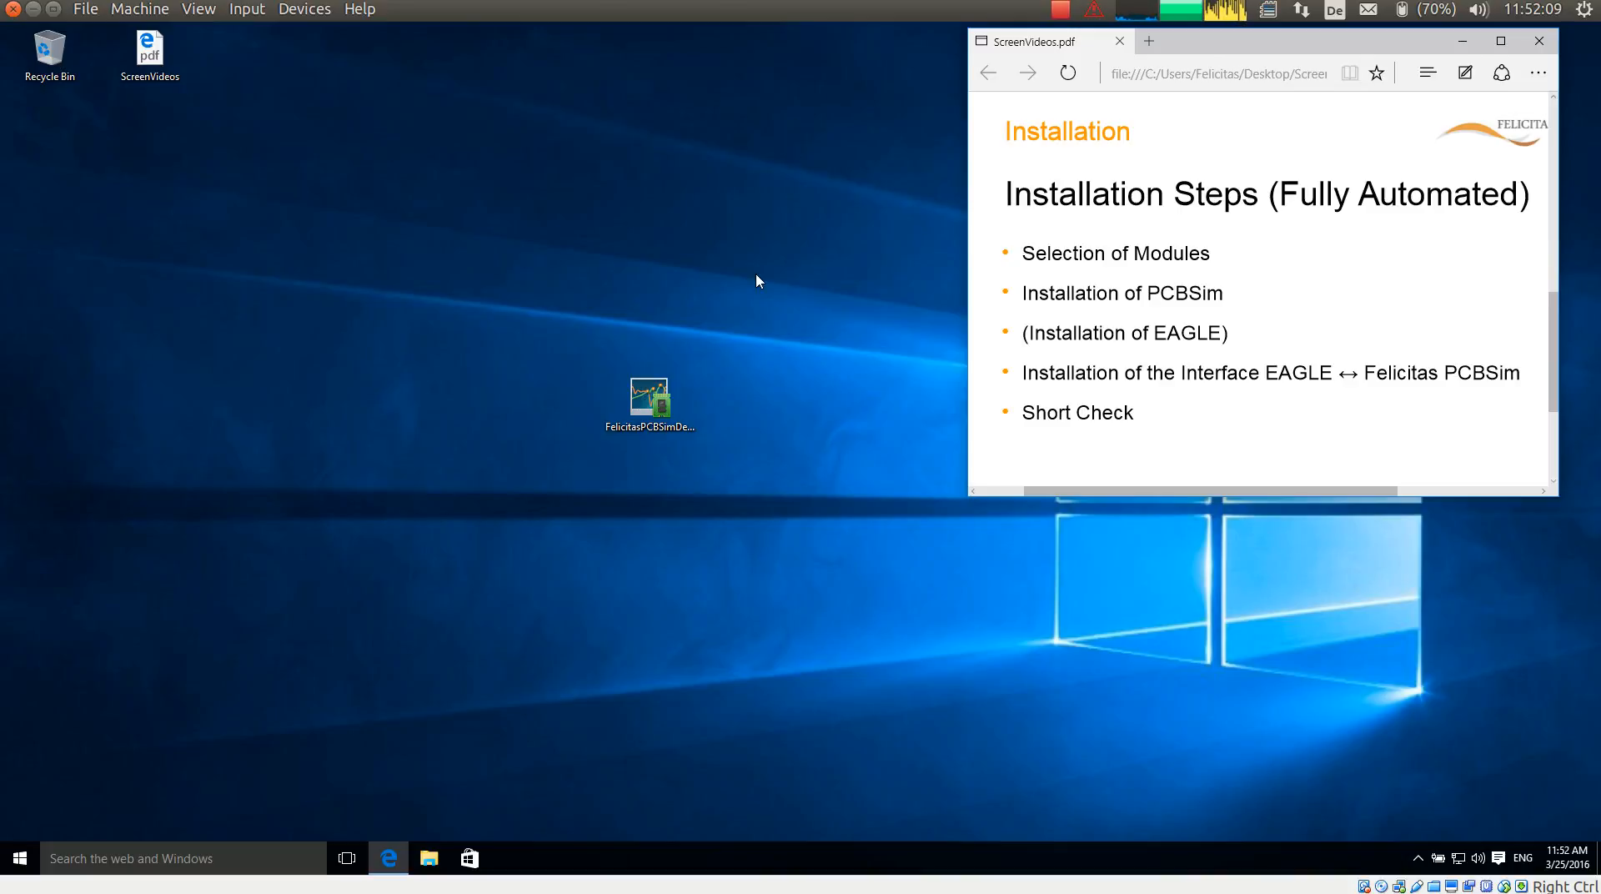
mouse_move(797, 339)
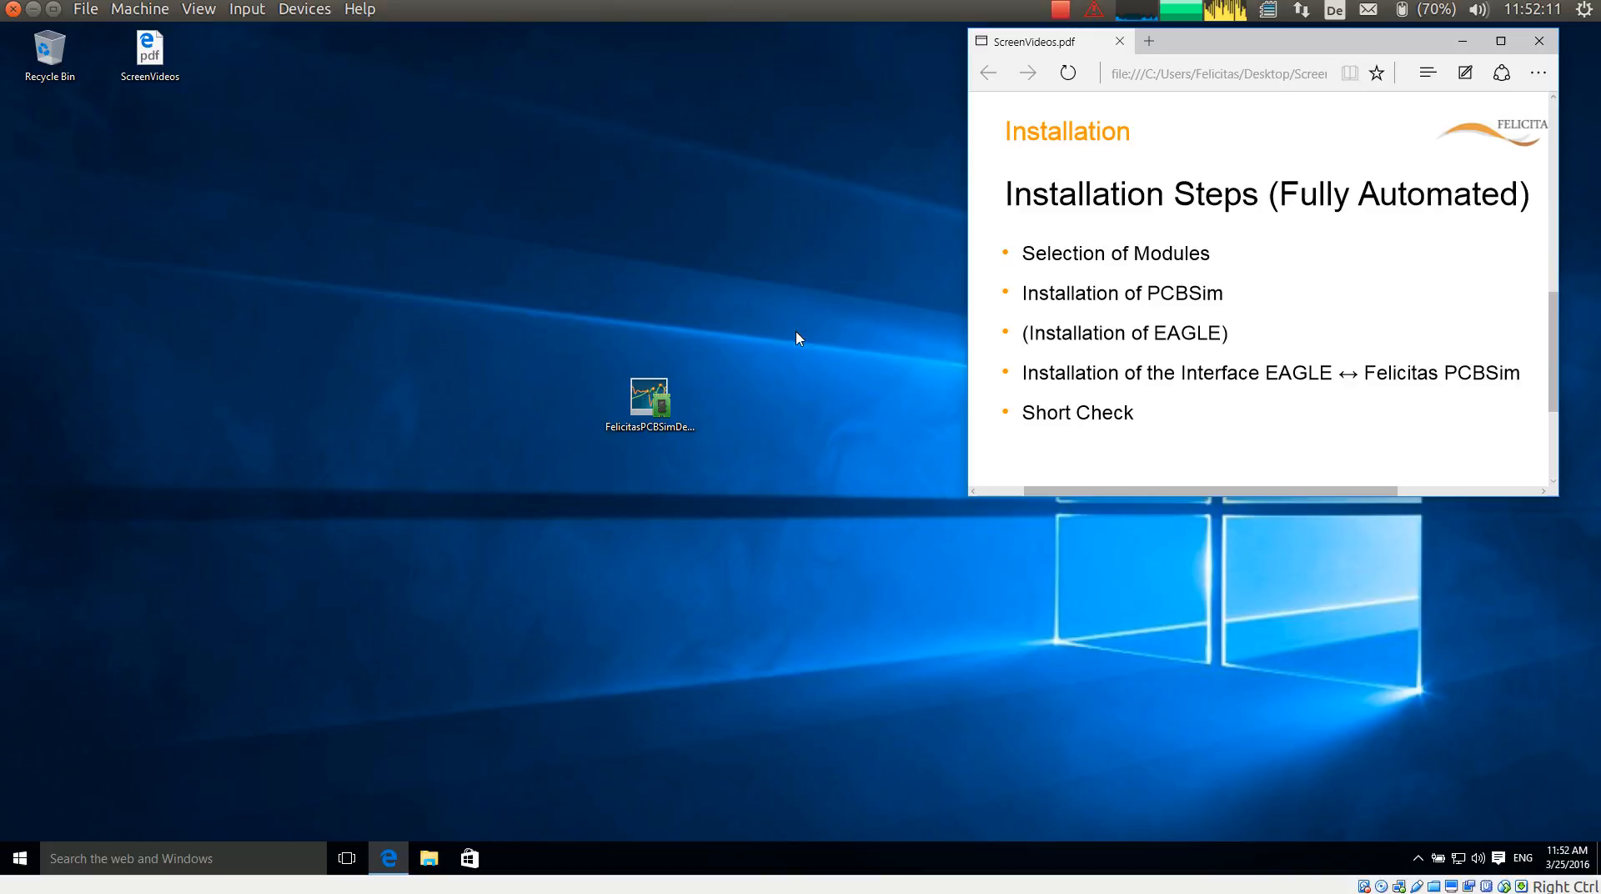
mouse_move(1216, 265)
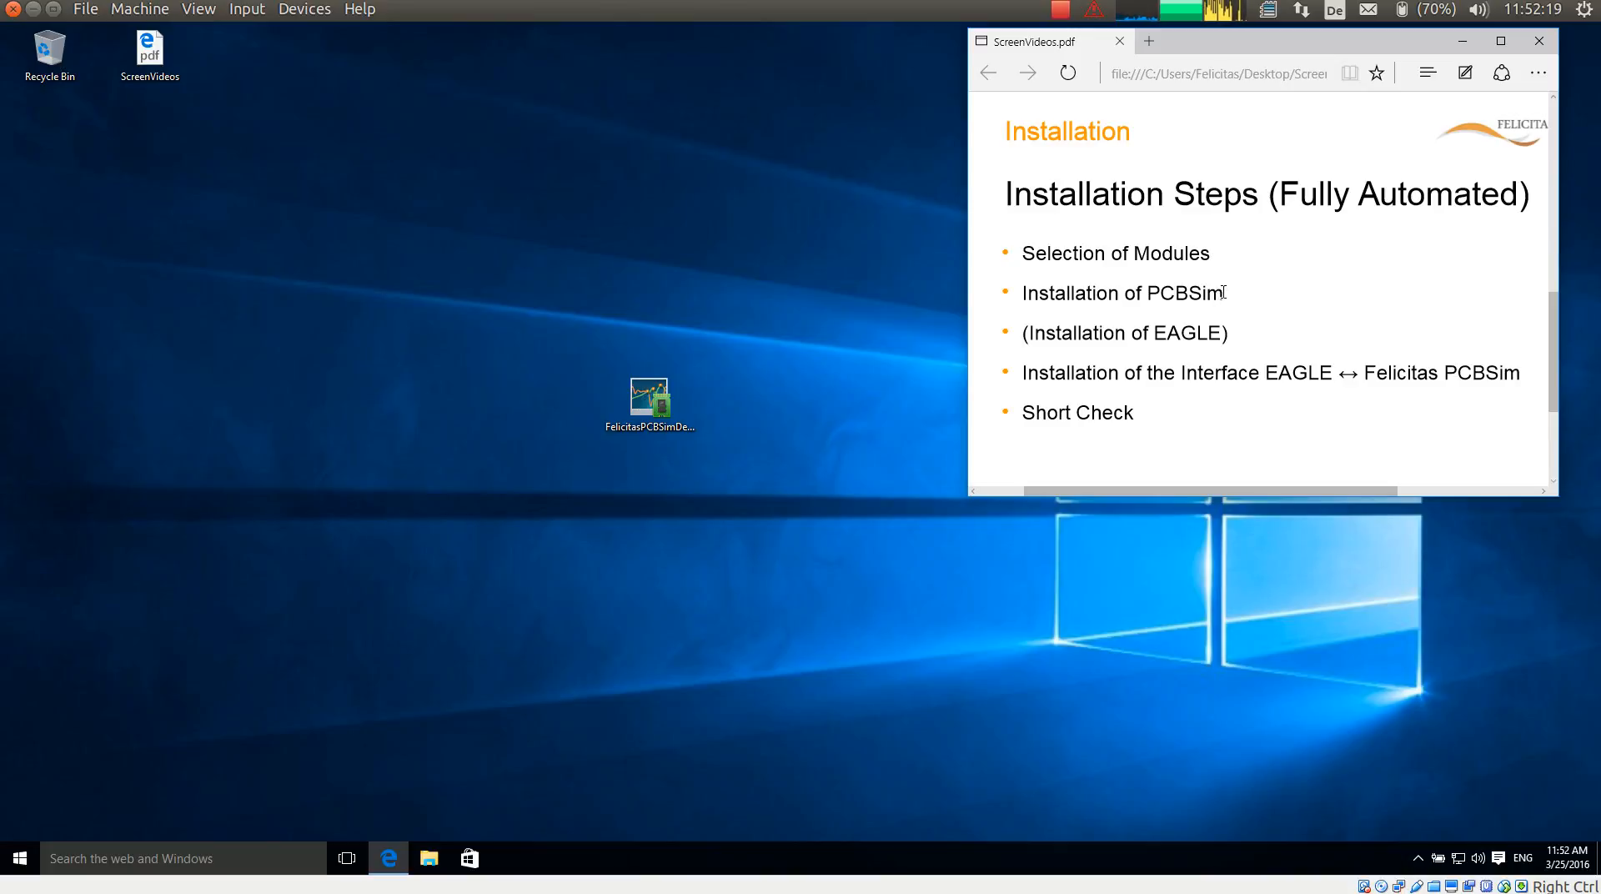
mouse_move(1236, 340)
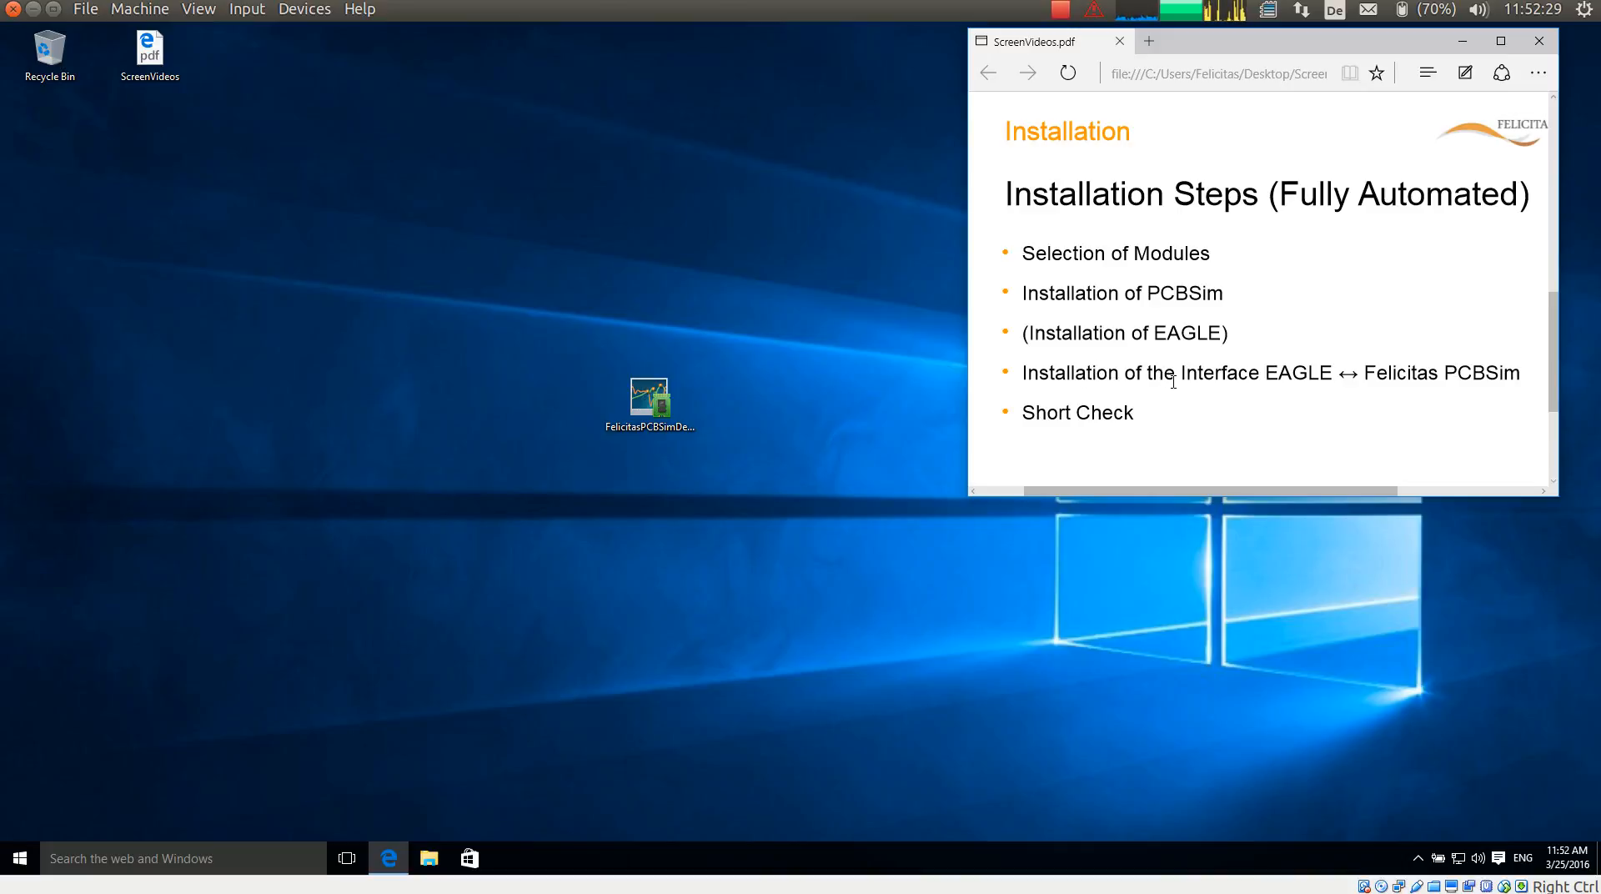
mouse_move(1281, 370)
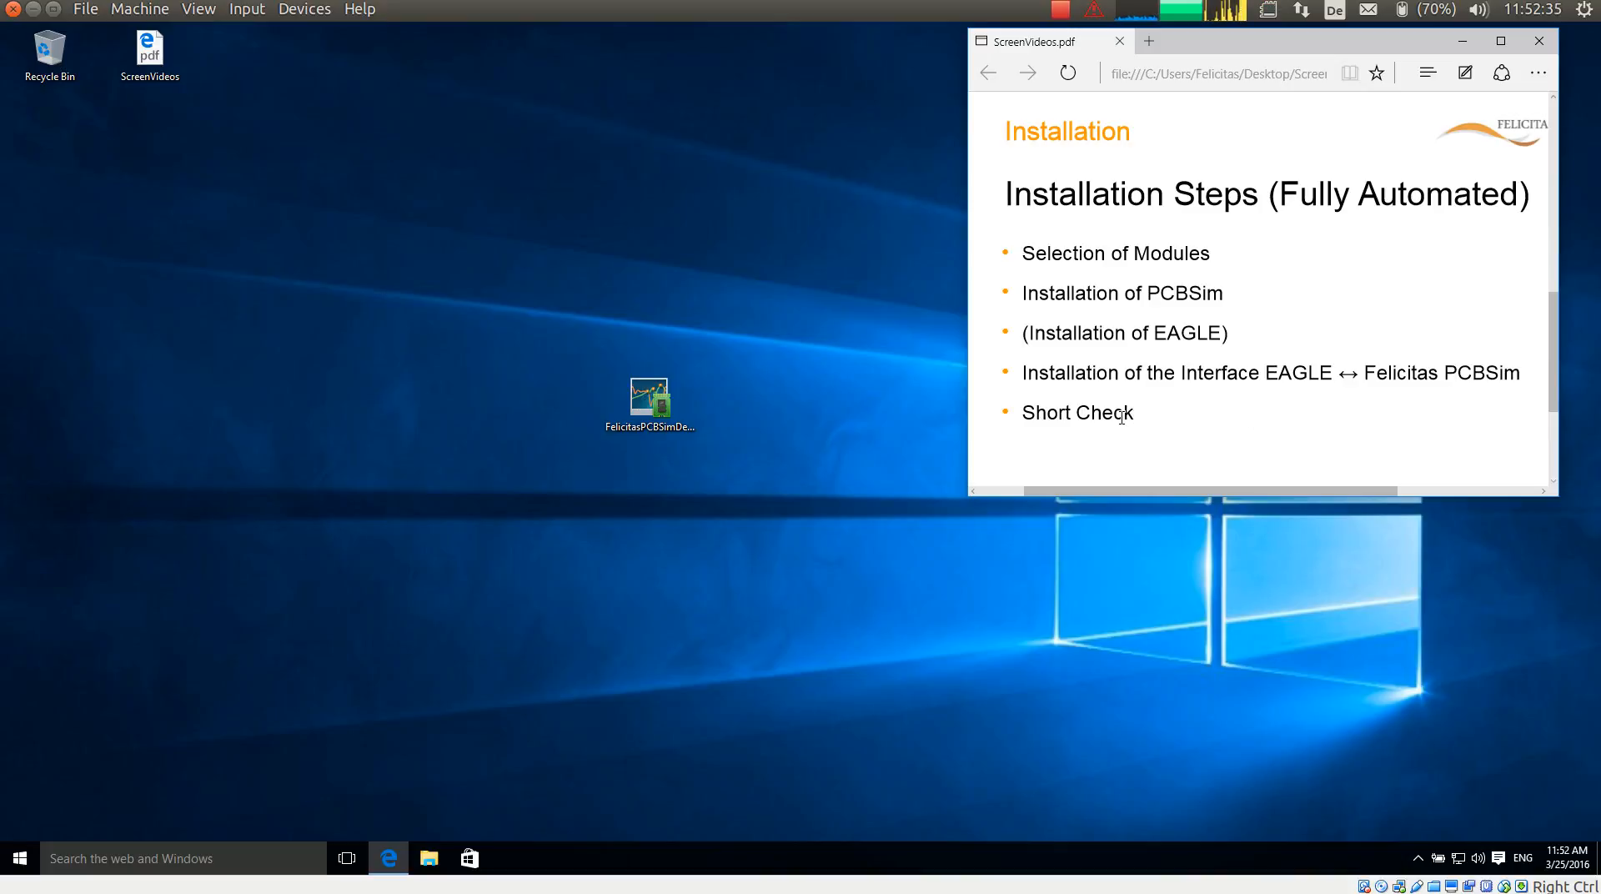
mouse_move(1366, 201)
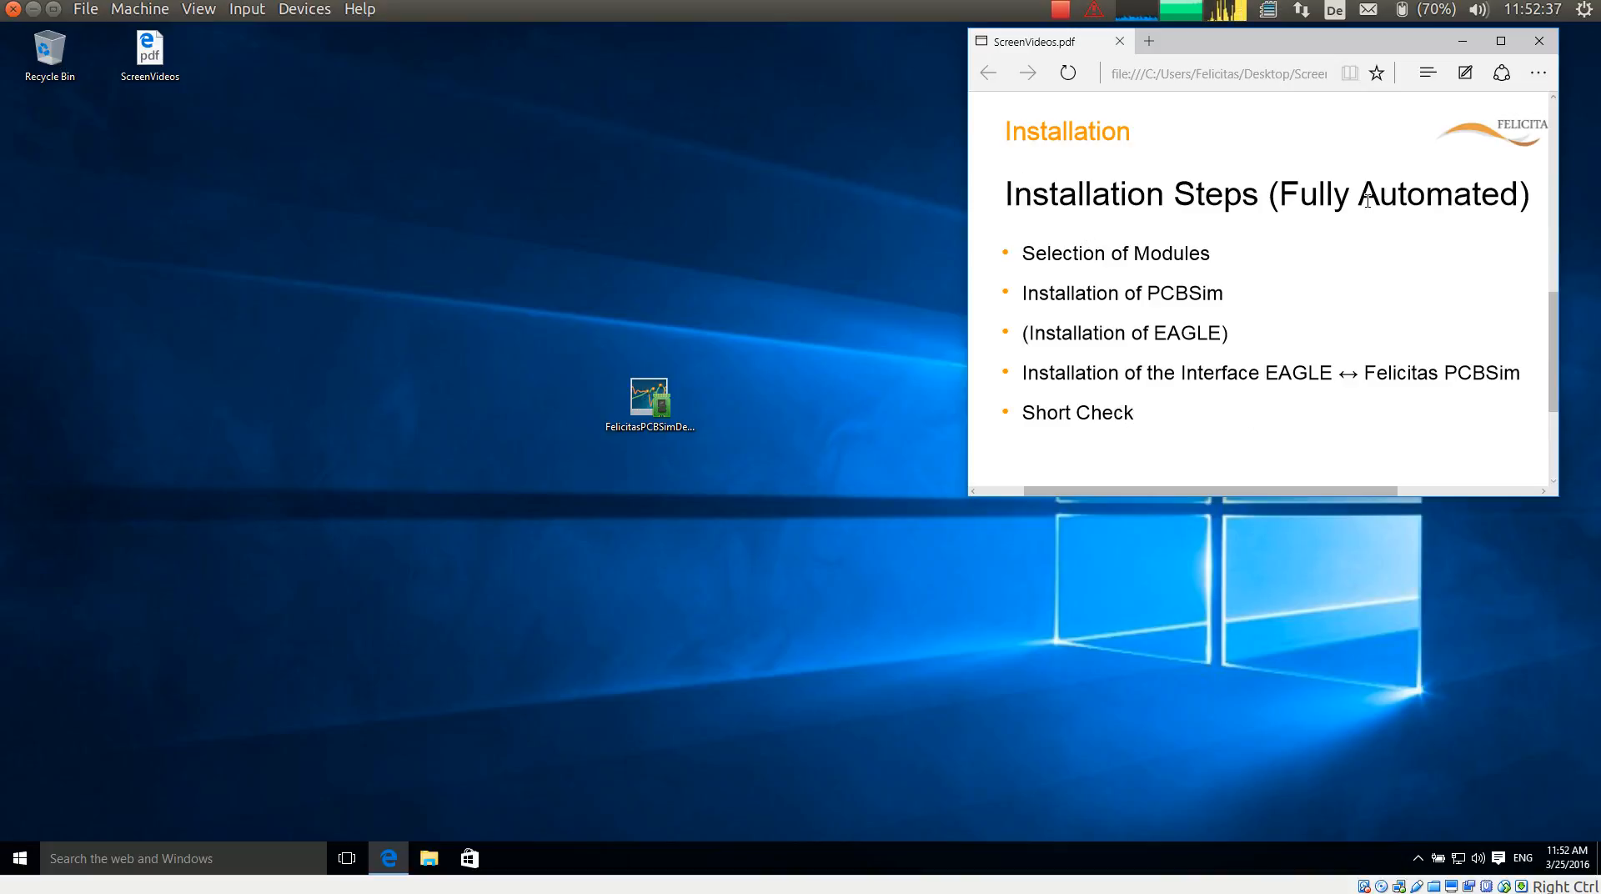
mouse_move(730, 441)
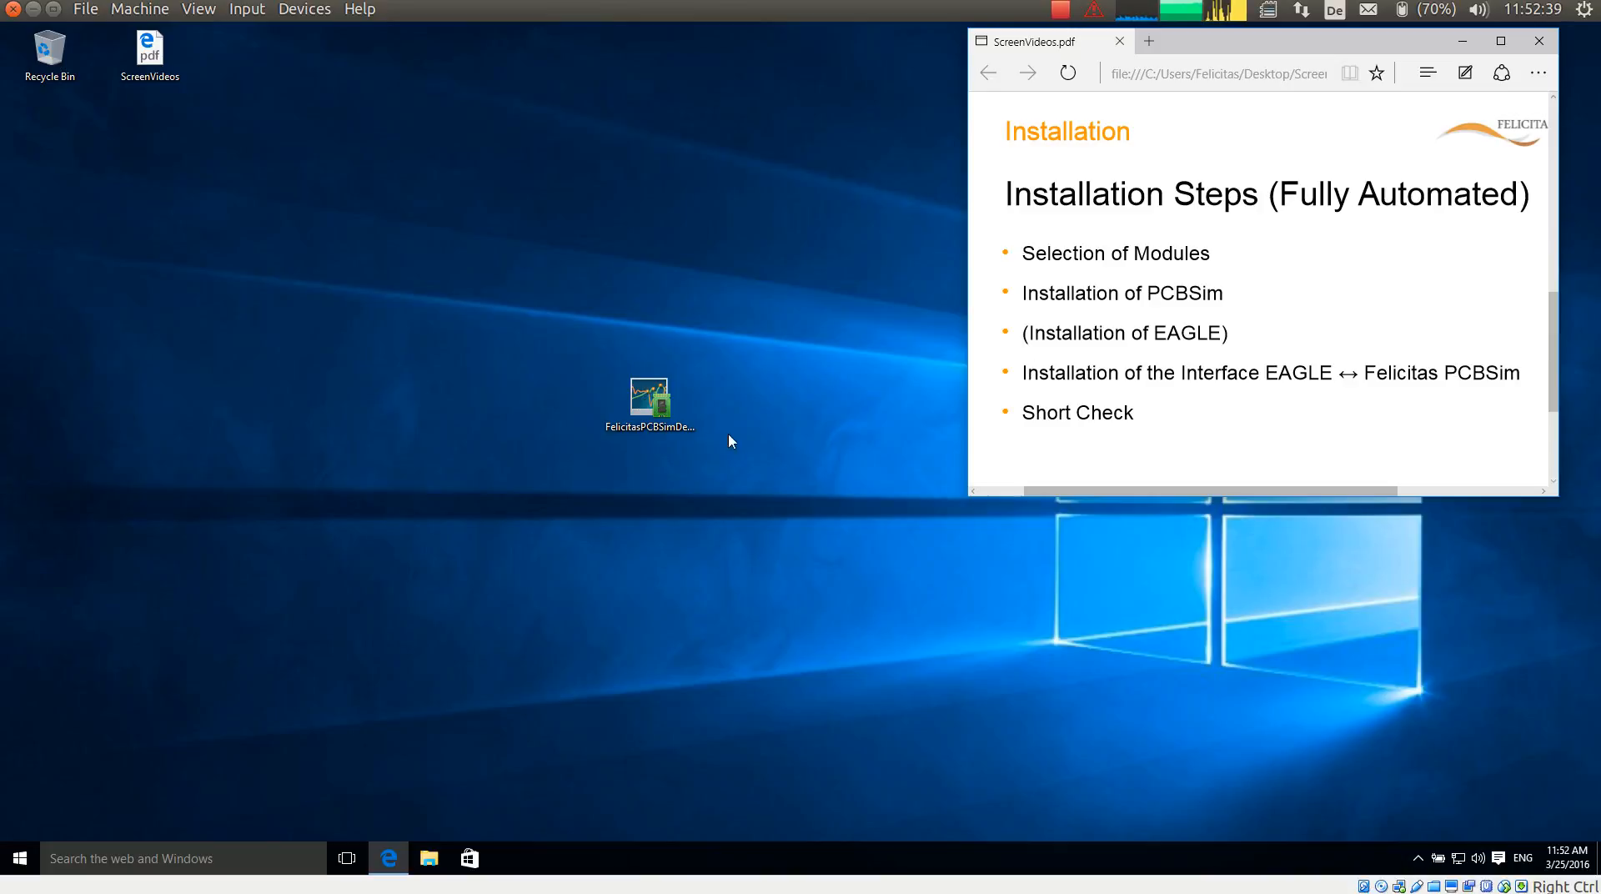
Launch the FelicitasPCBSimDemo package, allow UAC, and accept the licence agreement.
left_click(649, 398)
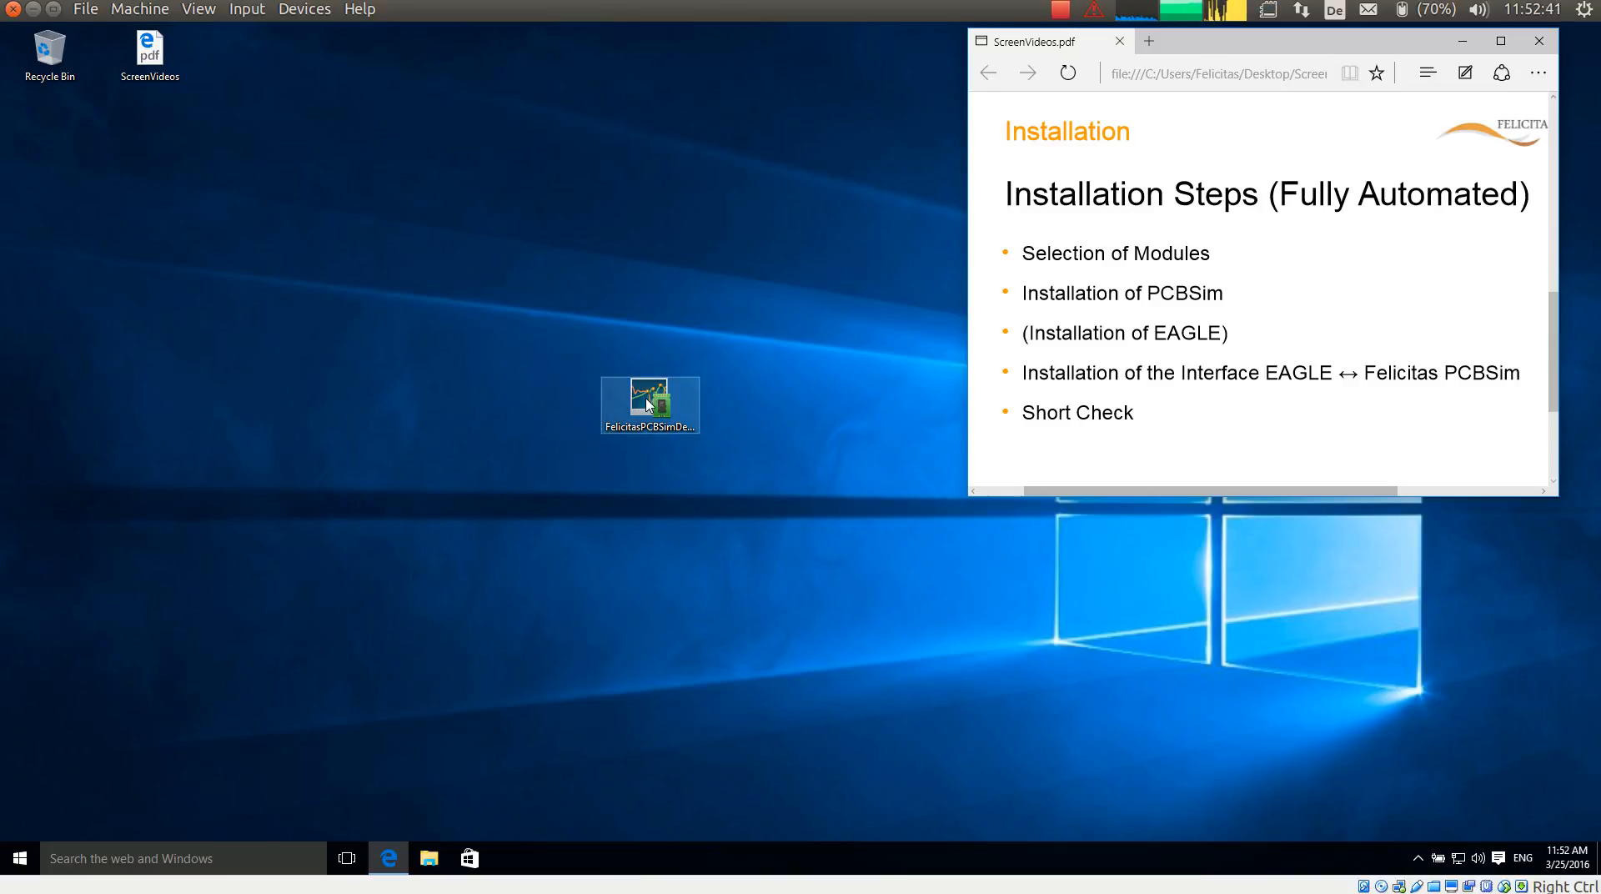
double_click(649, 404)
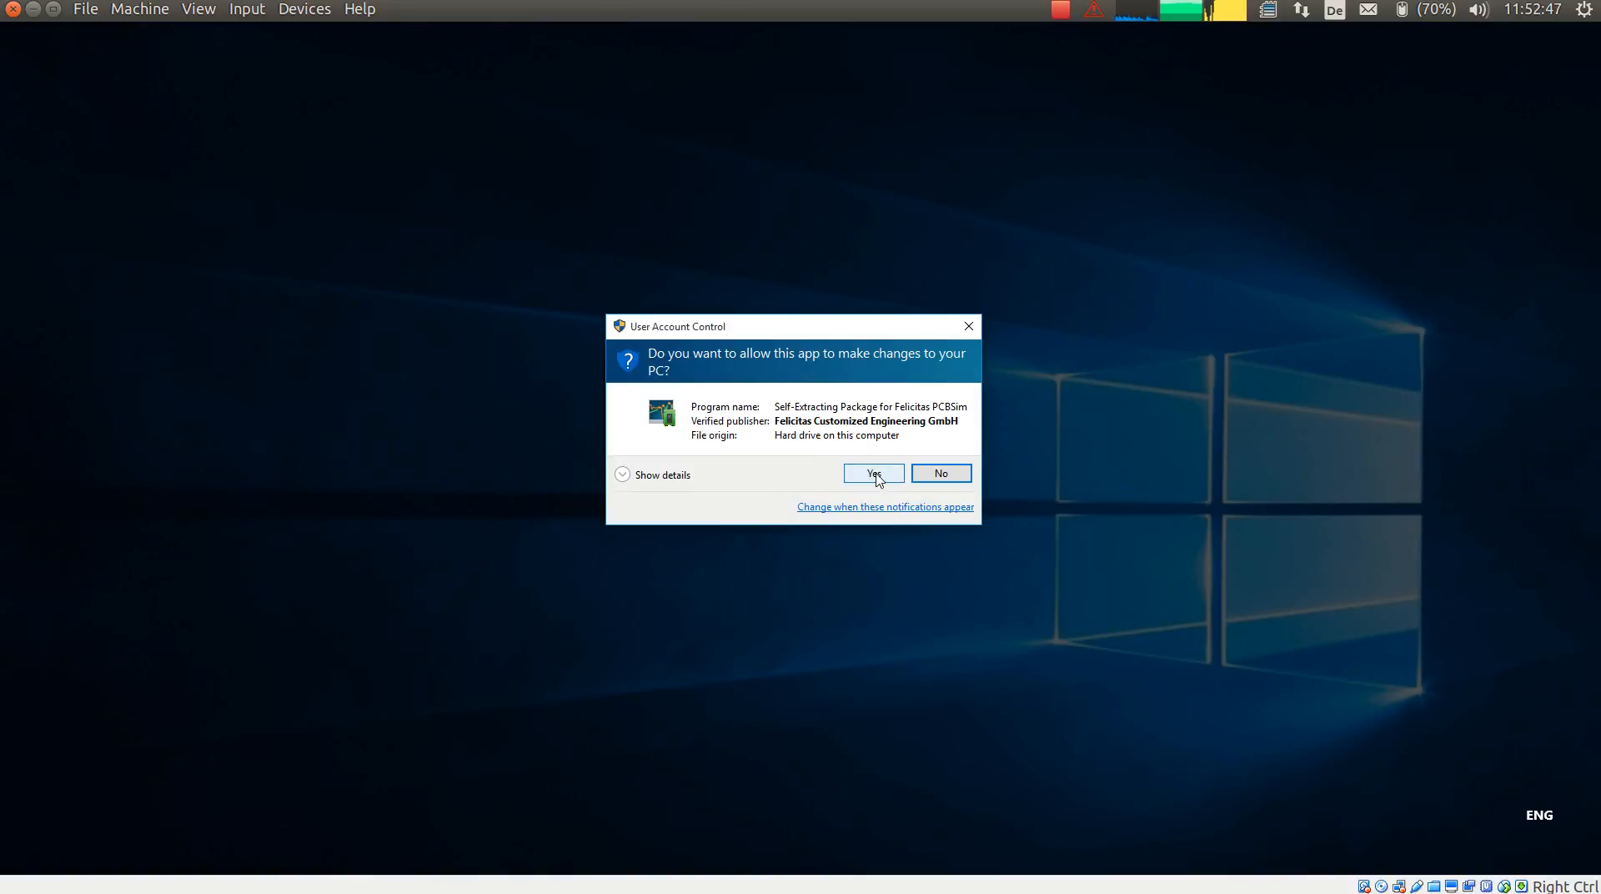
left_click(873, 474)
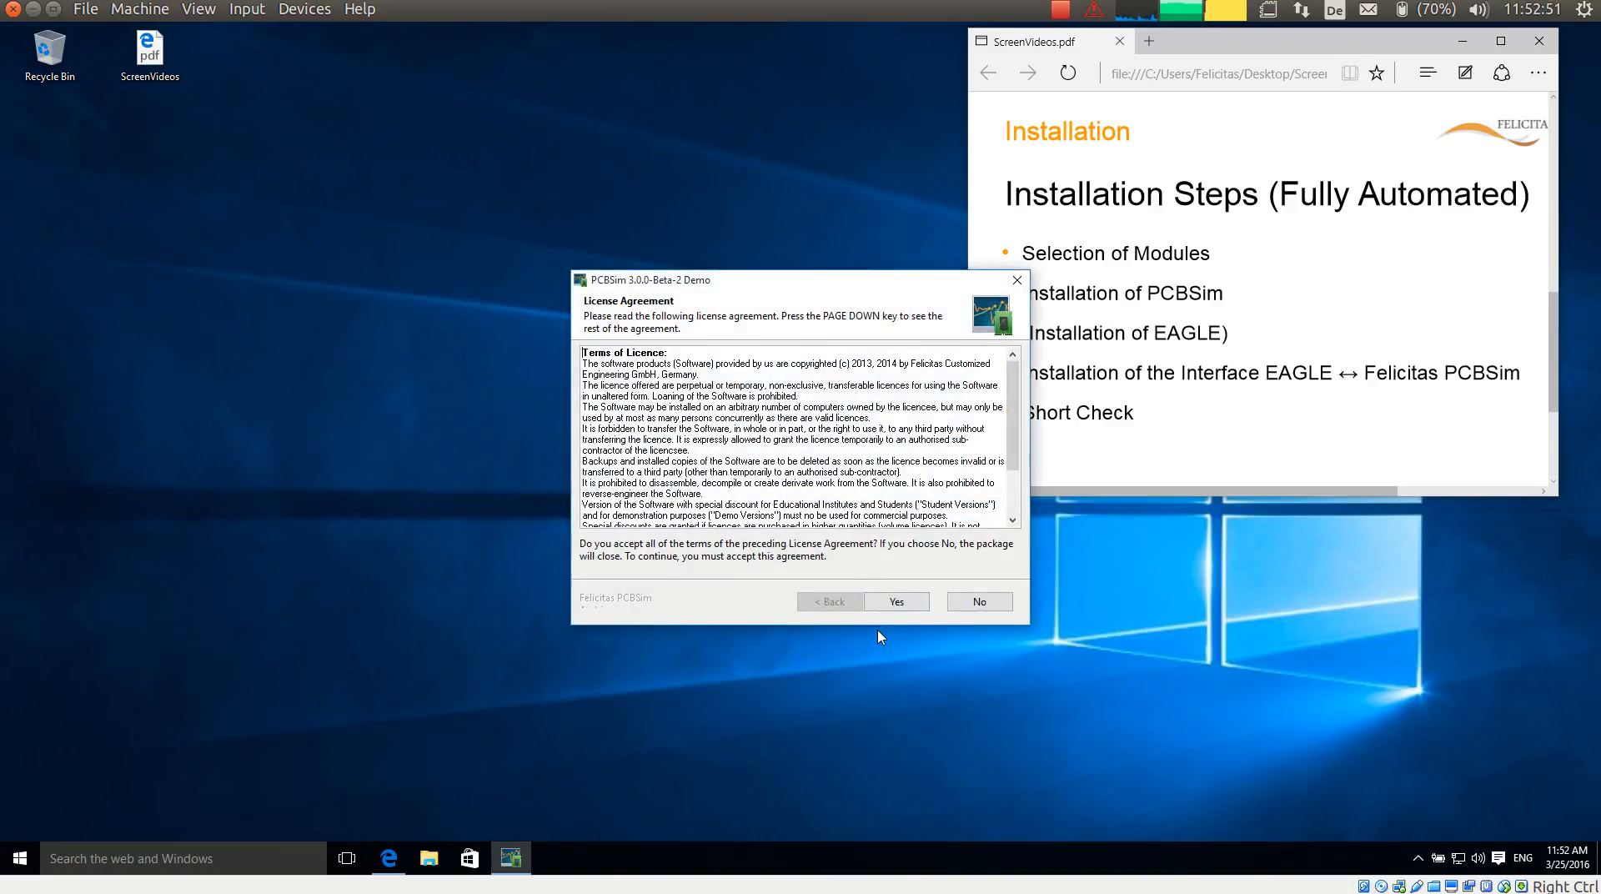
left_click(894, 600)
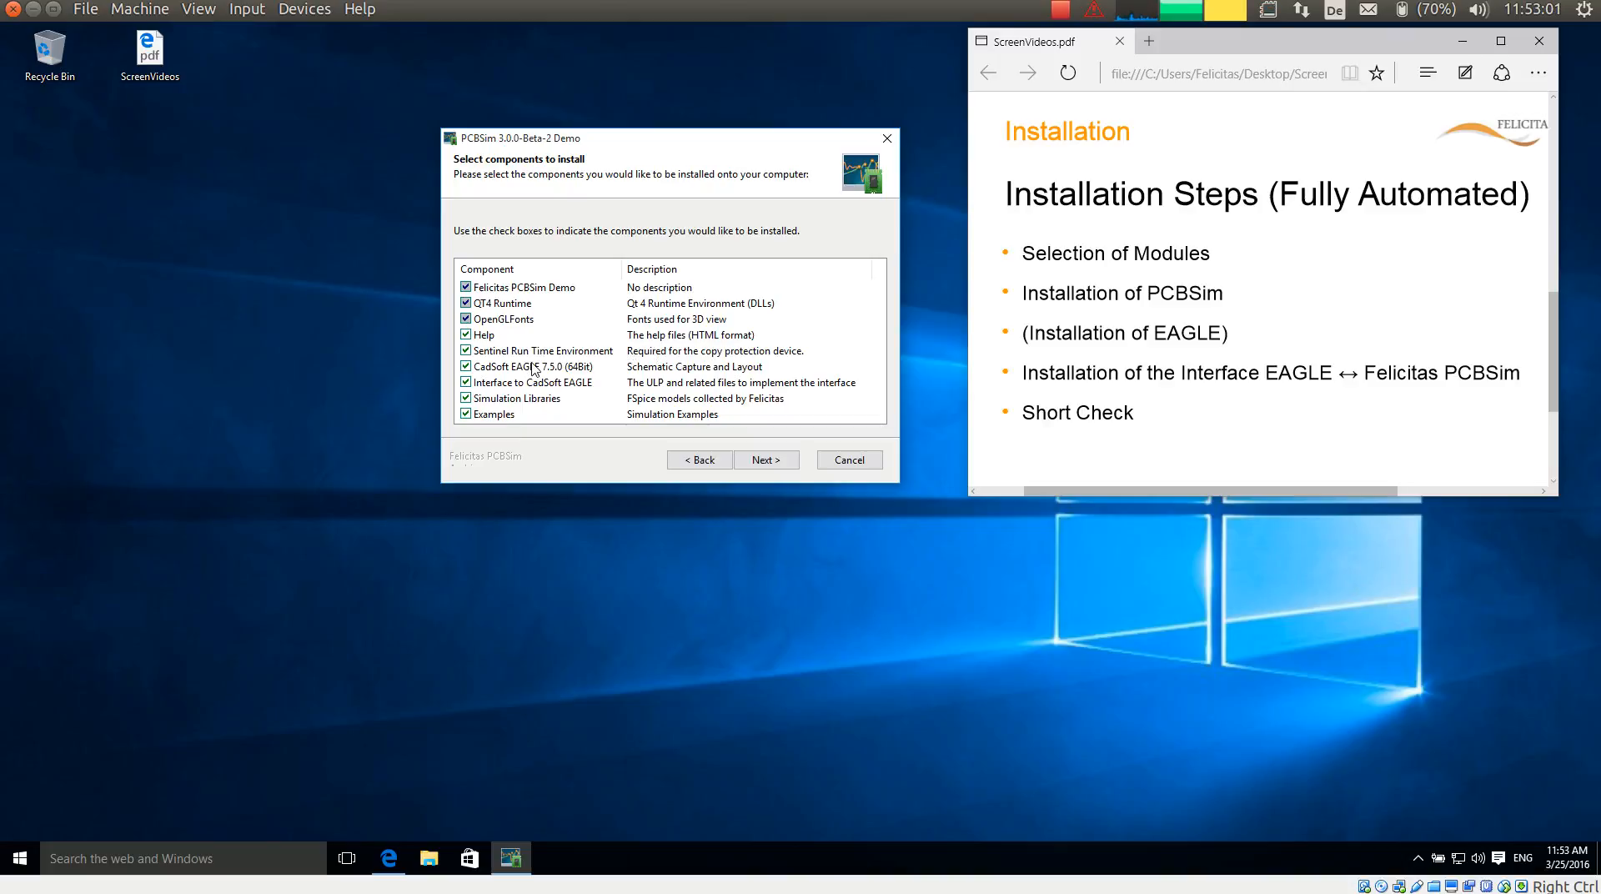
Keep all components including CadSoft EAGLE 7.5.0 (64Bit) selected and continue.
left_click(530, 365)
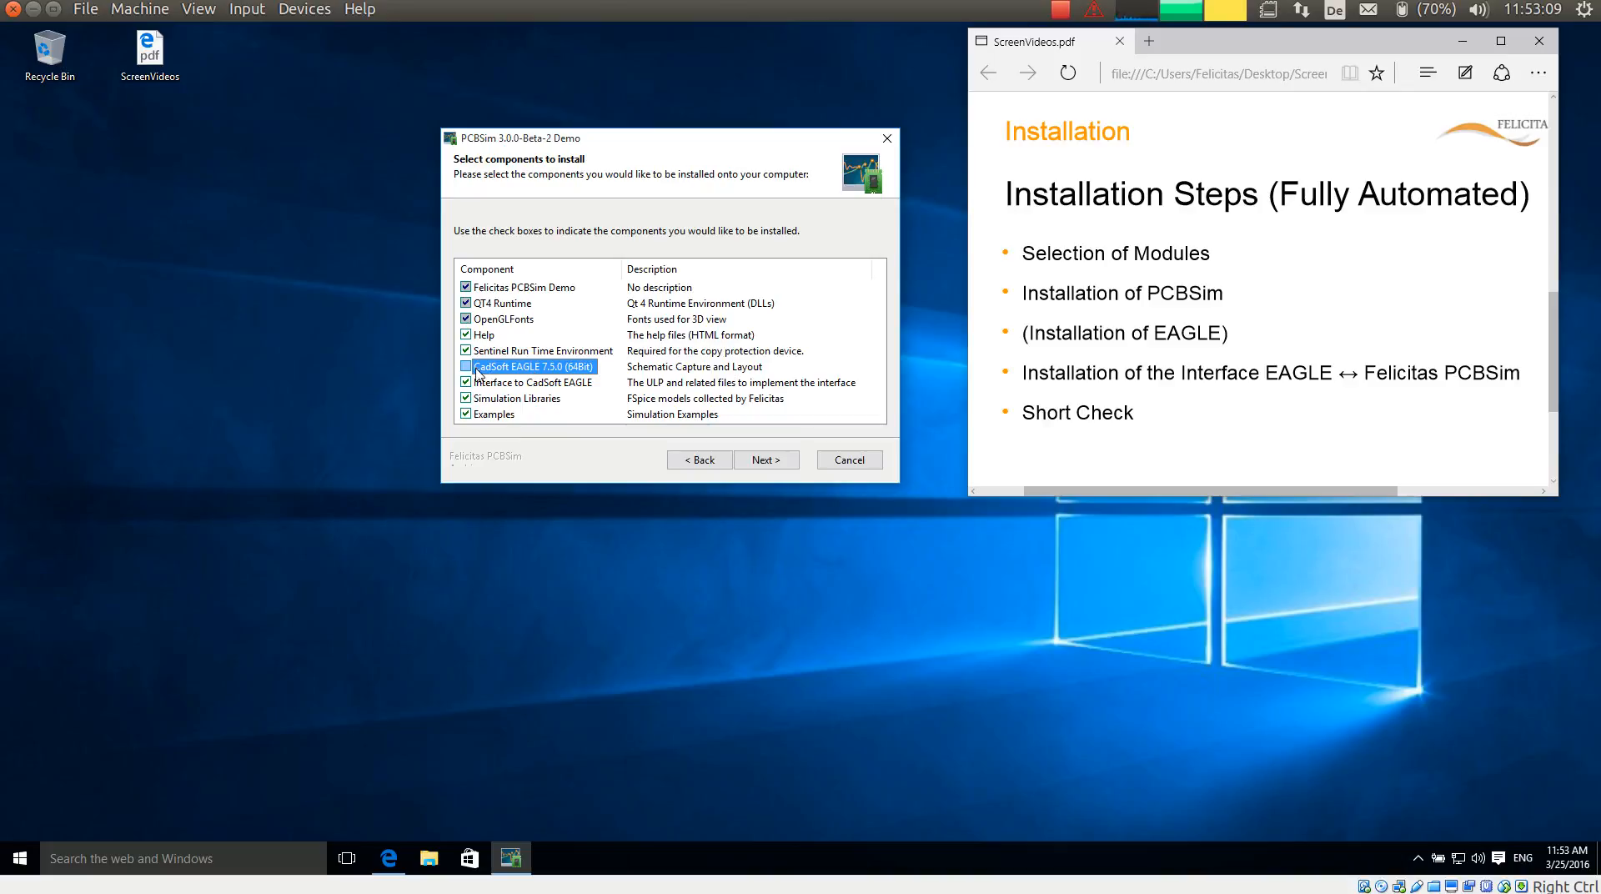
left_click(465, 365)
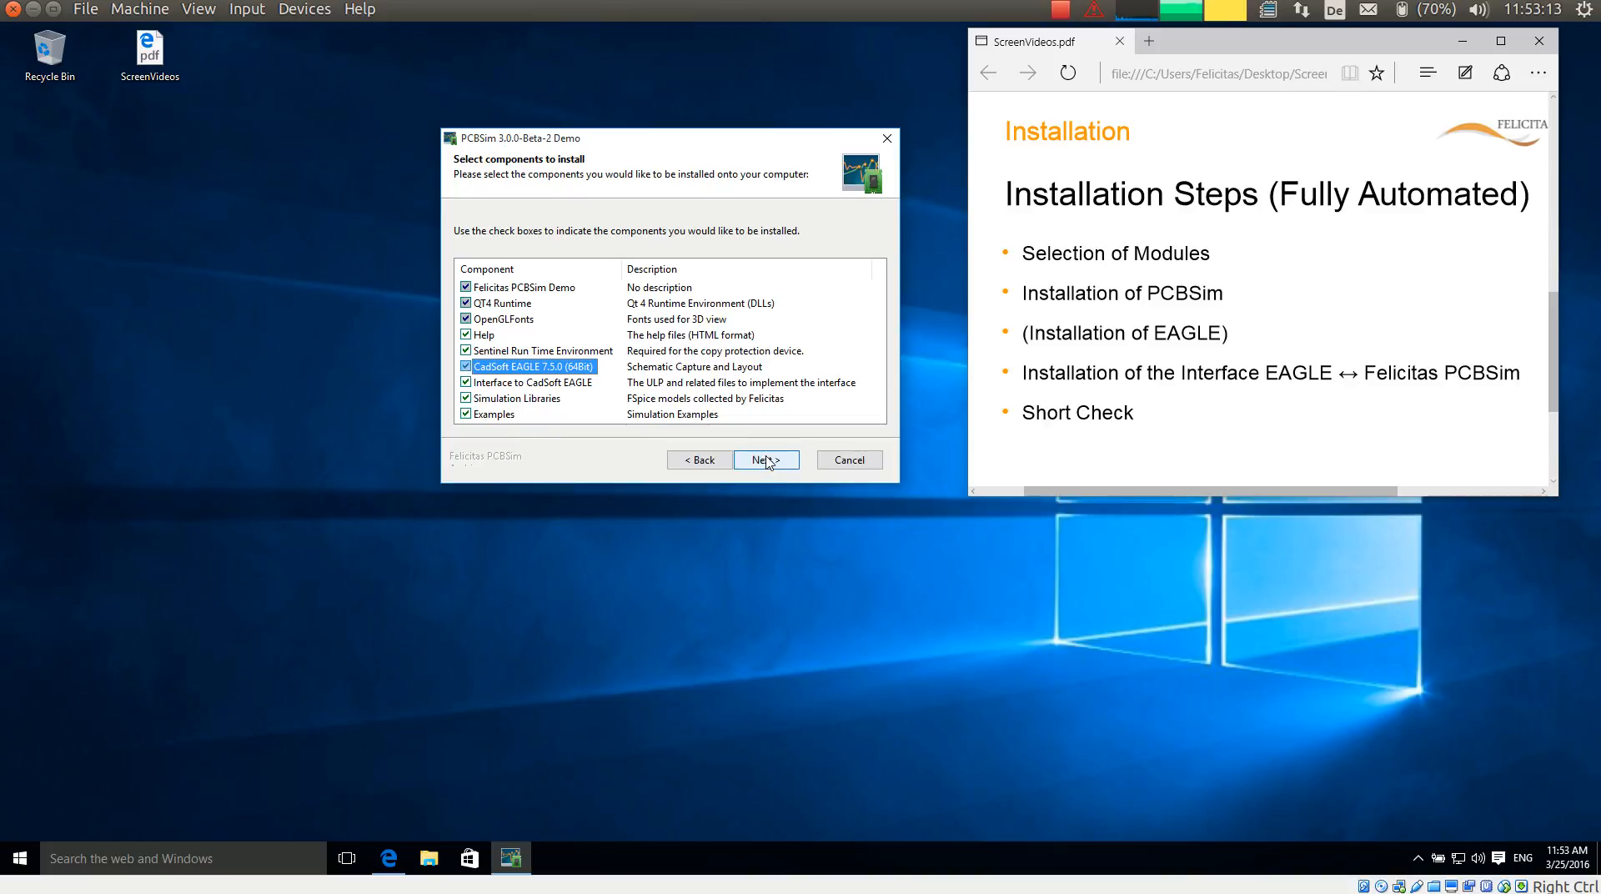
left_click(765, 458)
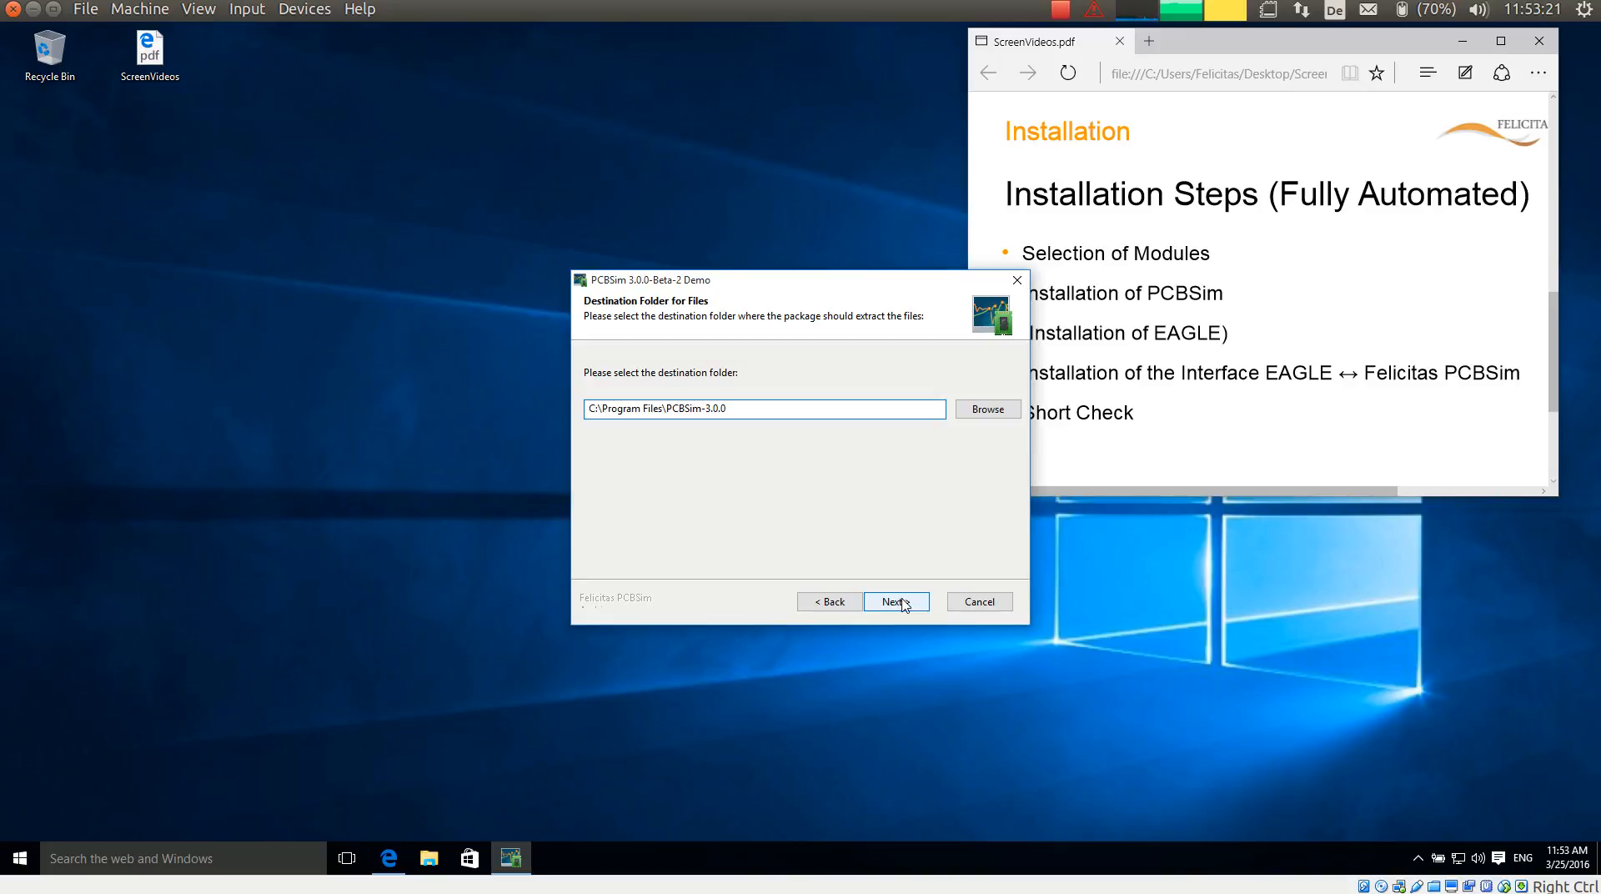
Keep the default destination and Felicitas PCBSim Start Menu folder and start unpacking.
left_click(894, 601)
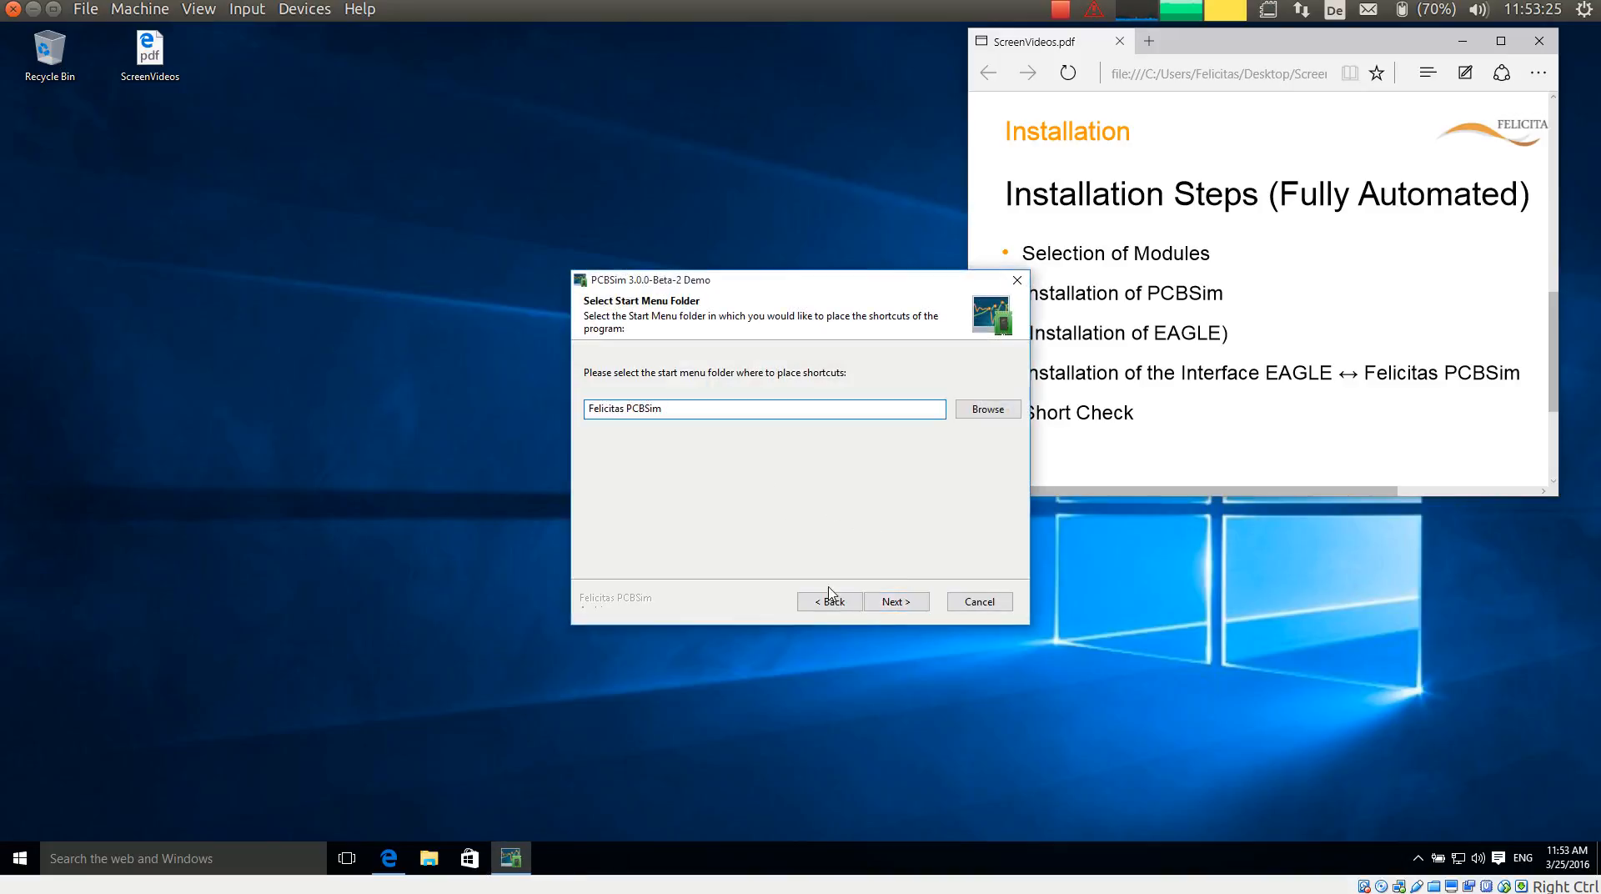
left_click(894, 600)
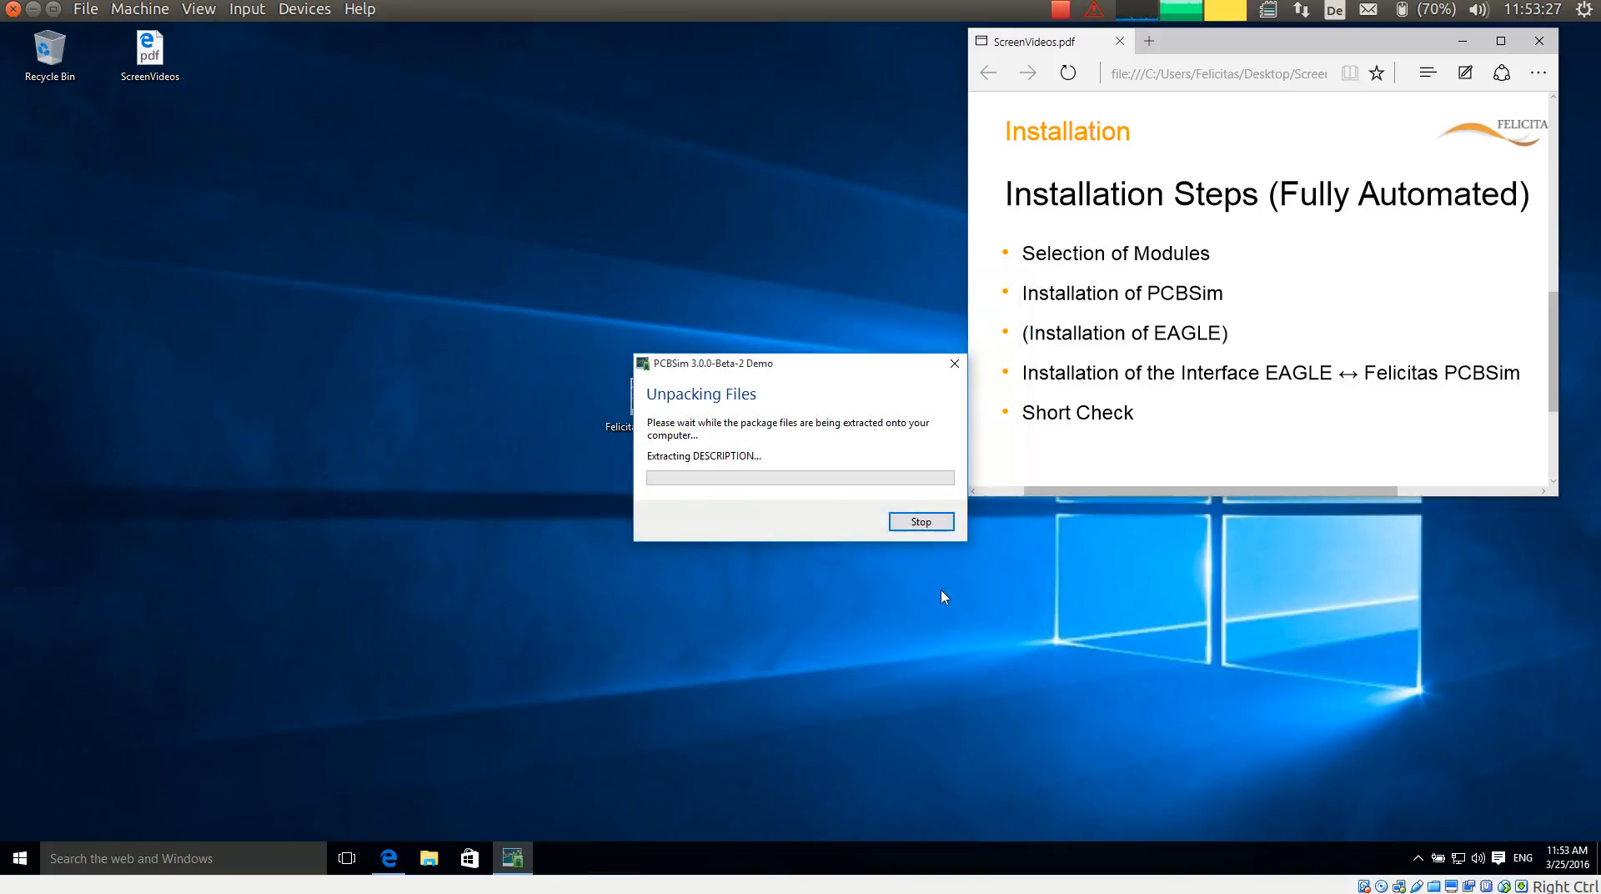
mouse_move(979, 255)
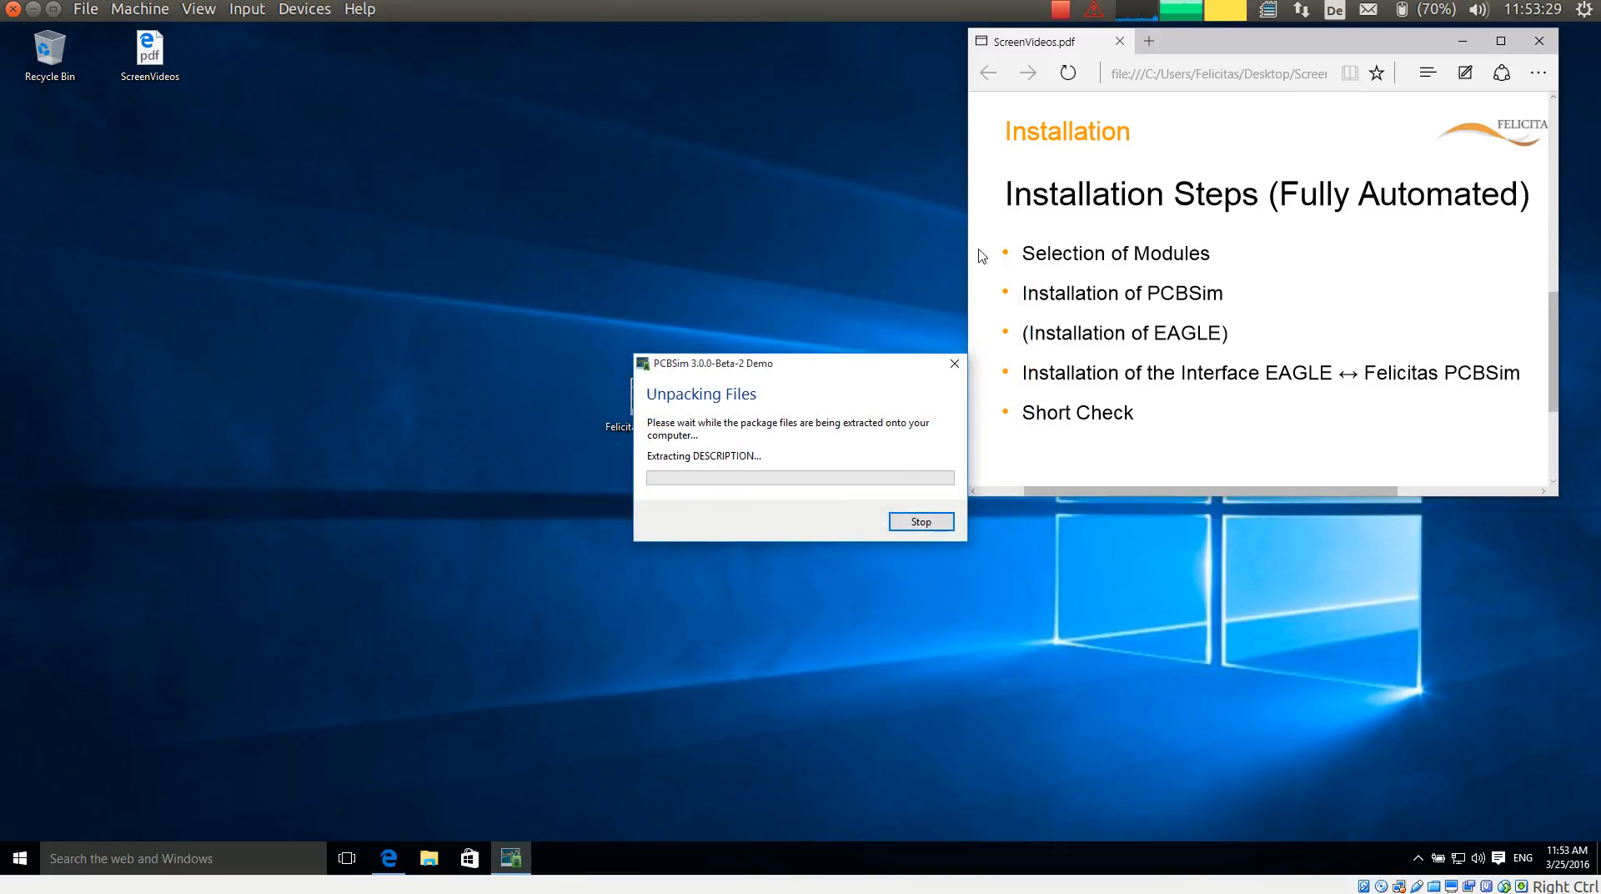
left_click(1061, 10)
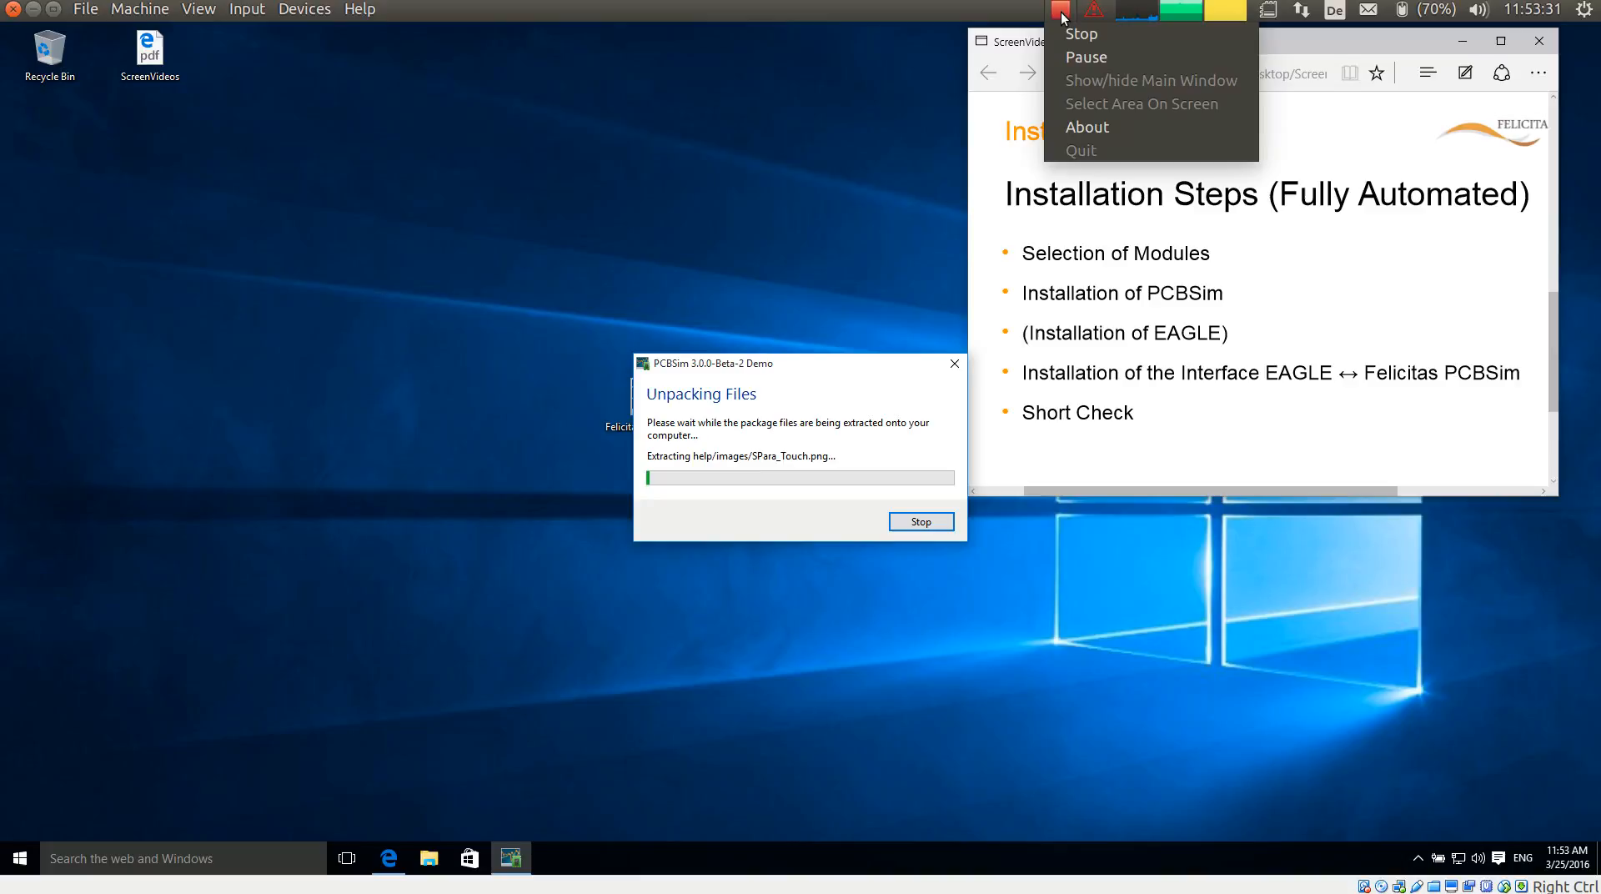
mouse_move(1086, 57)
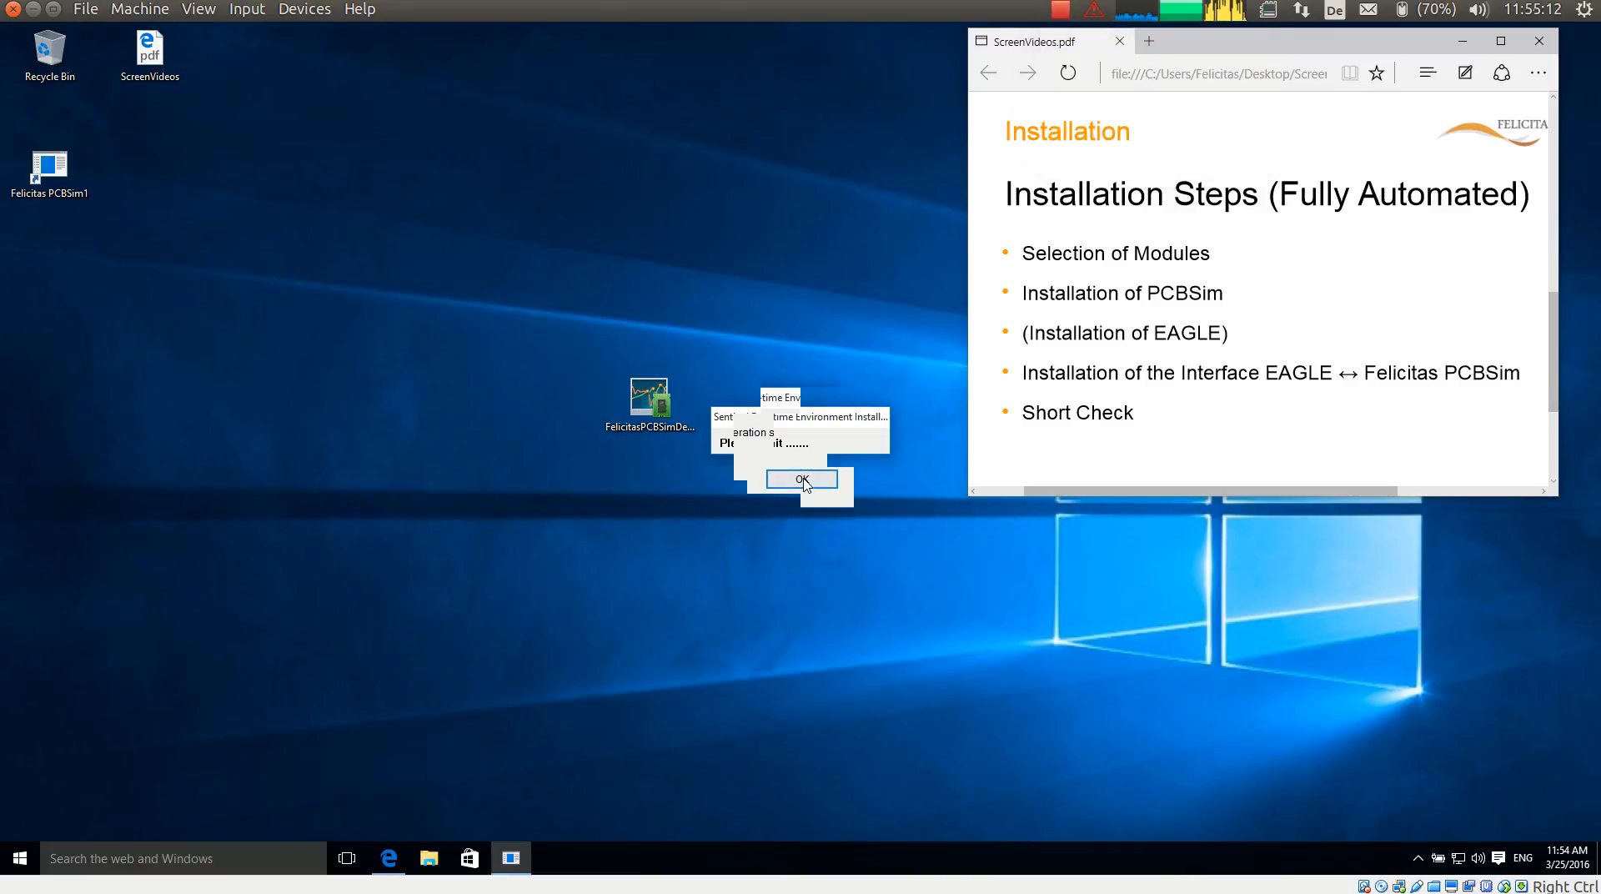
Acknowledge the Sentinel runtime message and start the EAGLE 7.5.0 self-extractor setup.
left_click(800, 480)
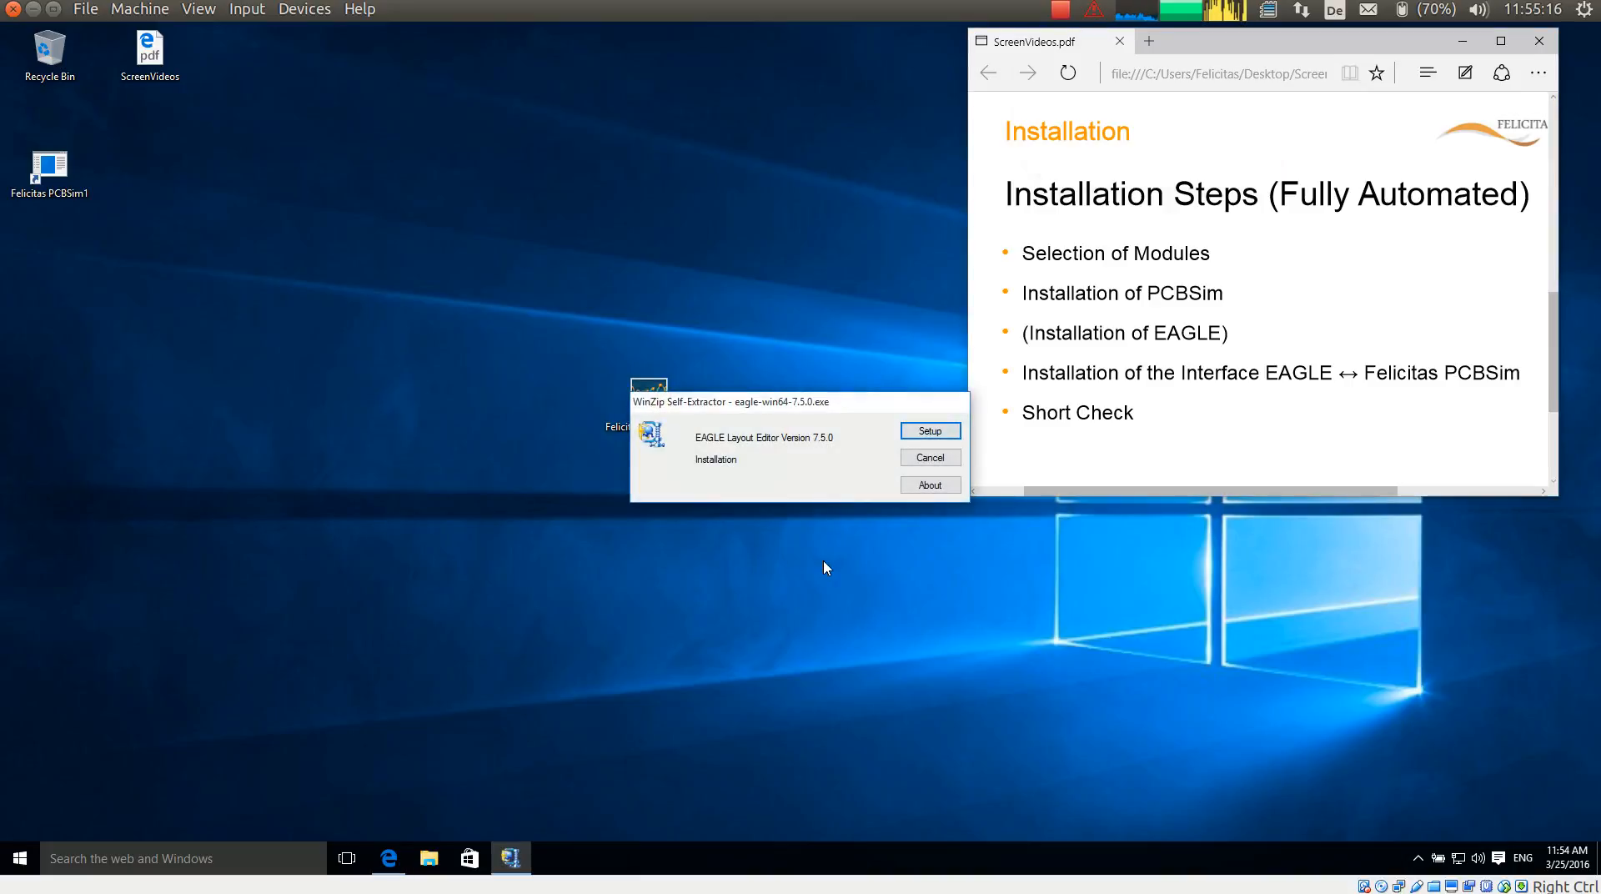
mouse_move(1169, 343)
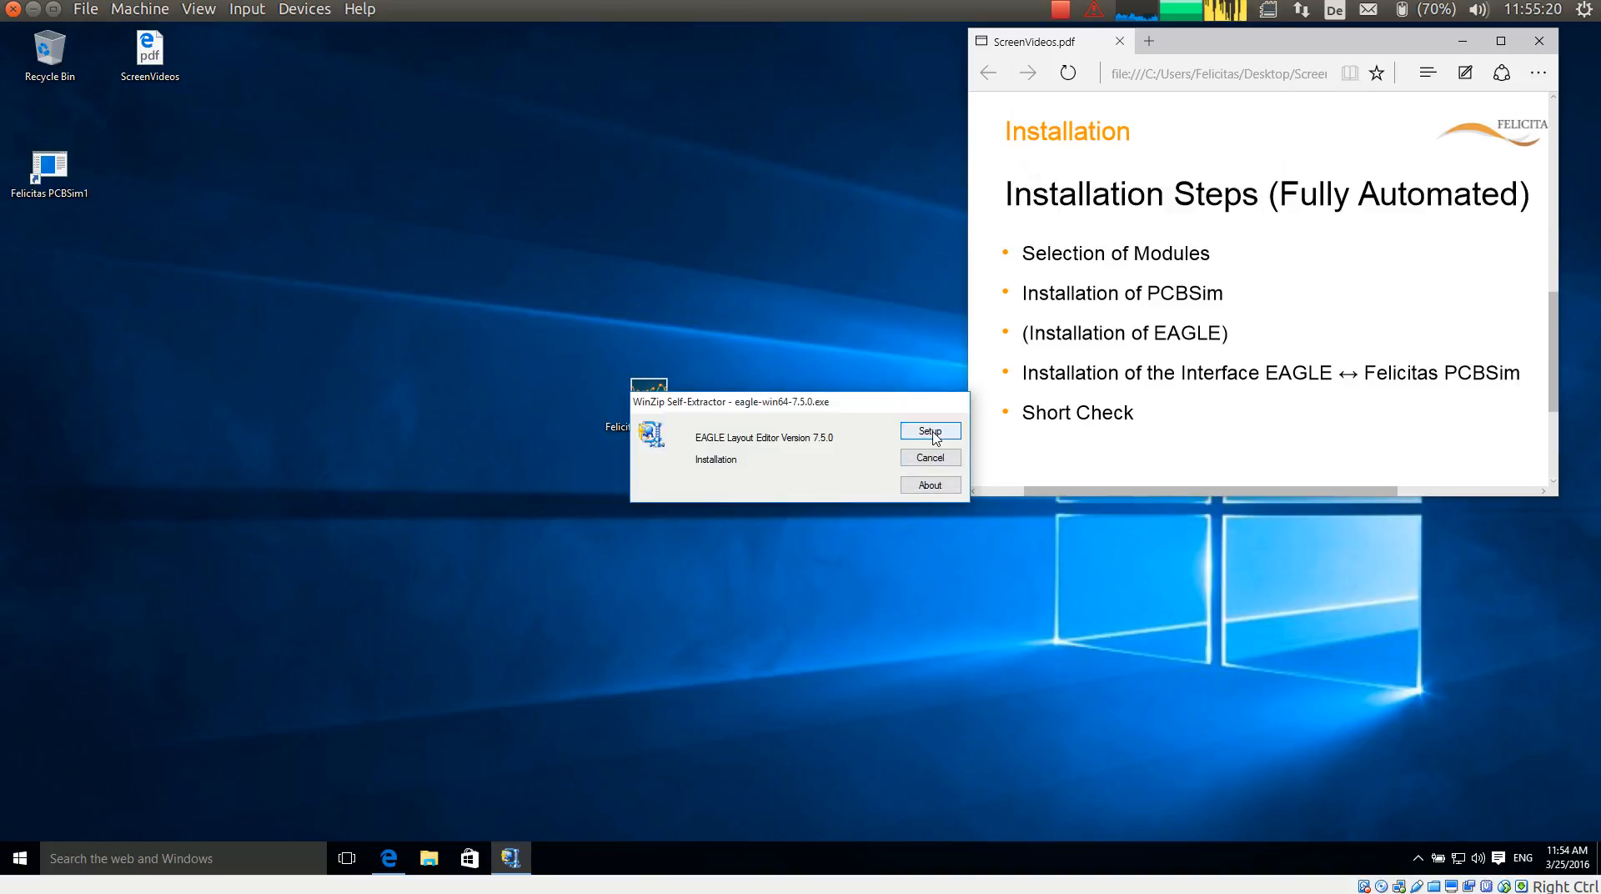
left_click(929, 430)
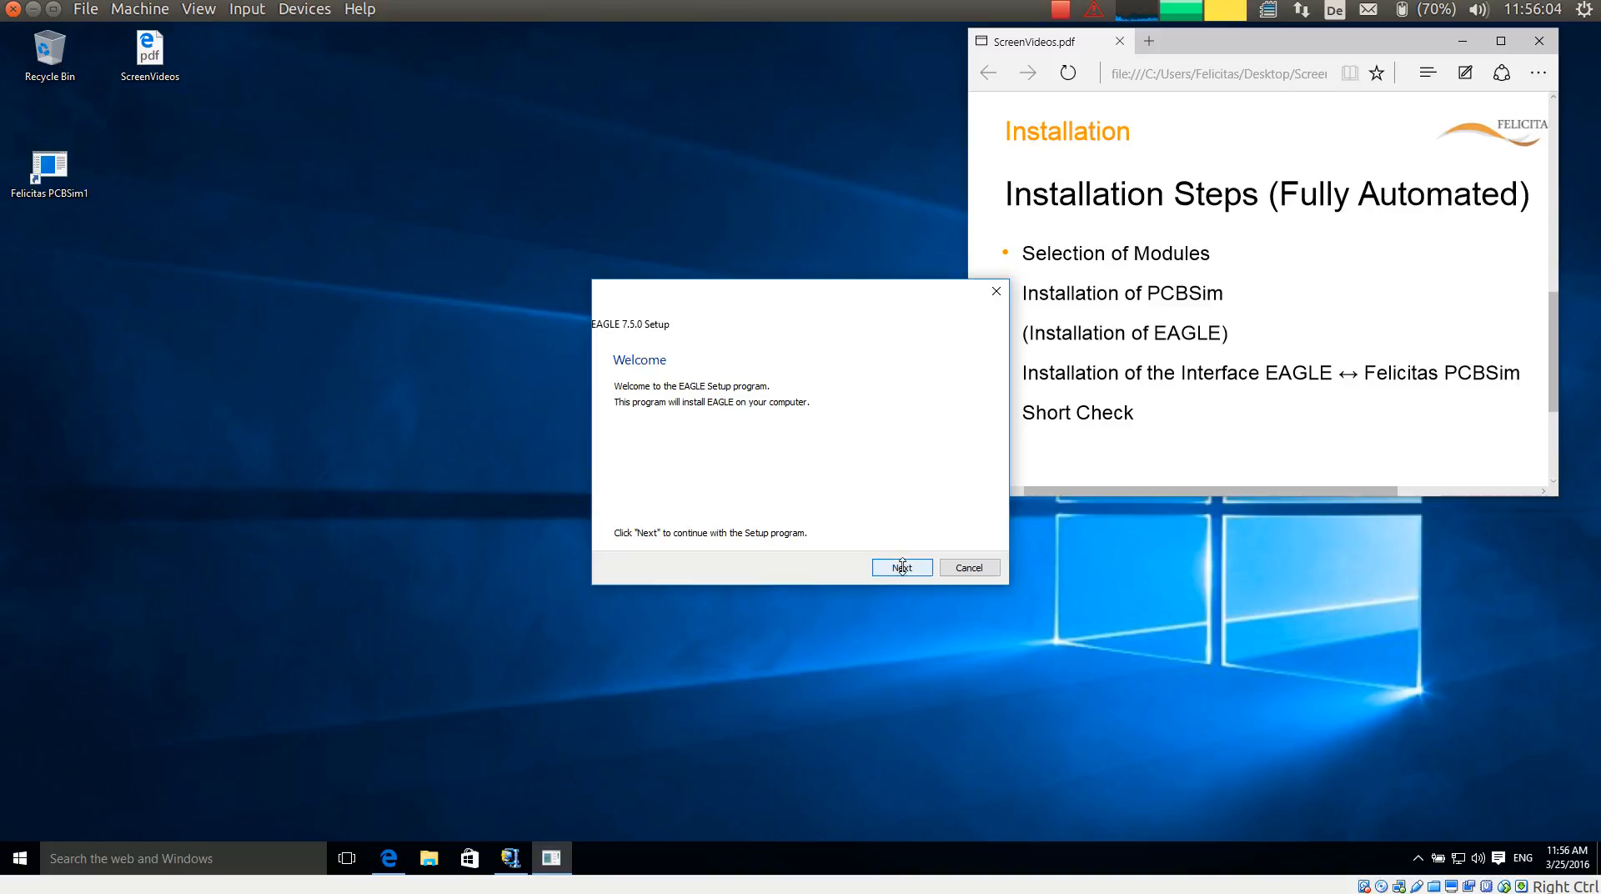
Accept the EAGLE licence, keep C:\EAGLE-7.5.0 as destination, and copy the program files.
left_click(899, 567)
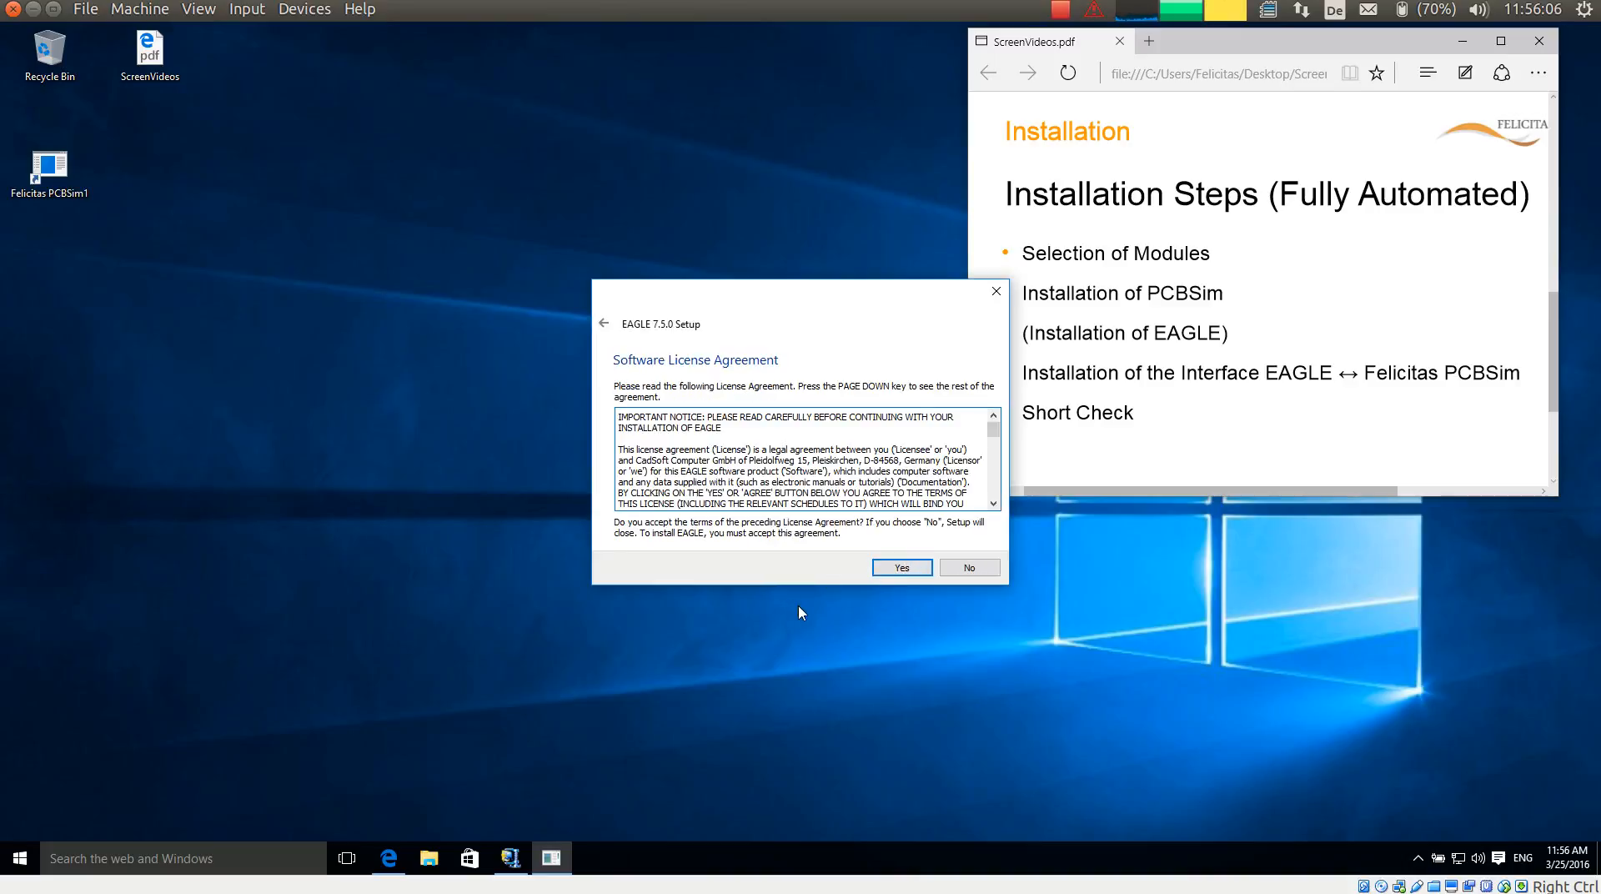
mouse_move(837, 587)
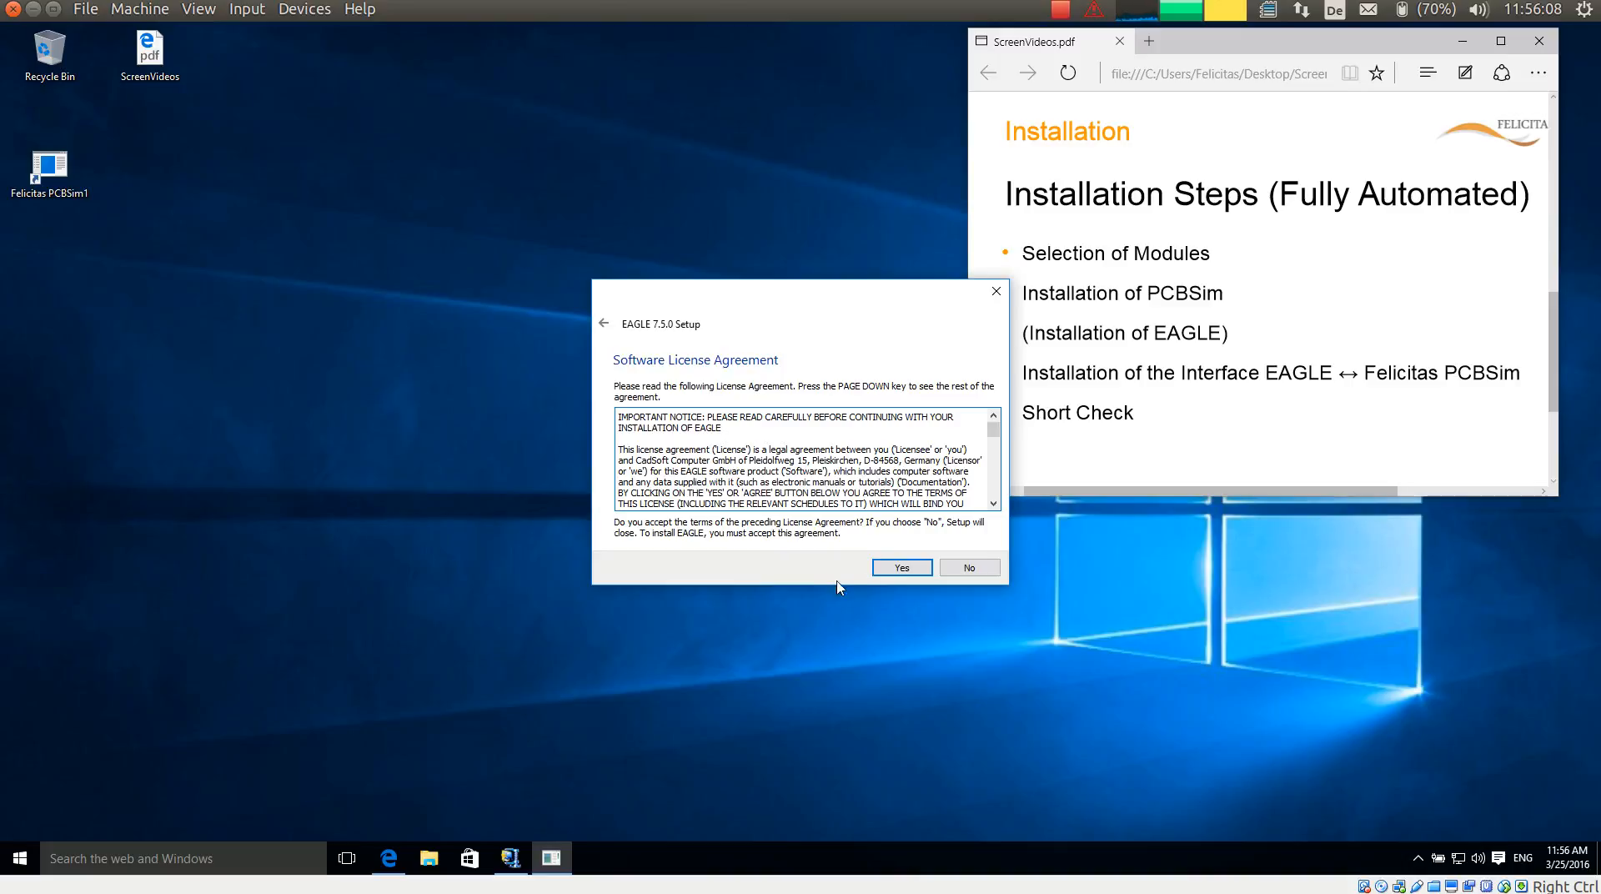
left_click(899, 567)
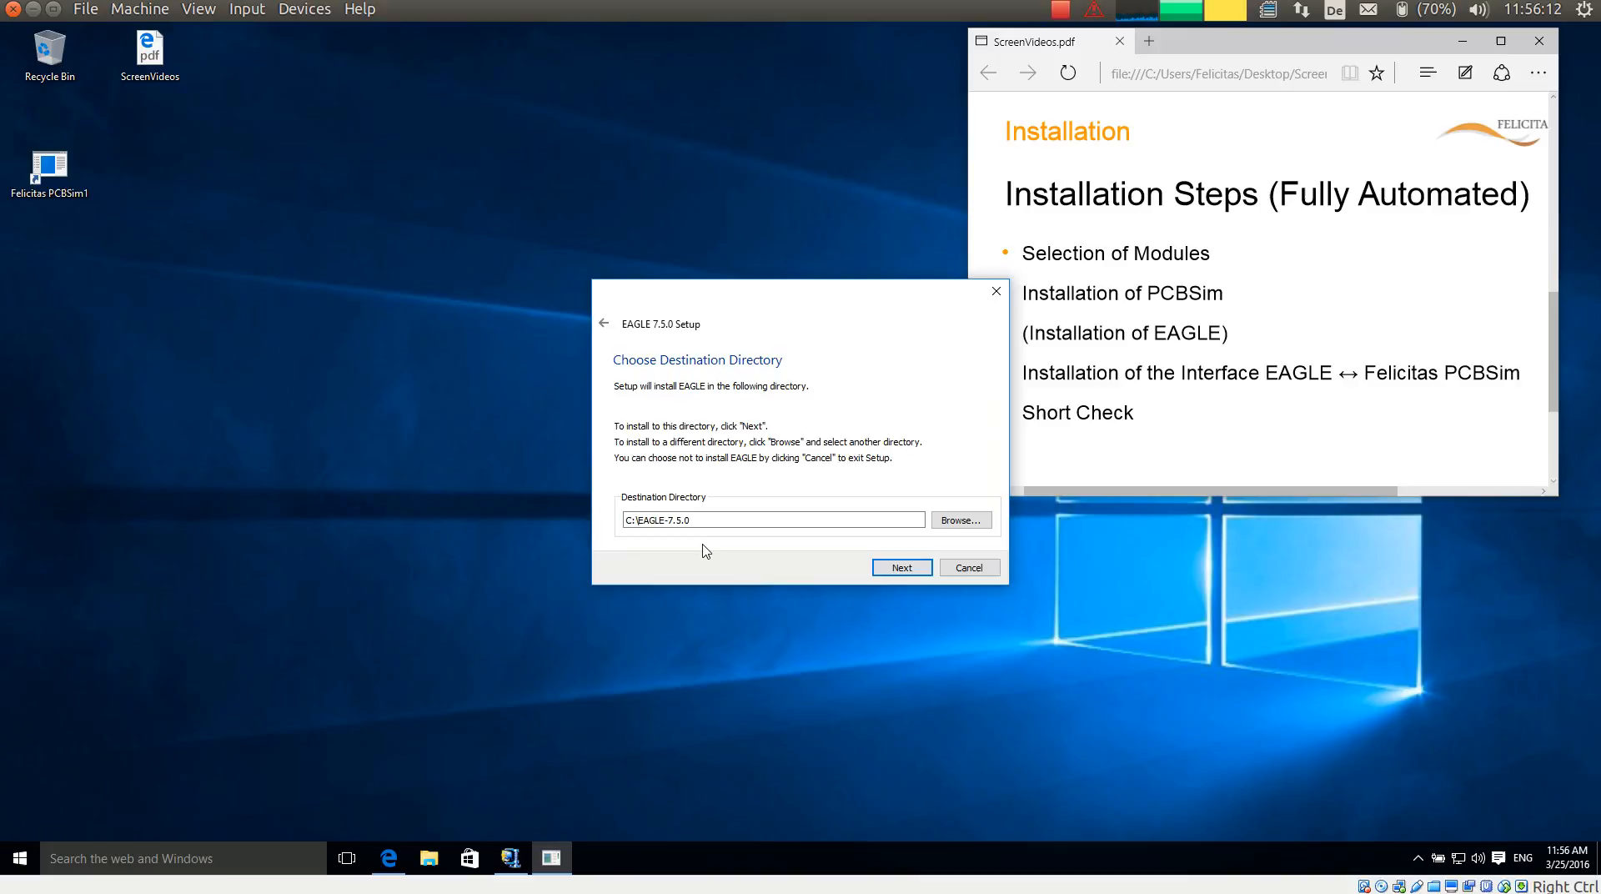
mouse_move(710, 549)
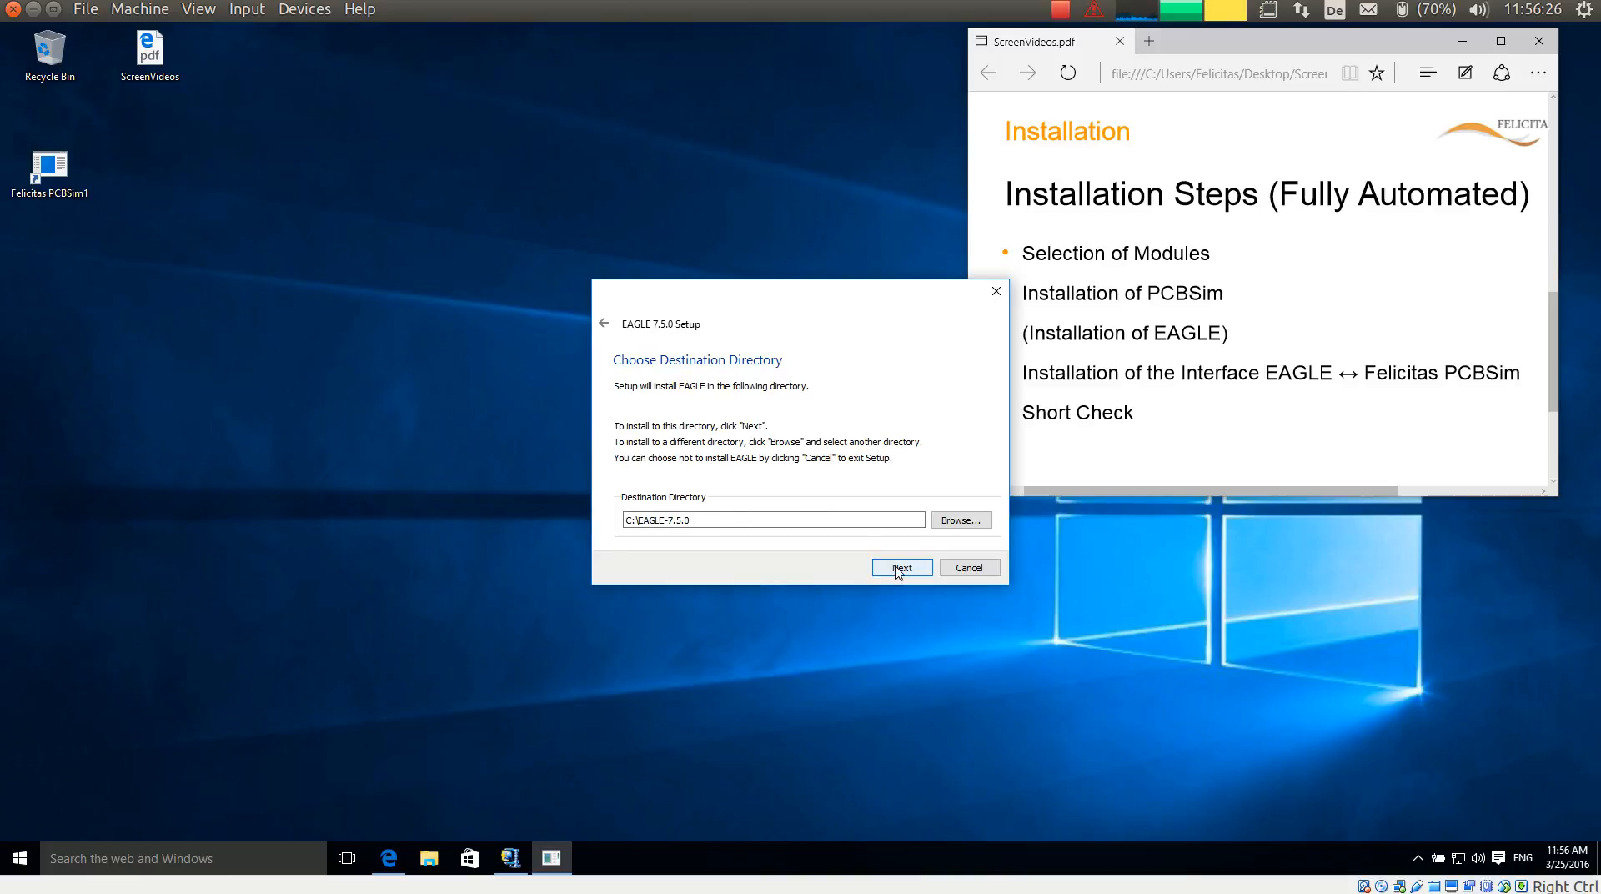
left_click(899, 567)
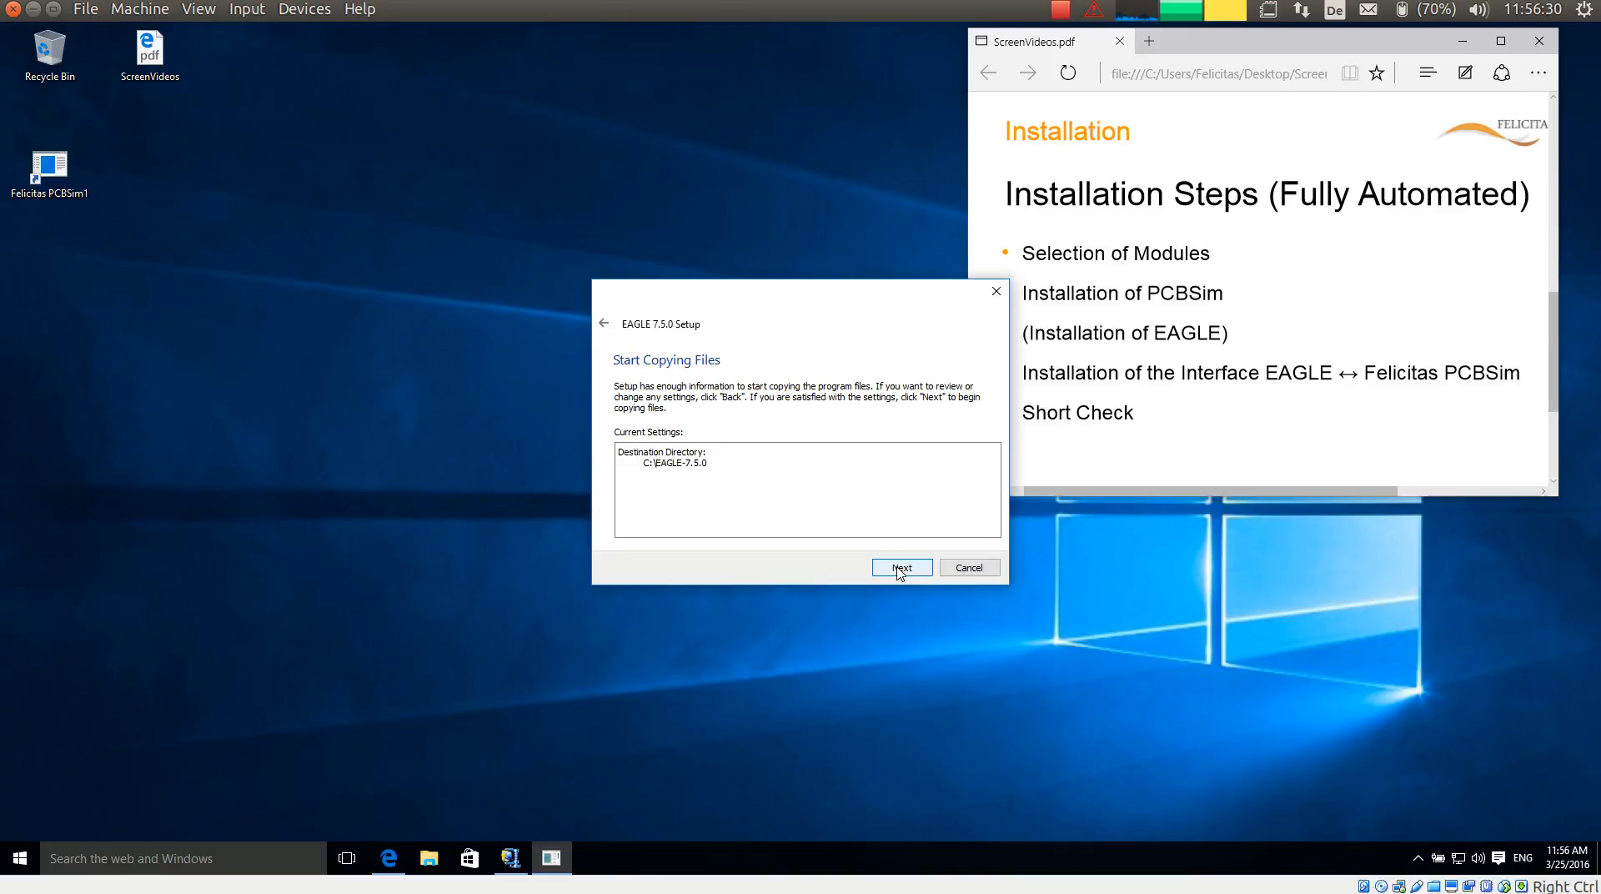
left_click(900, 567)
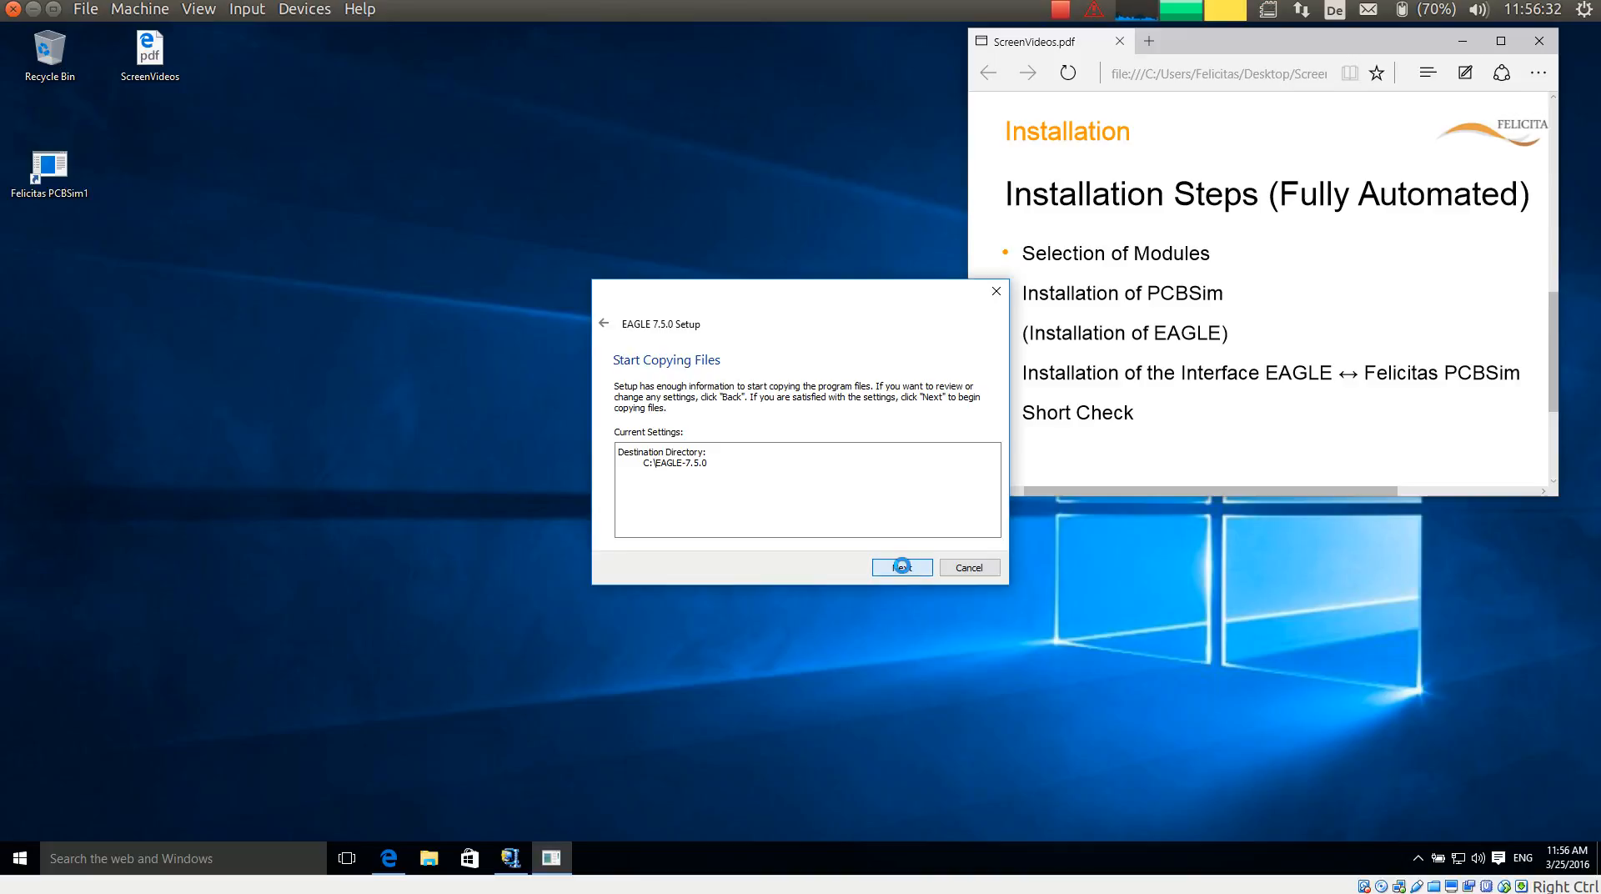
left_click(900, 567)
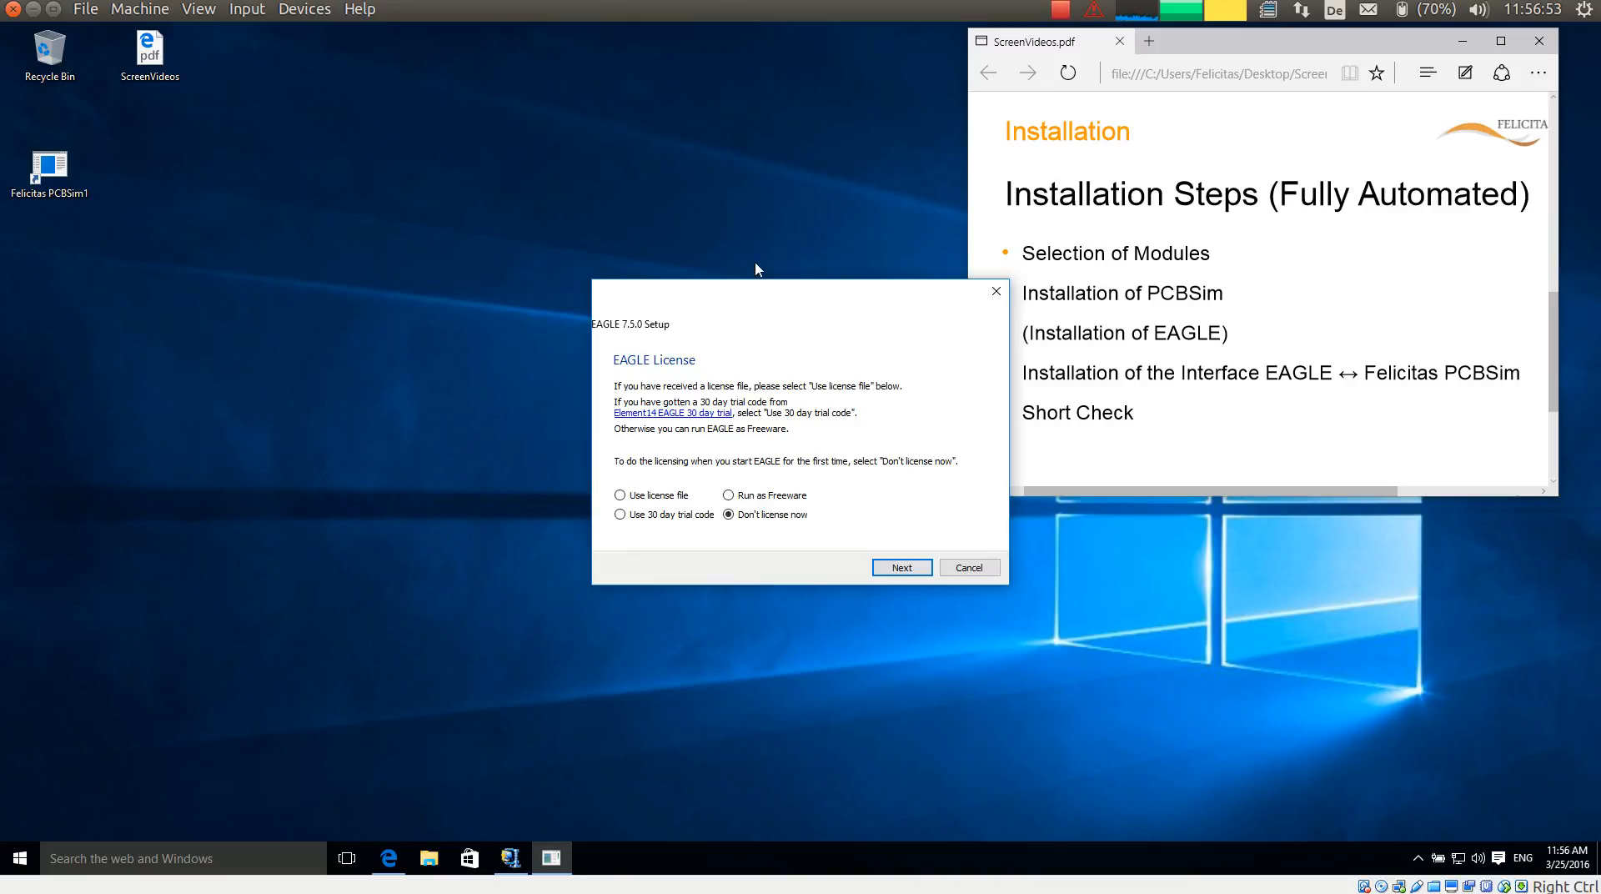
mouse_move(756, 437)
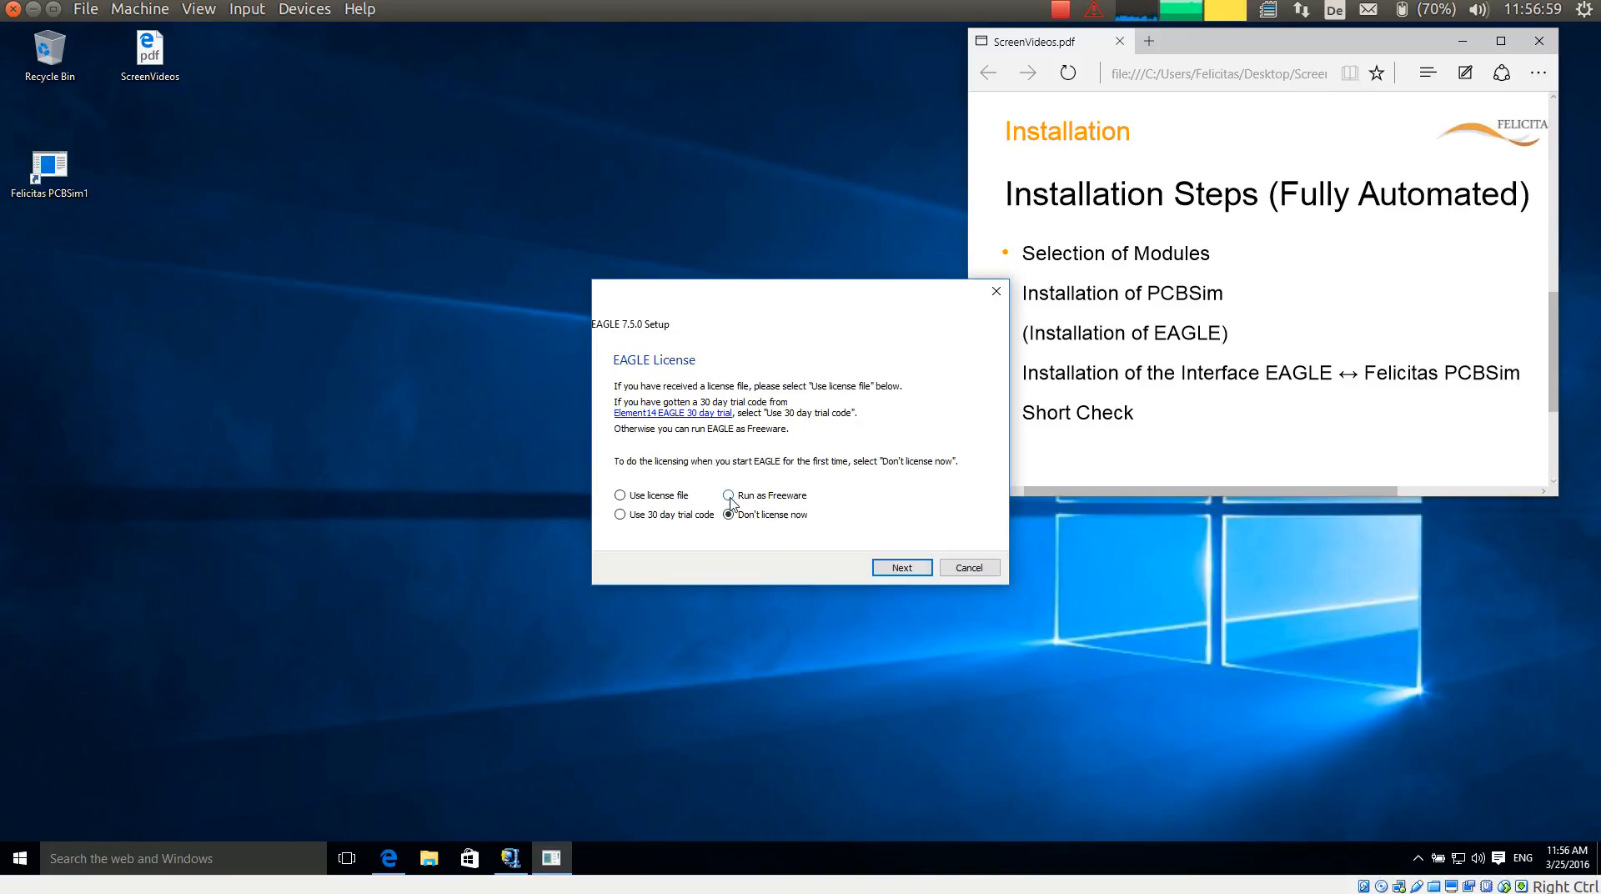
License EAGLE to 'Run as Freeware' and continue to setup completion.
left_click(727, 495)
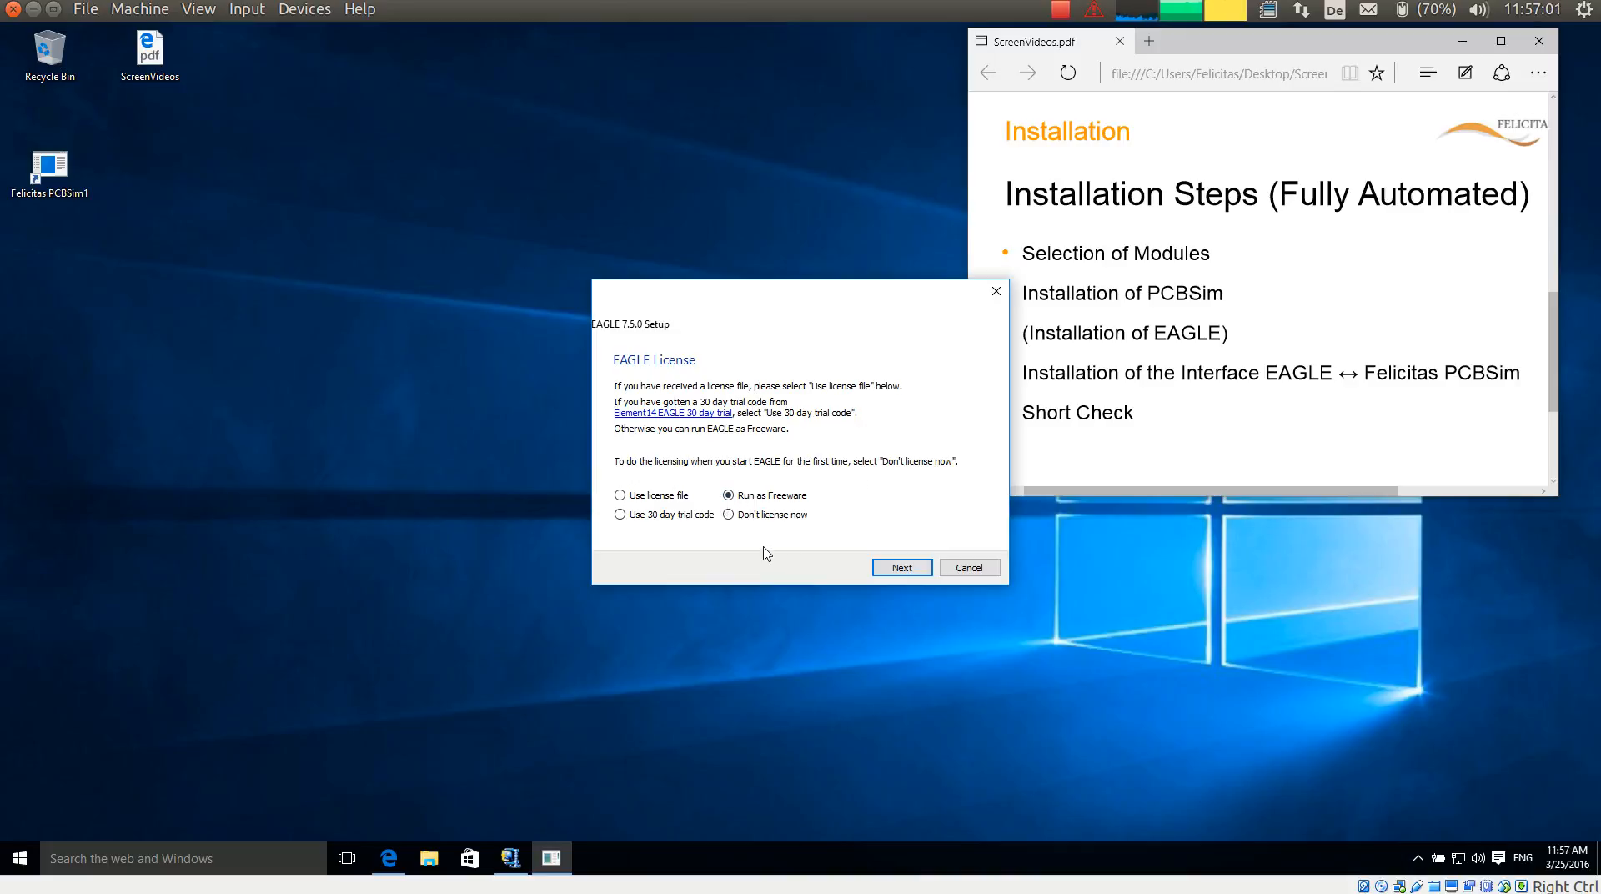
mouse_move(776, 546)
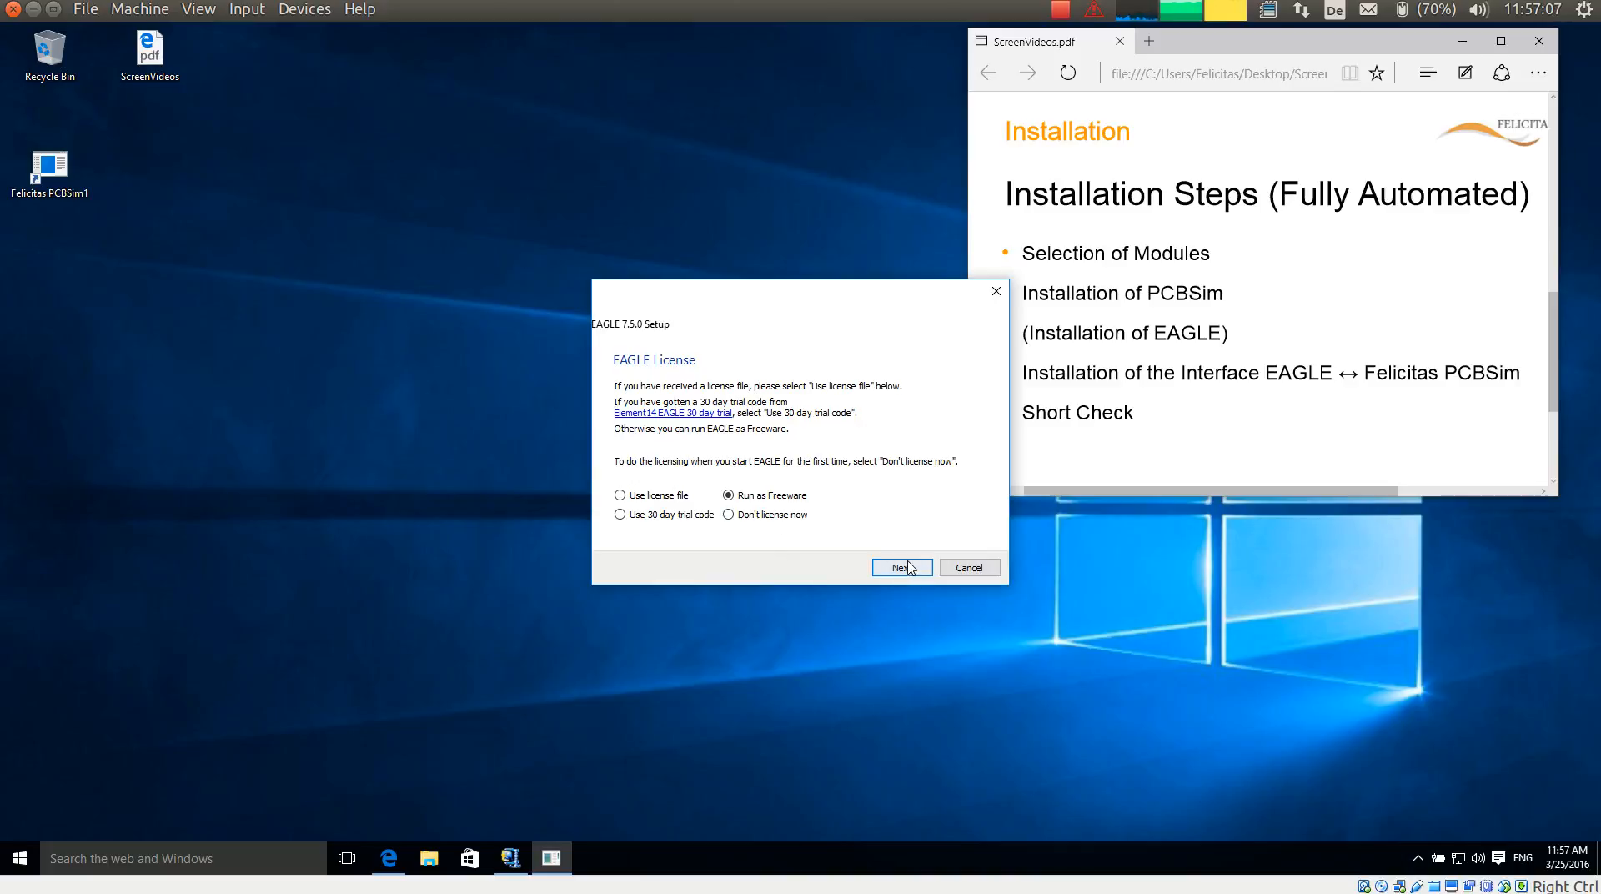
left_click(899, 569)
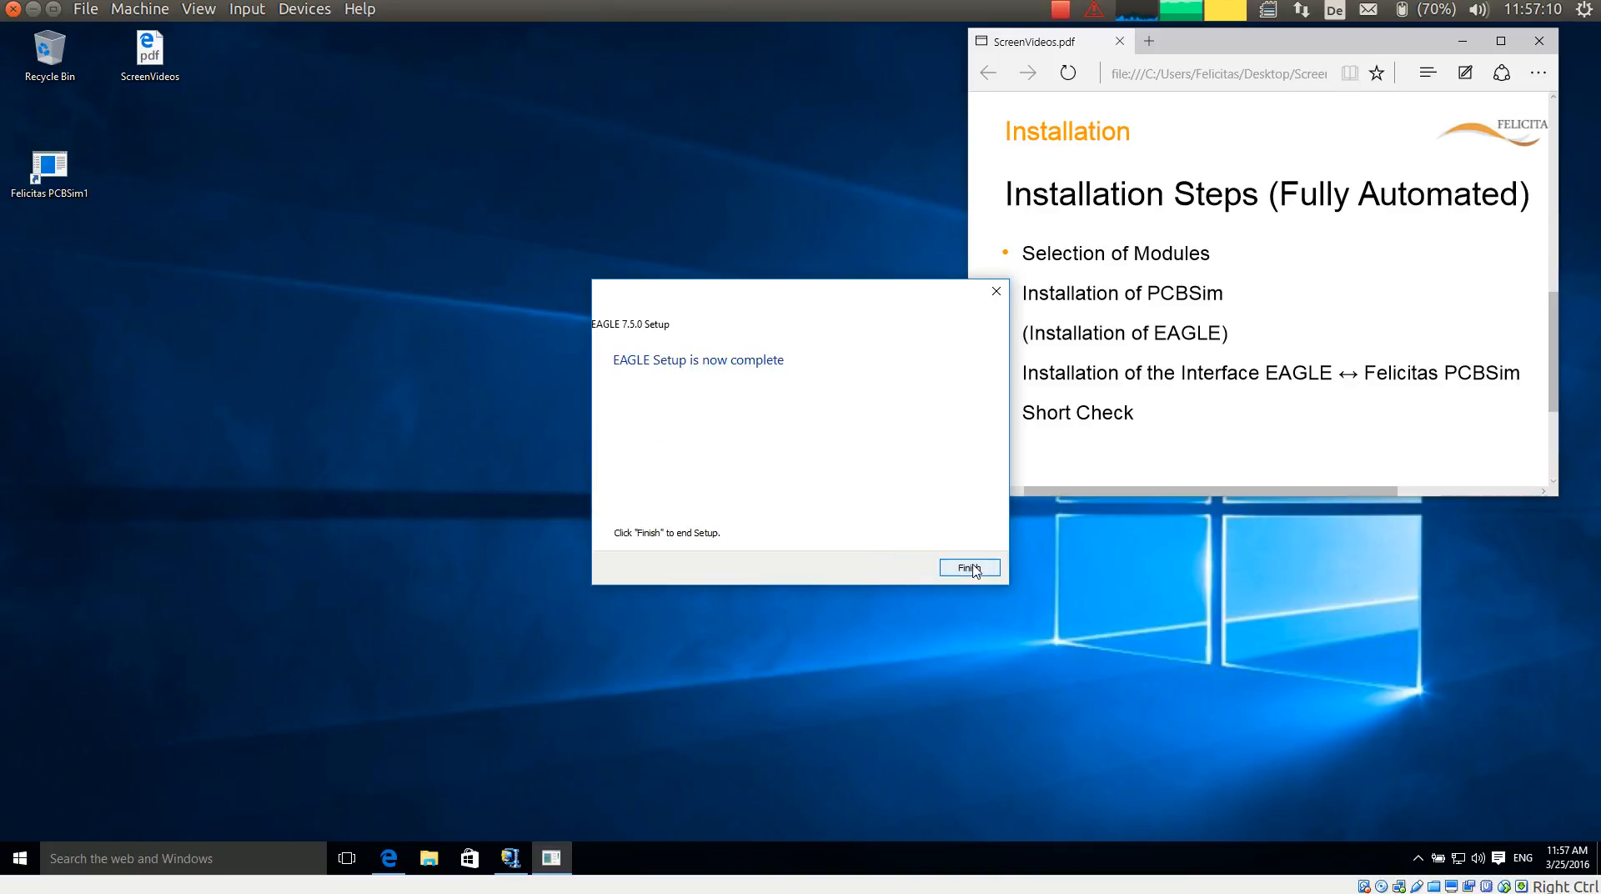
Finish EAGLE setup and install the PCBSim interface into C:\EAGLE-7.5.0.
left_click(968, 569)
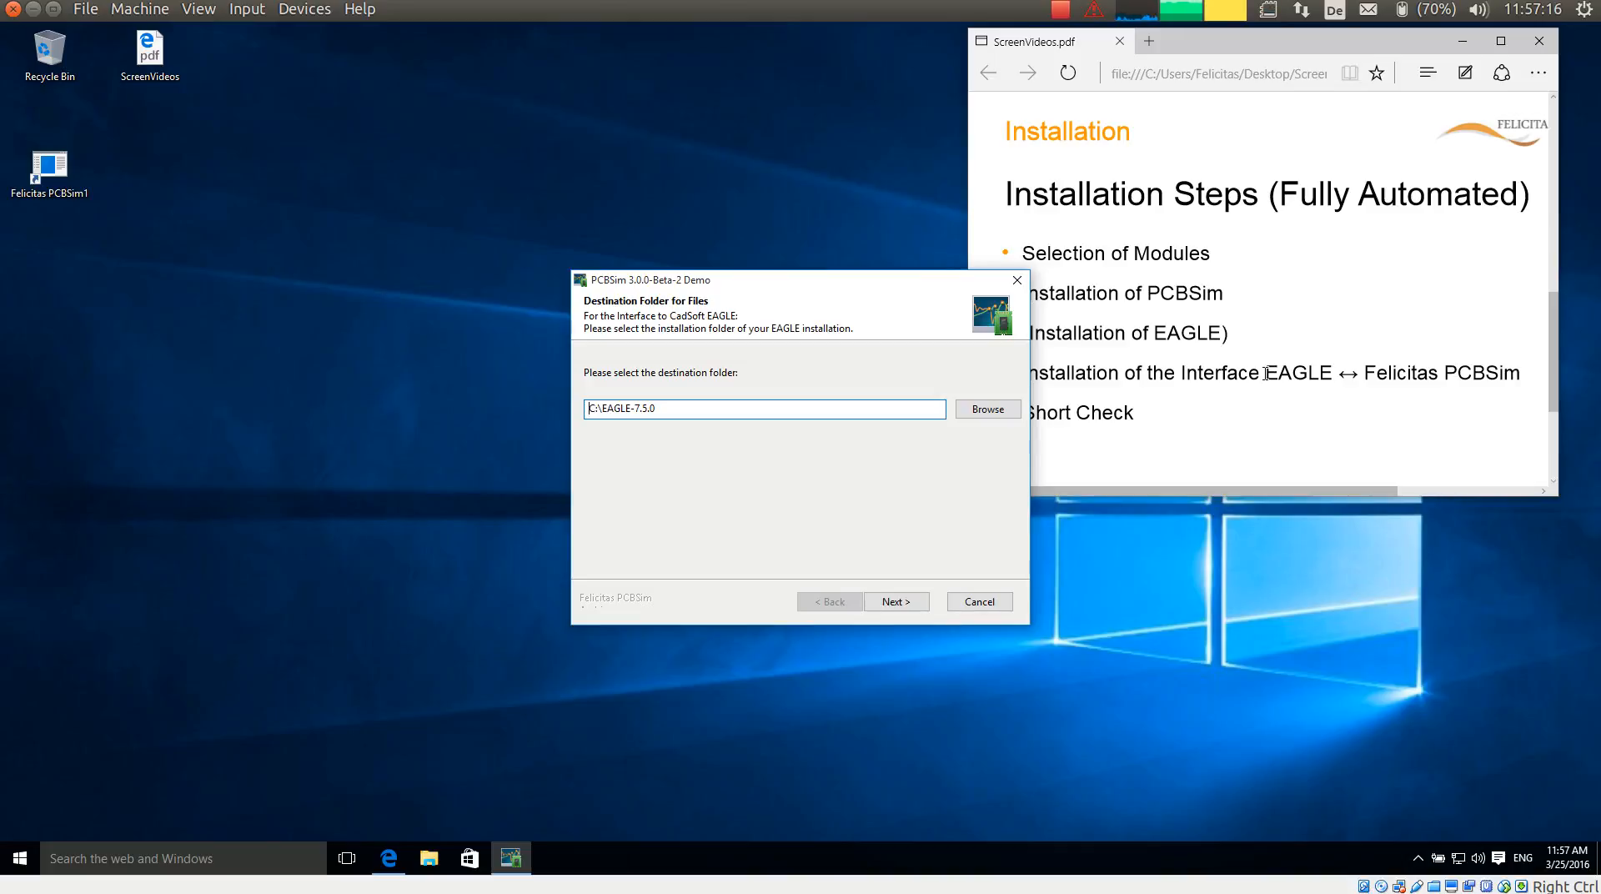
mouse_move(1204, 493)
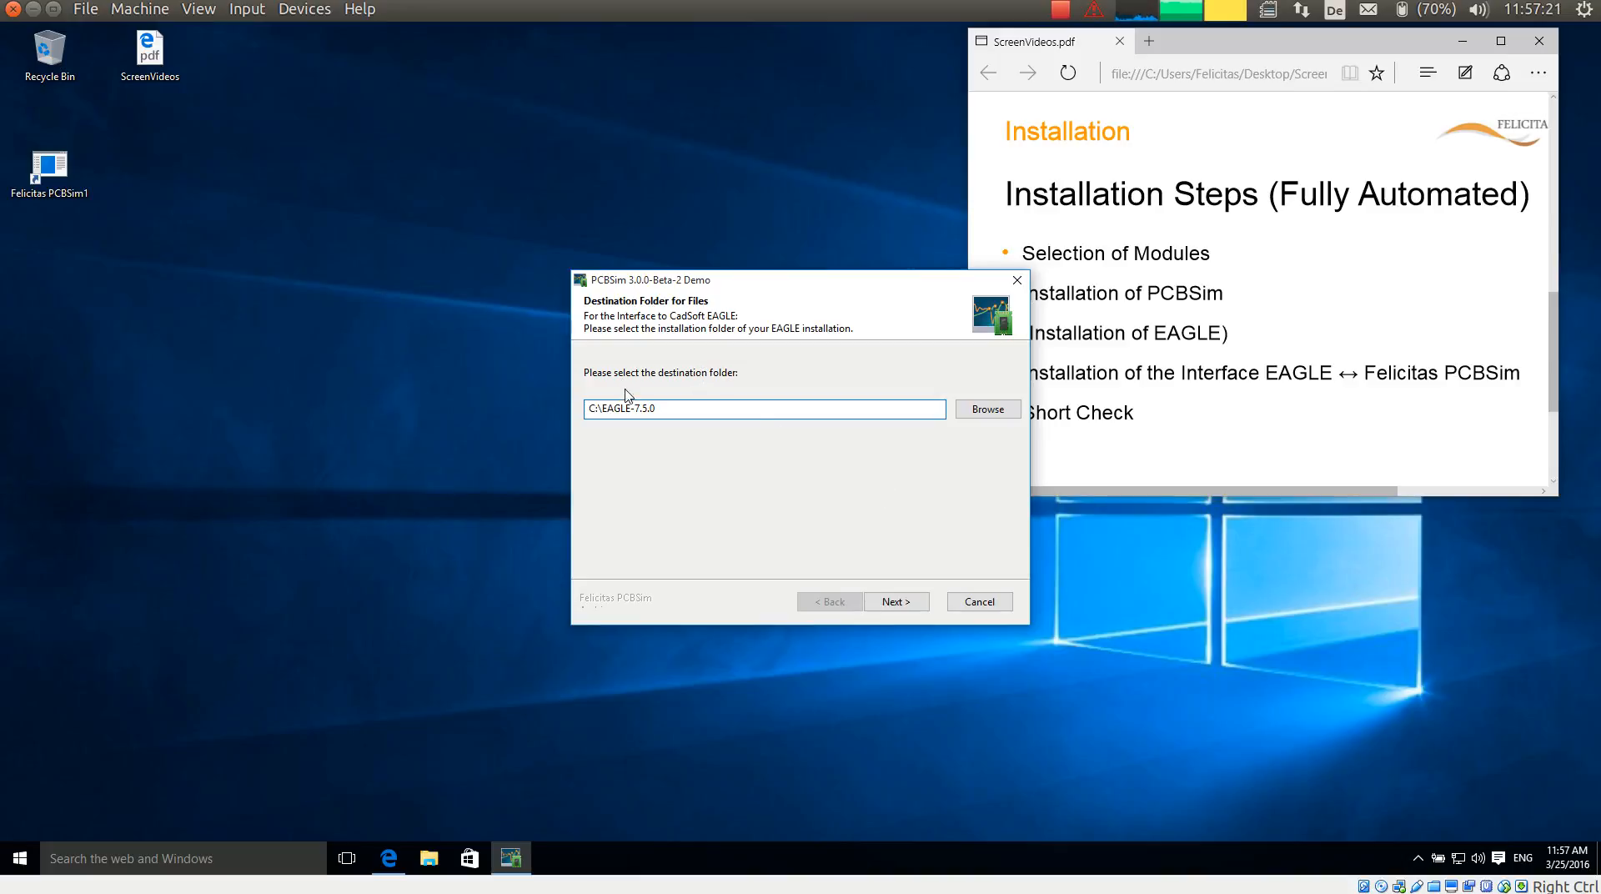
left_click(669, 409)
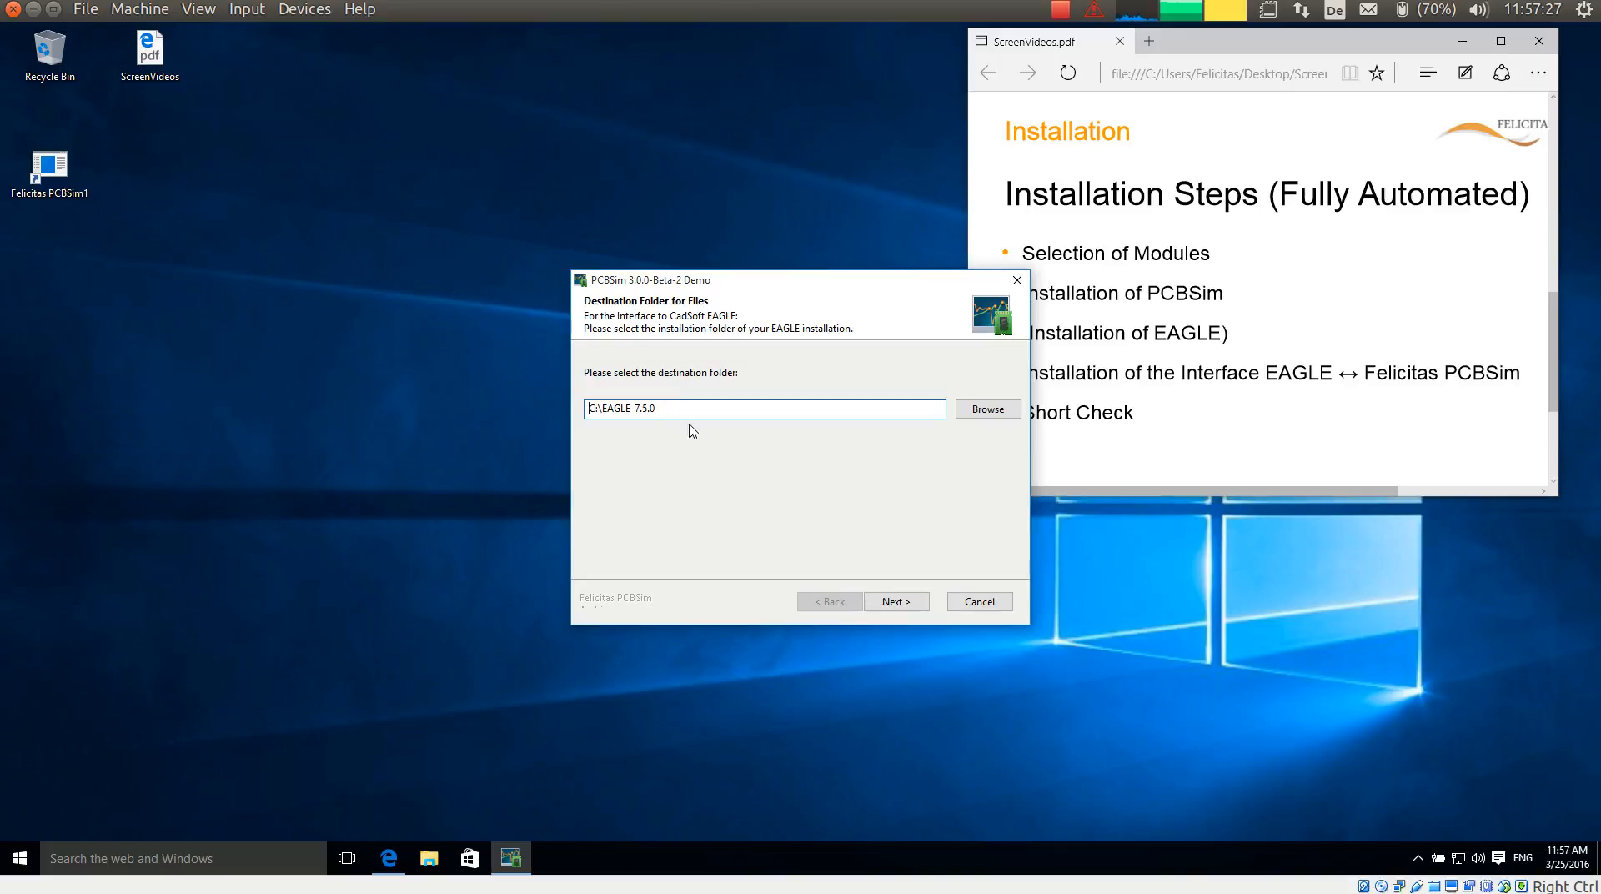
left_click(664, 409)
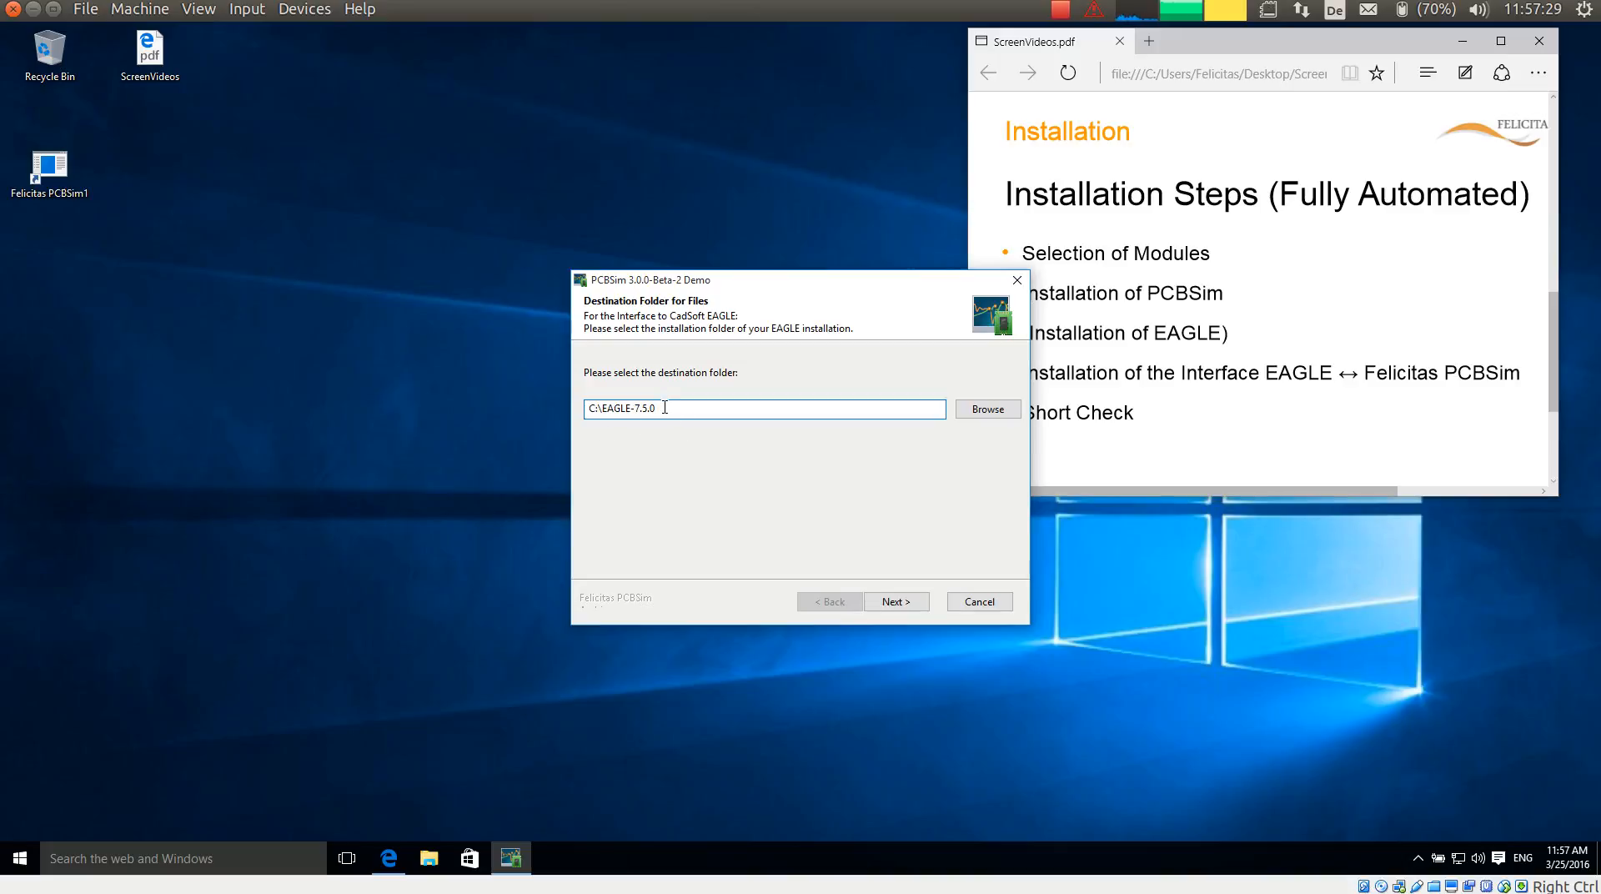
left_click(893, 600)
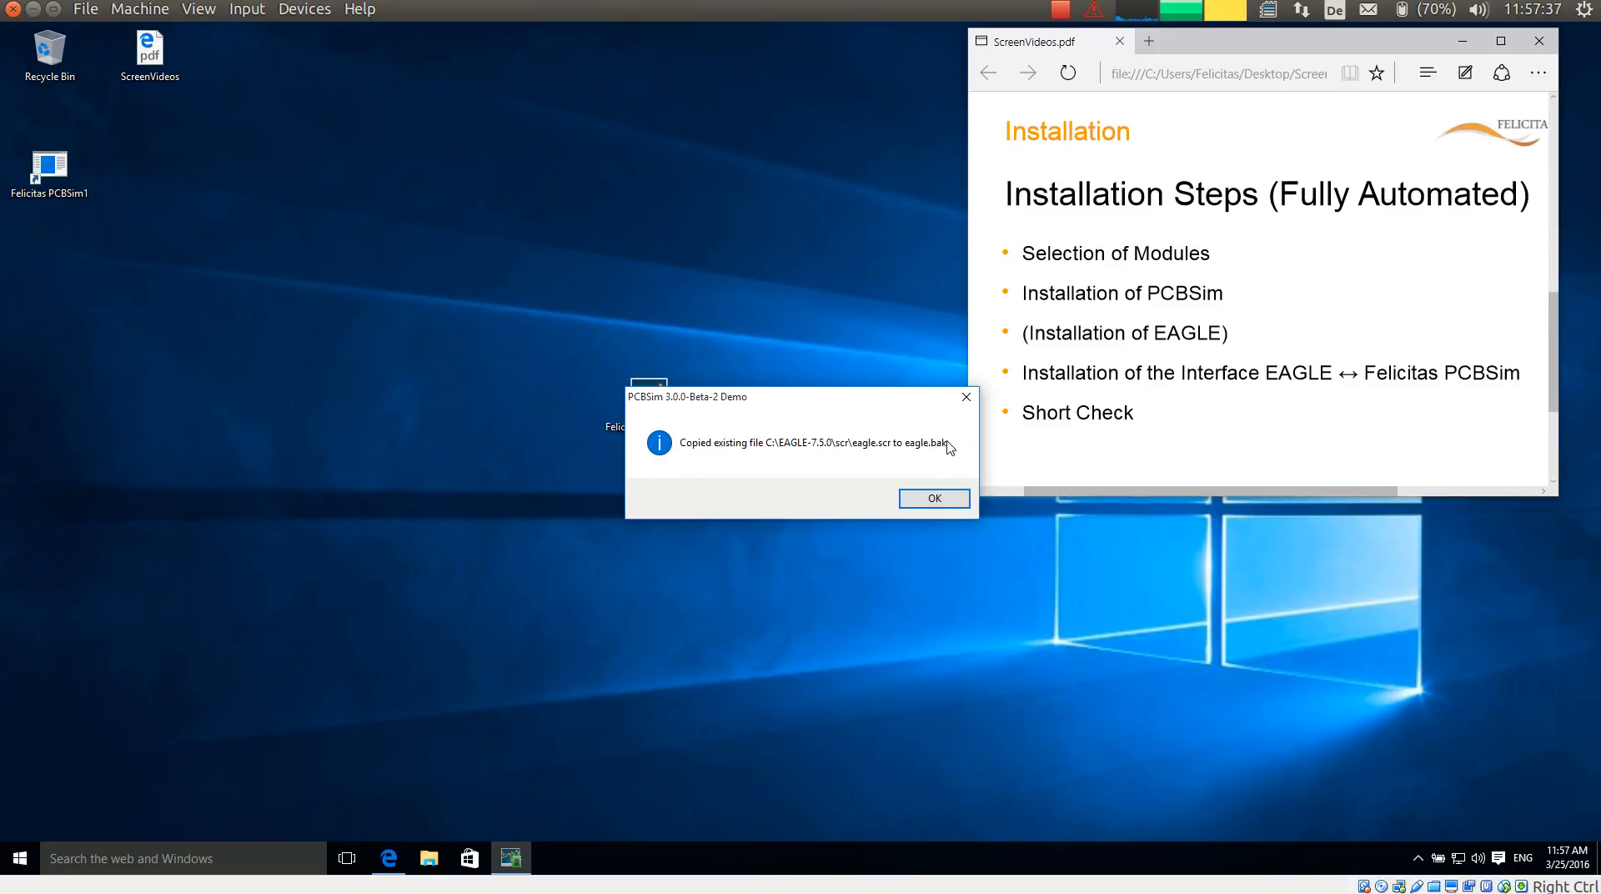
mouse_move(889, 462)
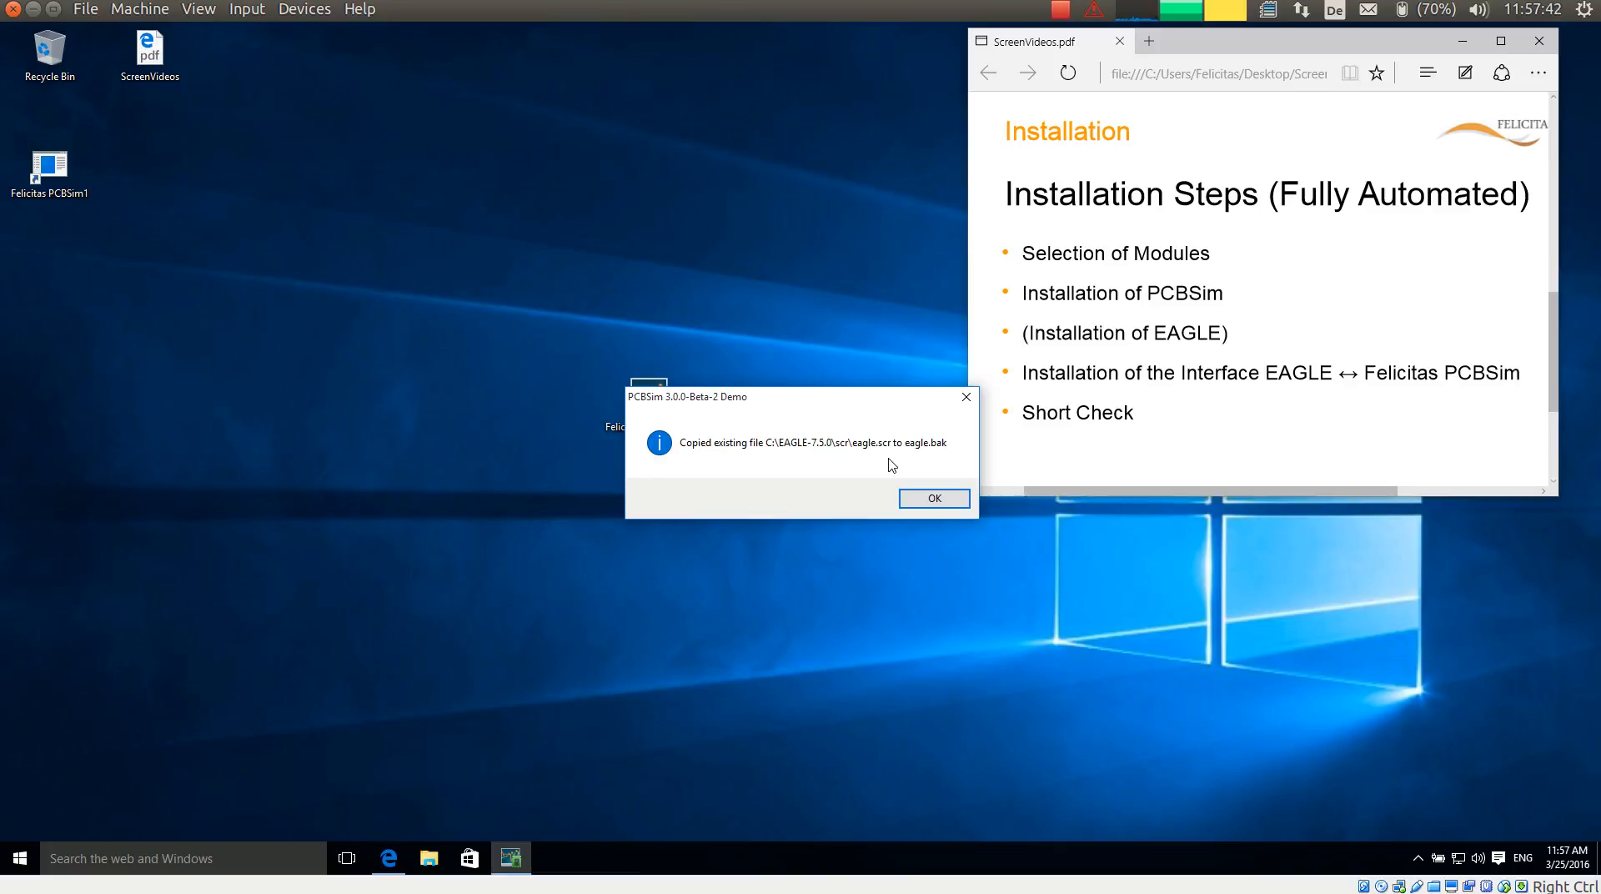
mouse_move(932, 450)
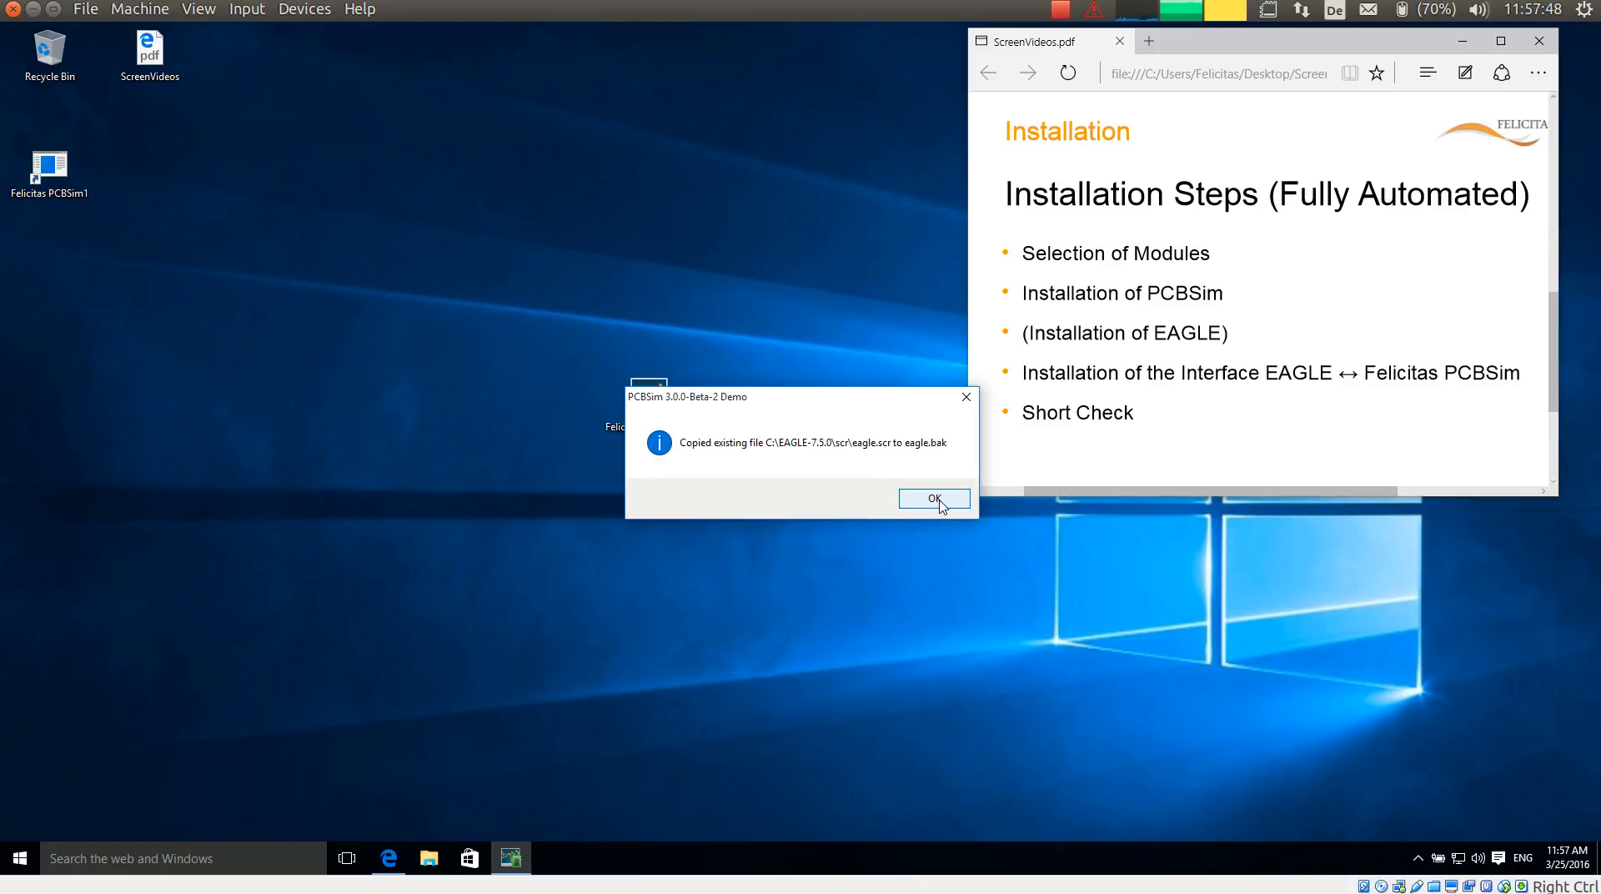
Acknowledge the eagle.scr-to-eagle.bak backup notice to reach Operation Successful.
left_click(930, 499)
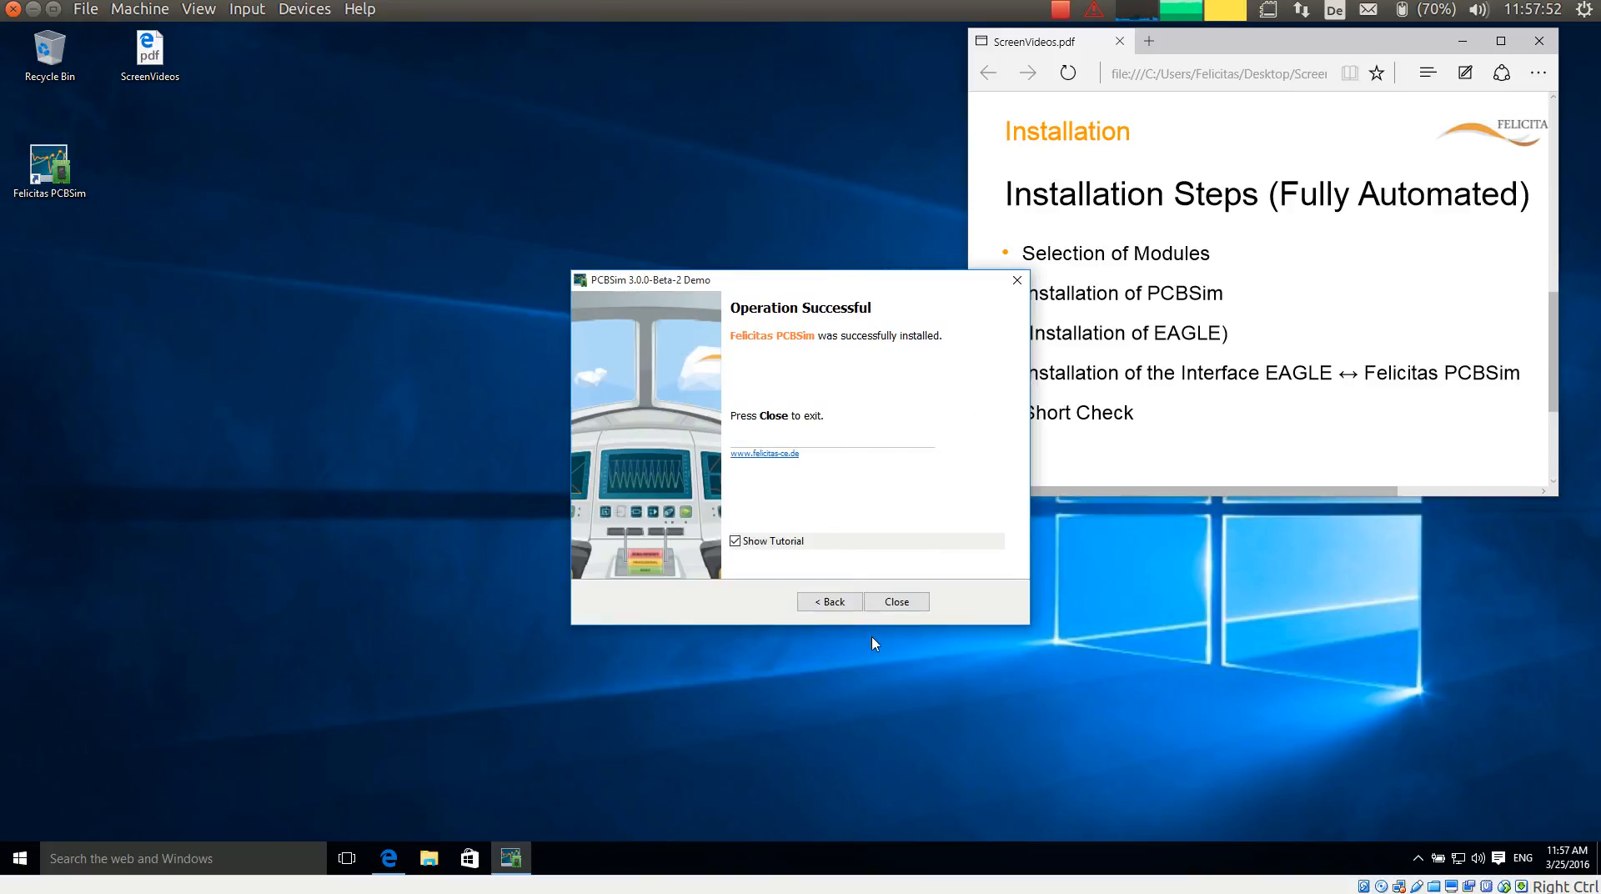
mouse_move(885, 630)
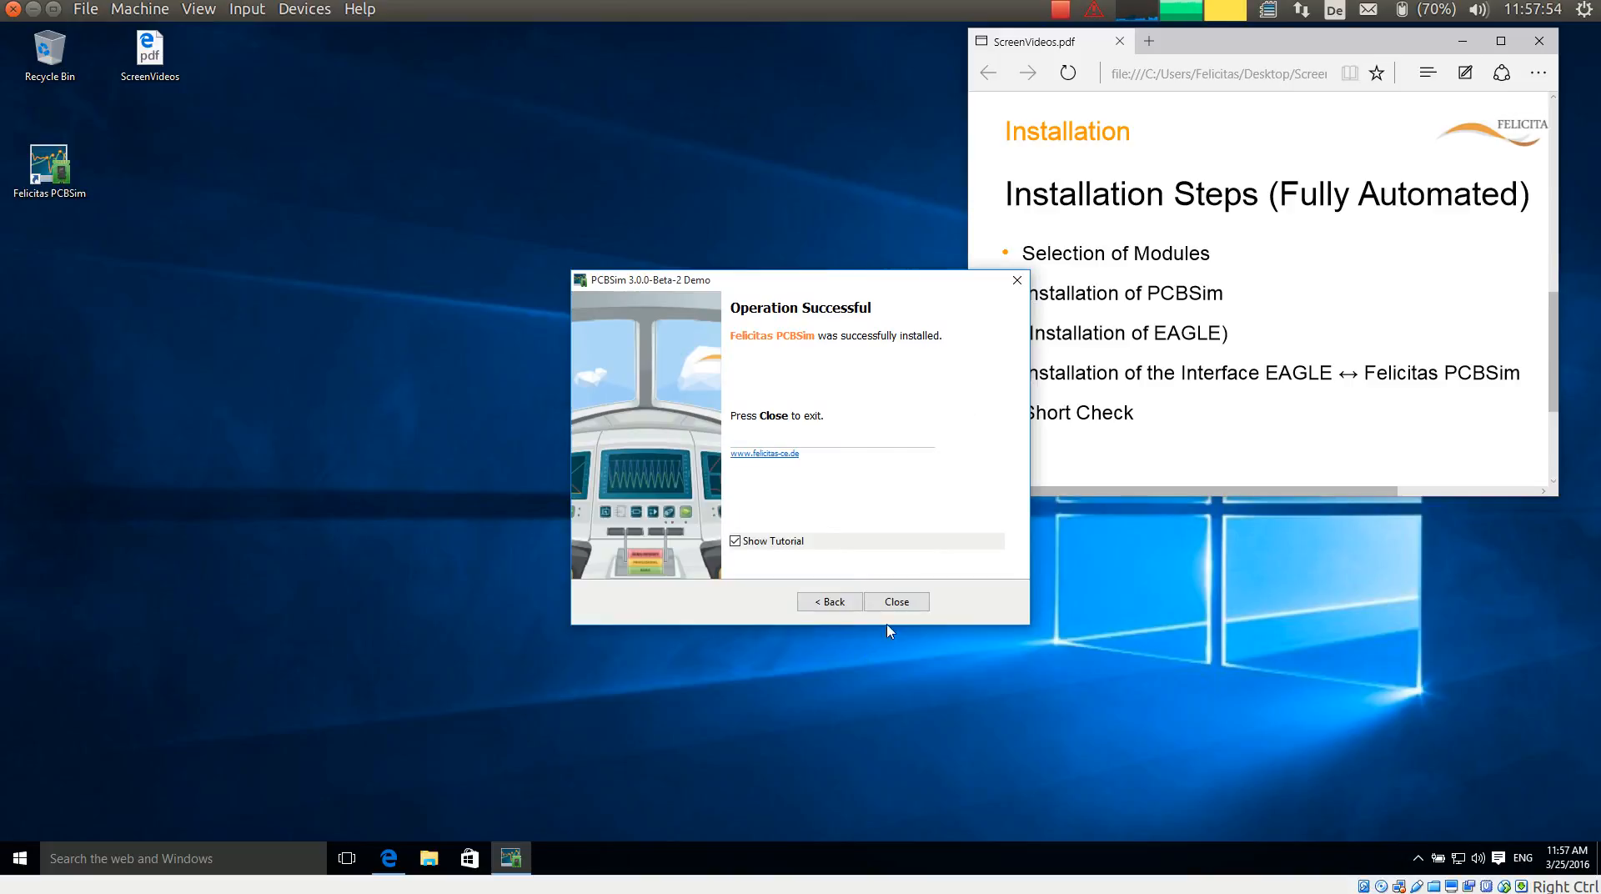
mouse_move(754, 547)
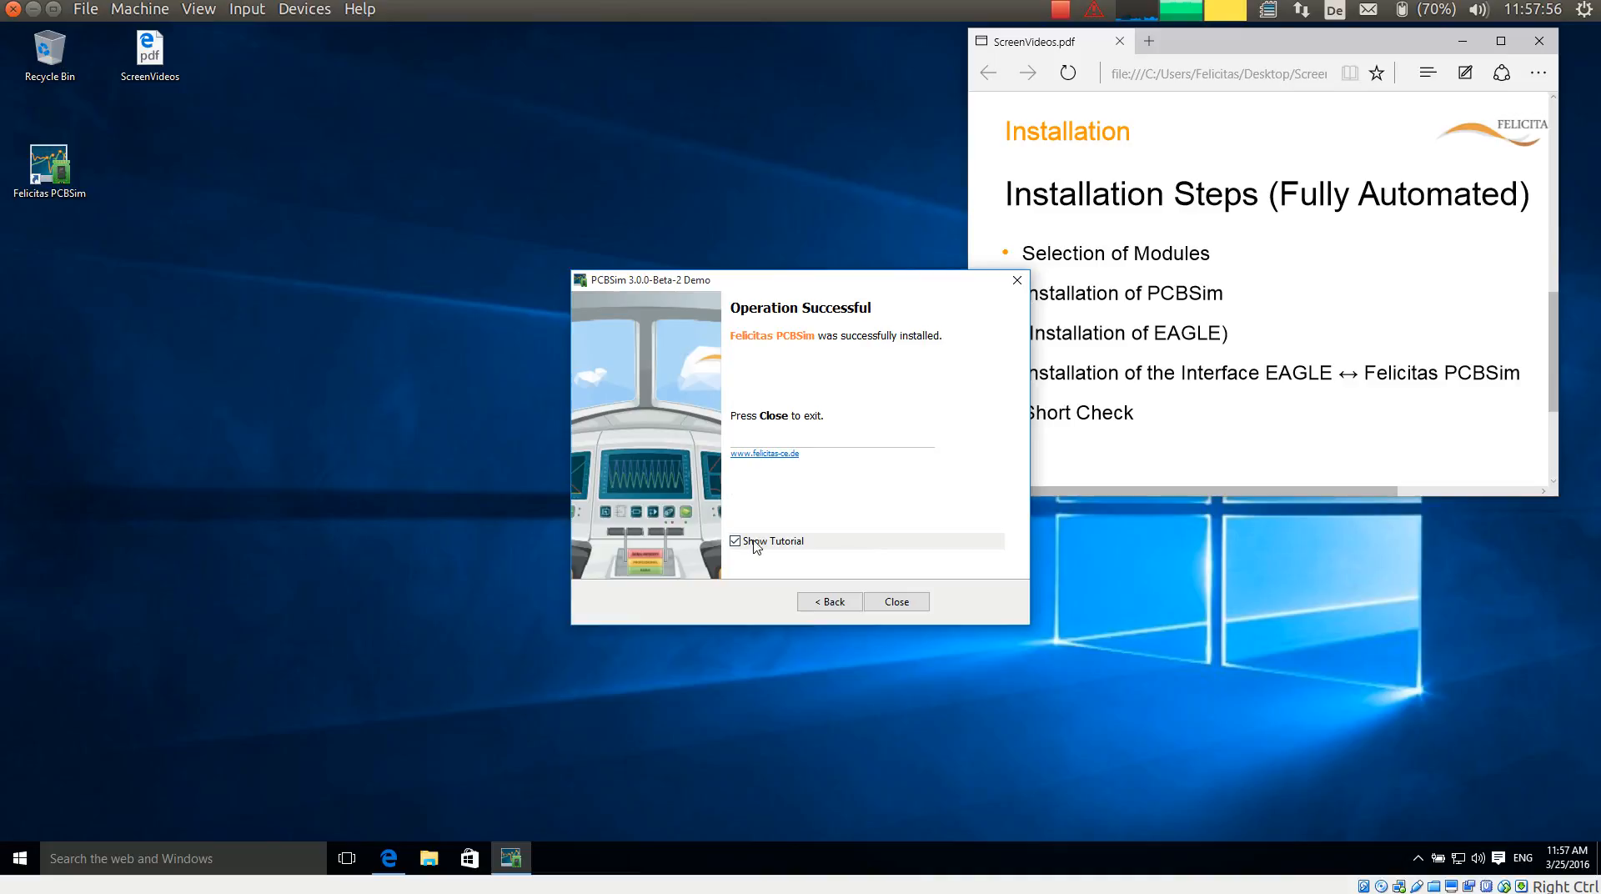
Close the installer with 'Show Tutorial' kept, bringing up PCBSim Help in Edge.
left_click(895, 602)
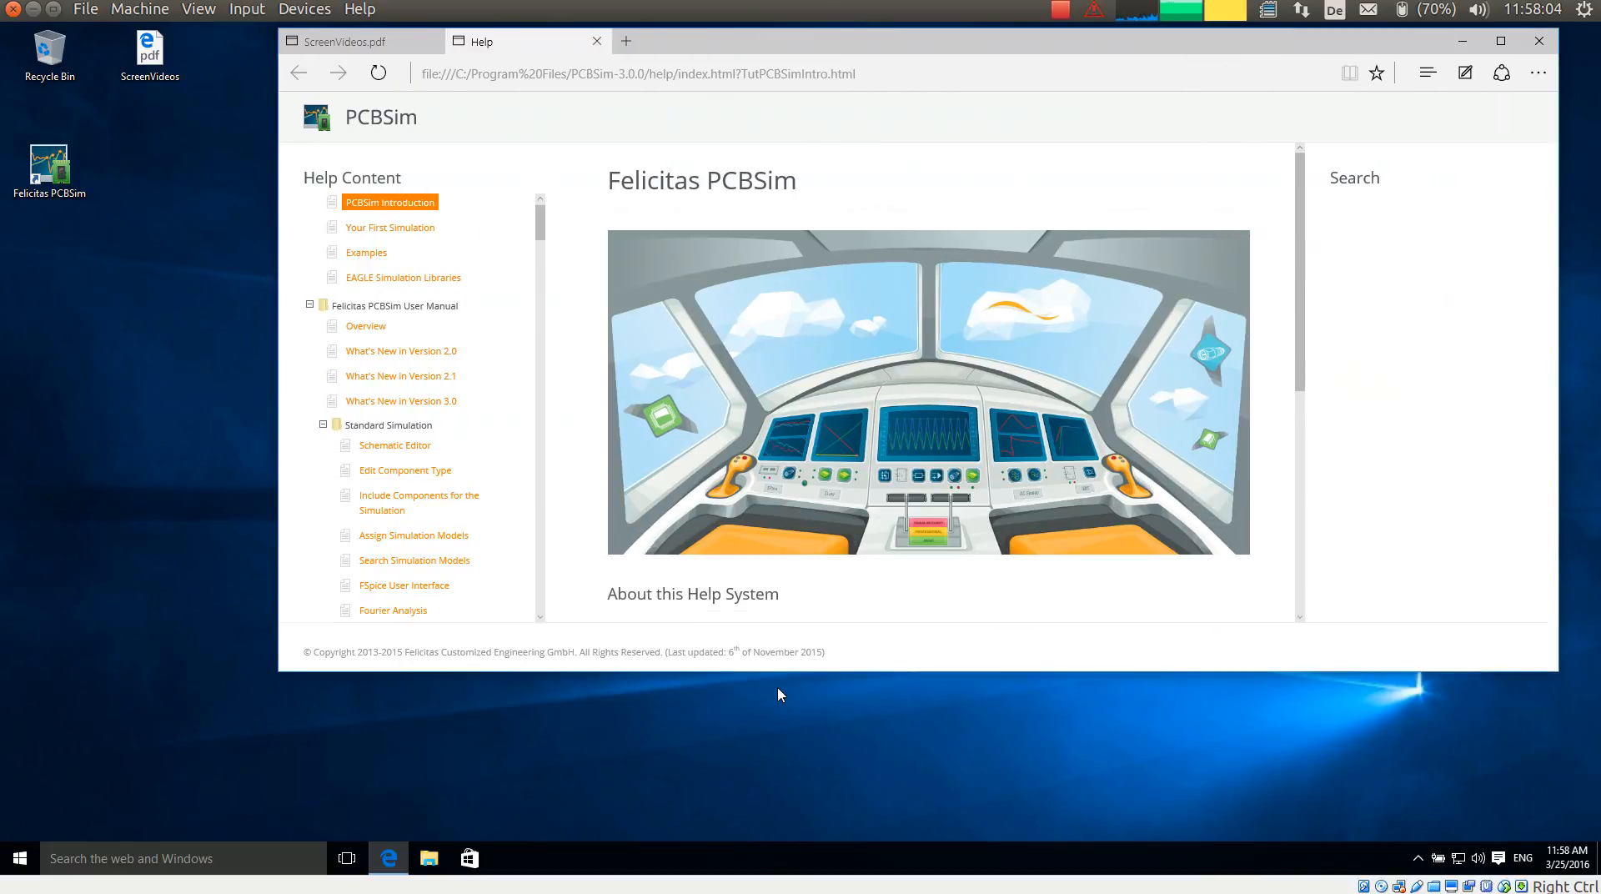
mouse_move(772, 697)
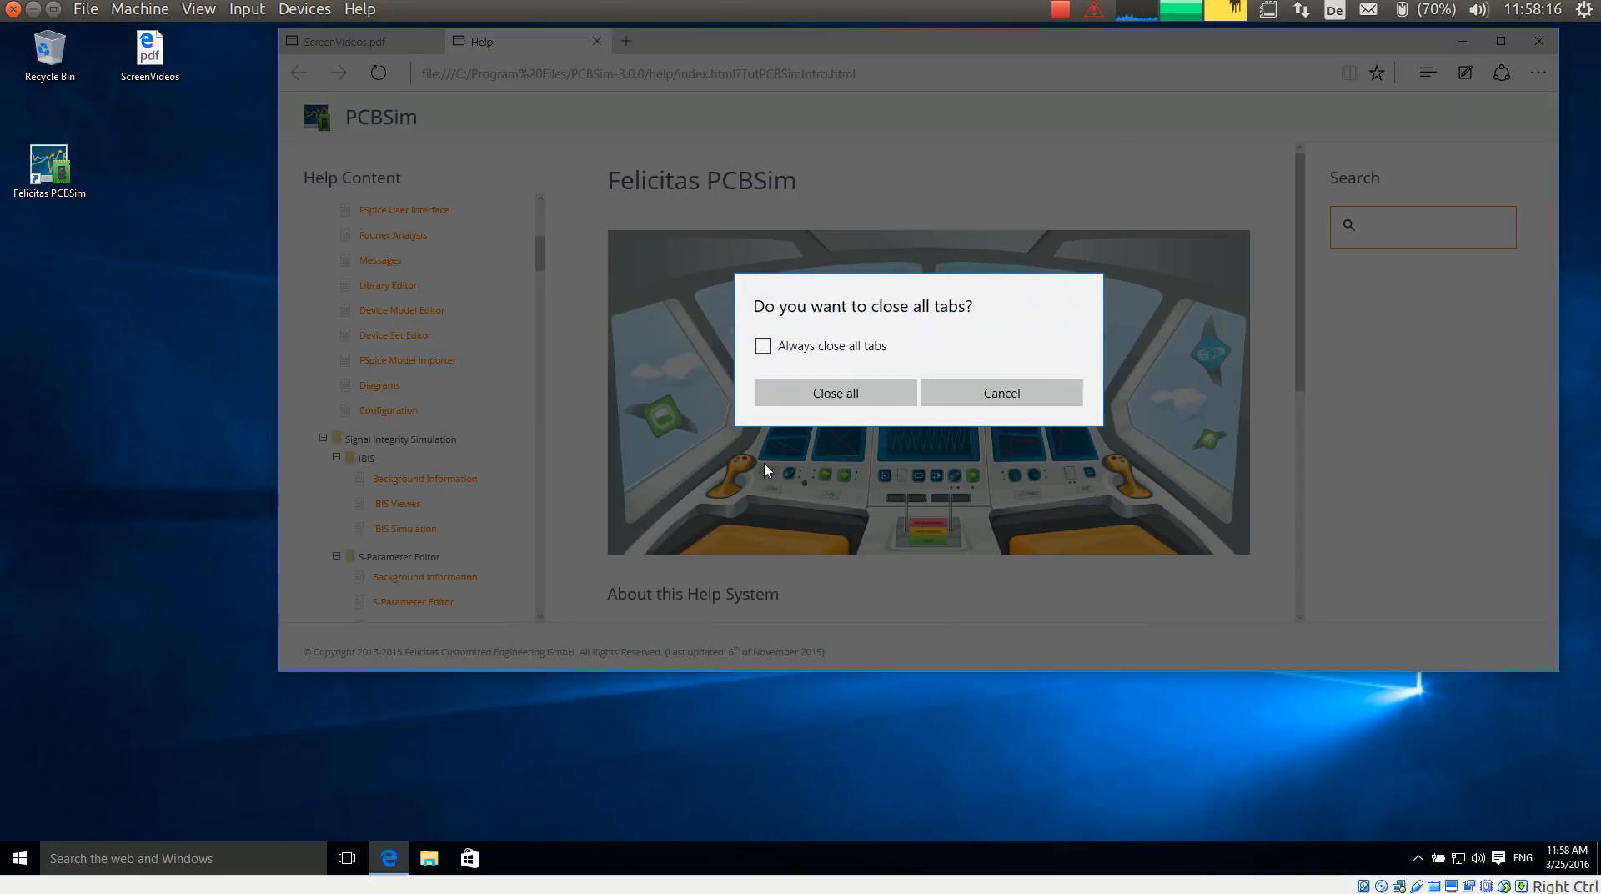
Close all Edge tabs including PCBSim Help and the PDF, returning to the desktop.
left_click(834, 392)
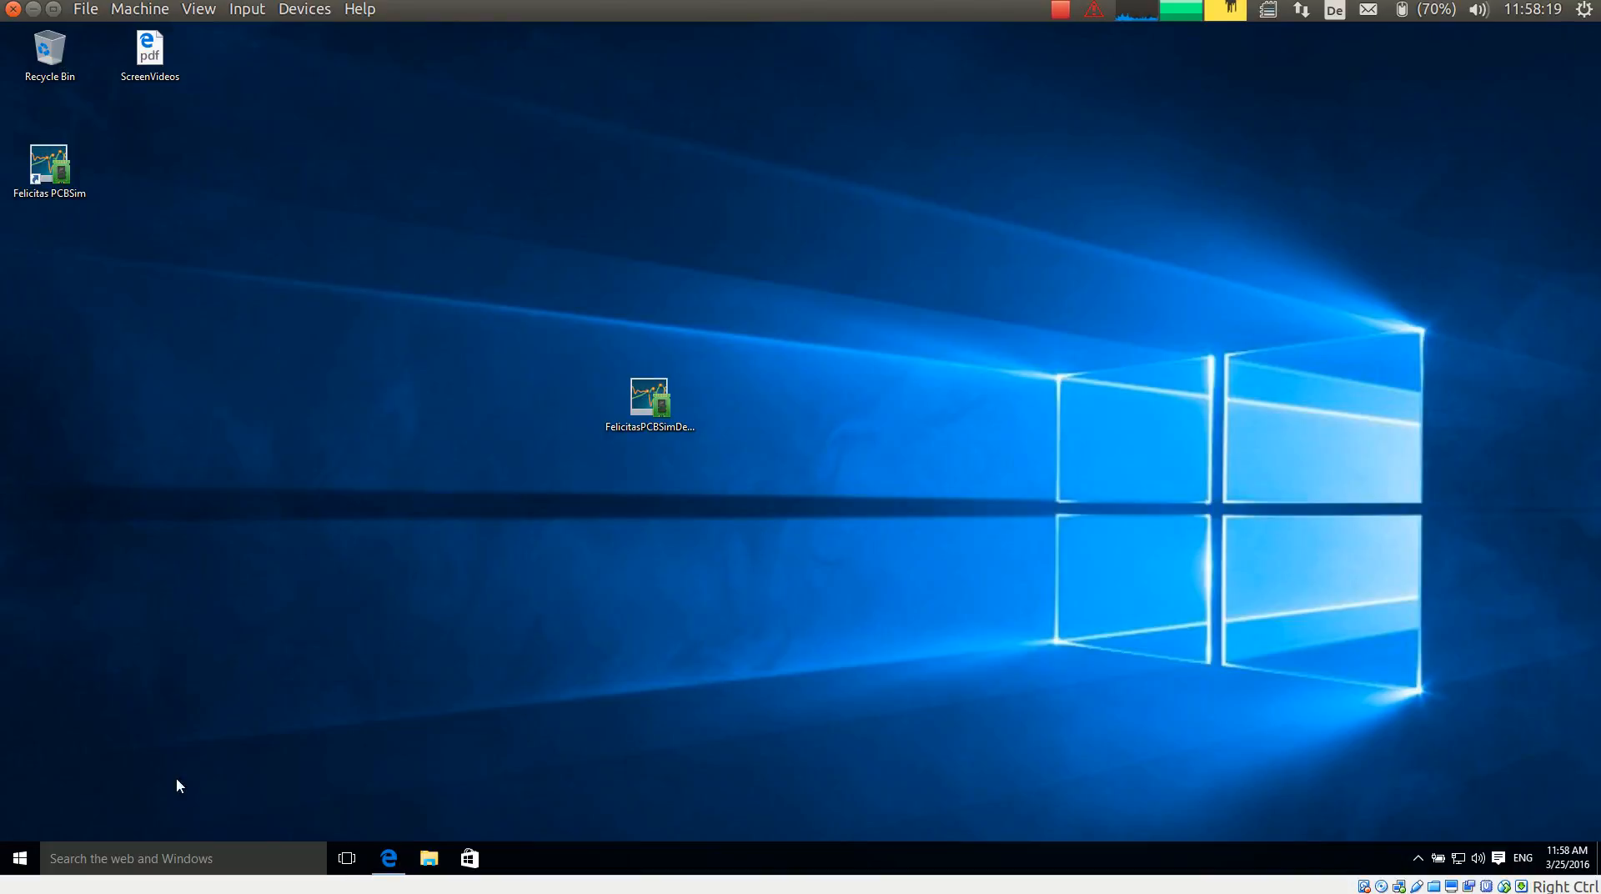
Launch EAGLE 7.5.0 via Start search for 'eag' and confirm creating its projects directory.
left_click(18, 859)
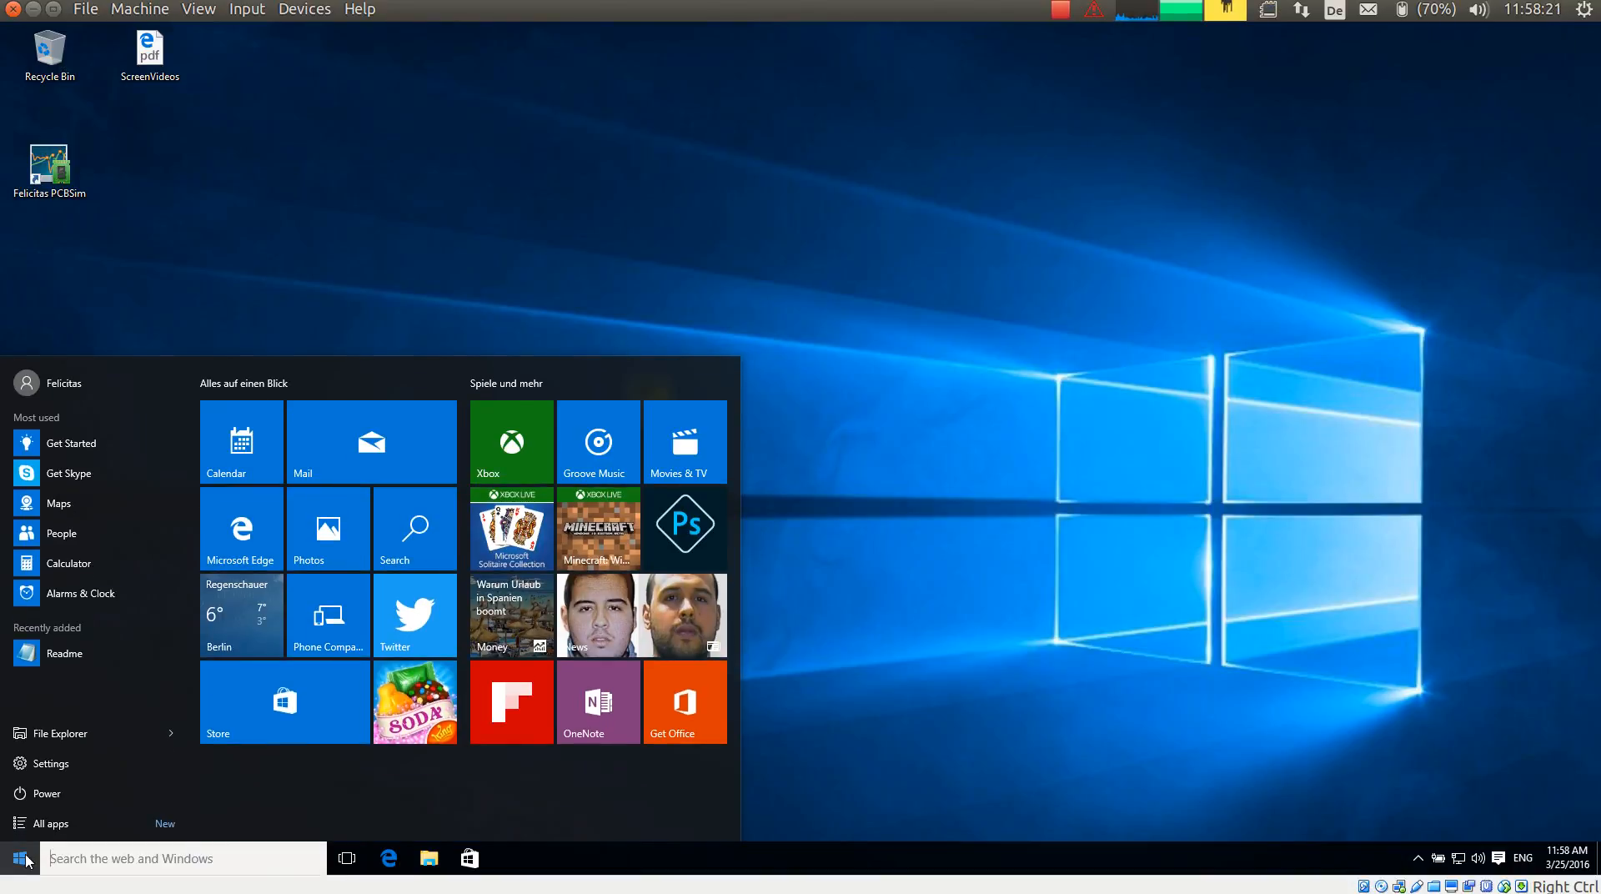
type("eag")
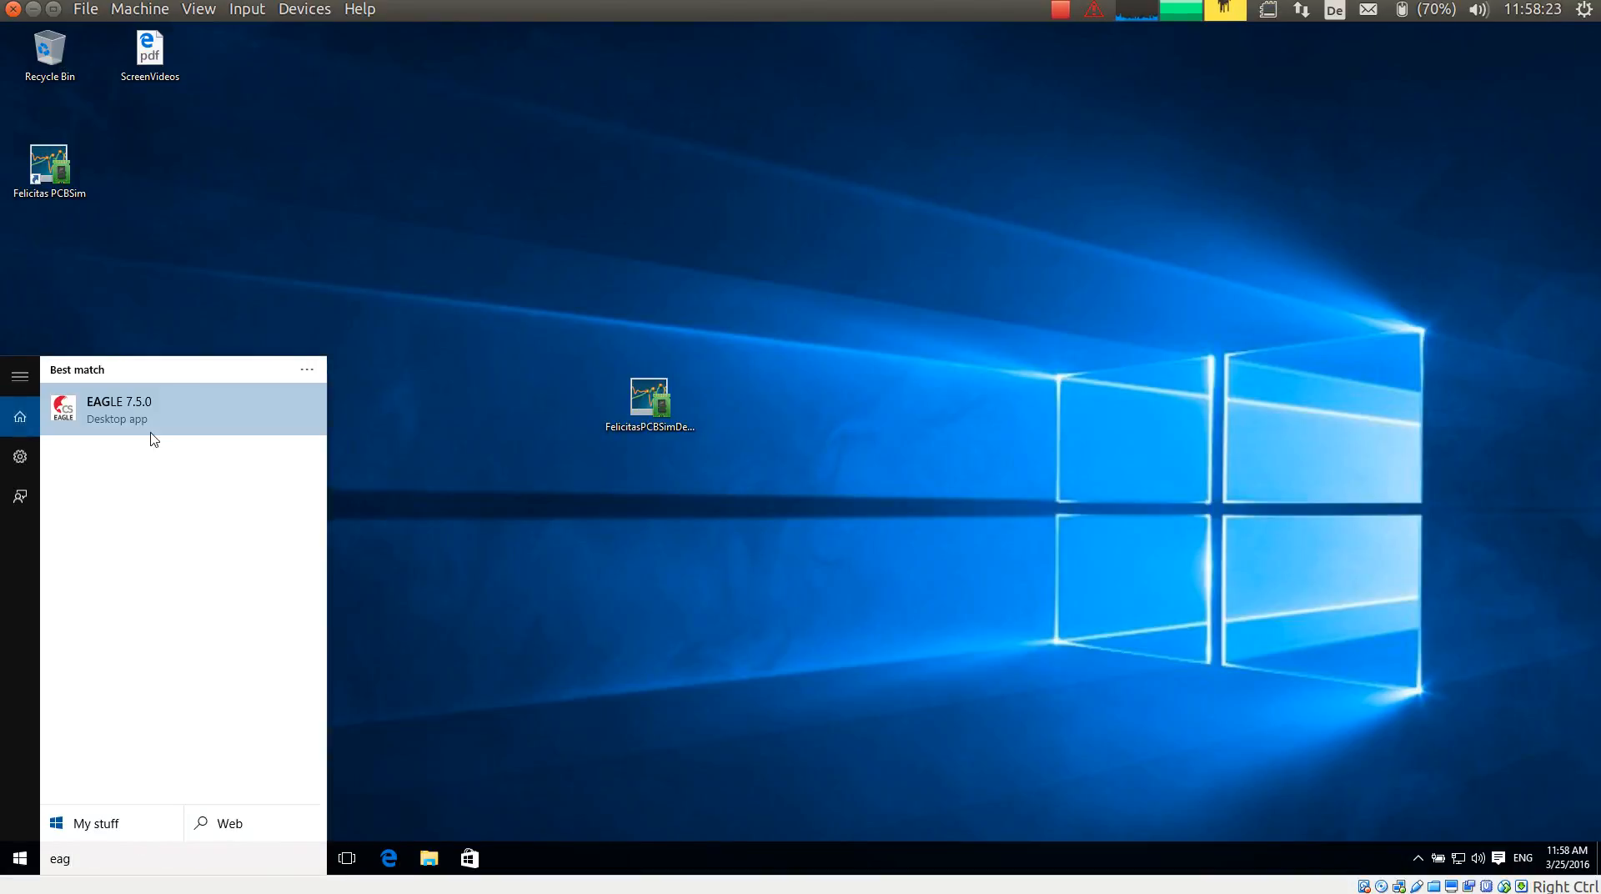
left_click(299, 417)
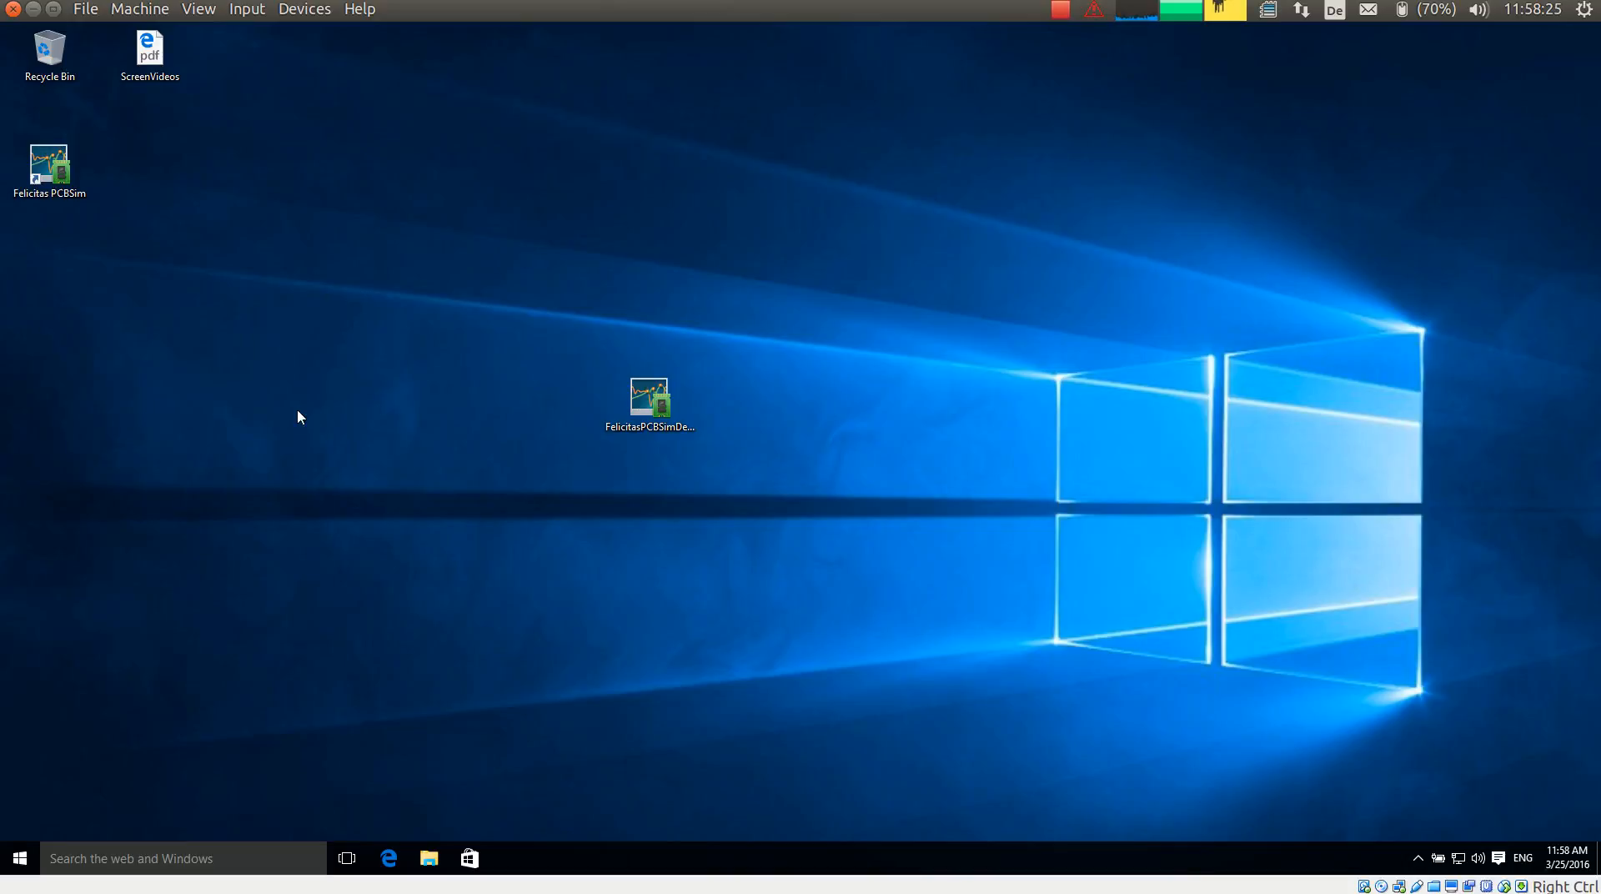
double_click(648, 399)
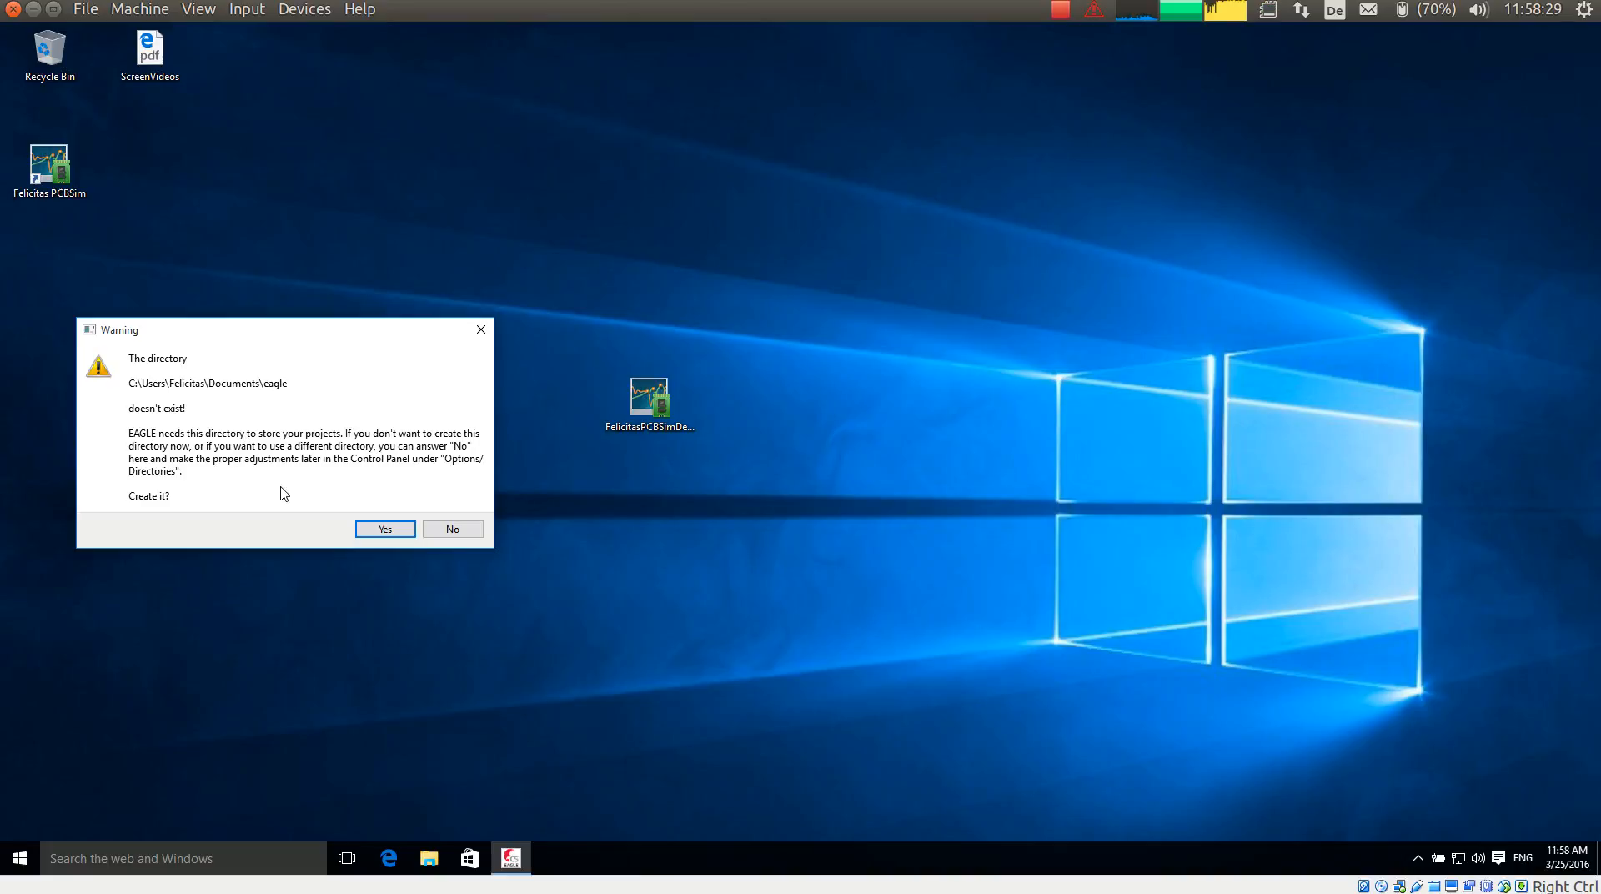
left_click(383, 529)
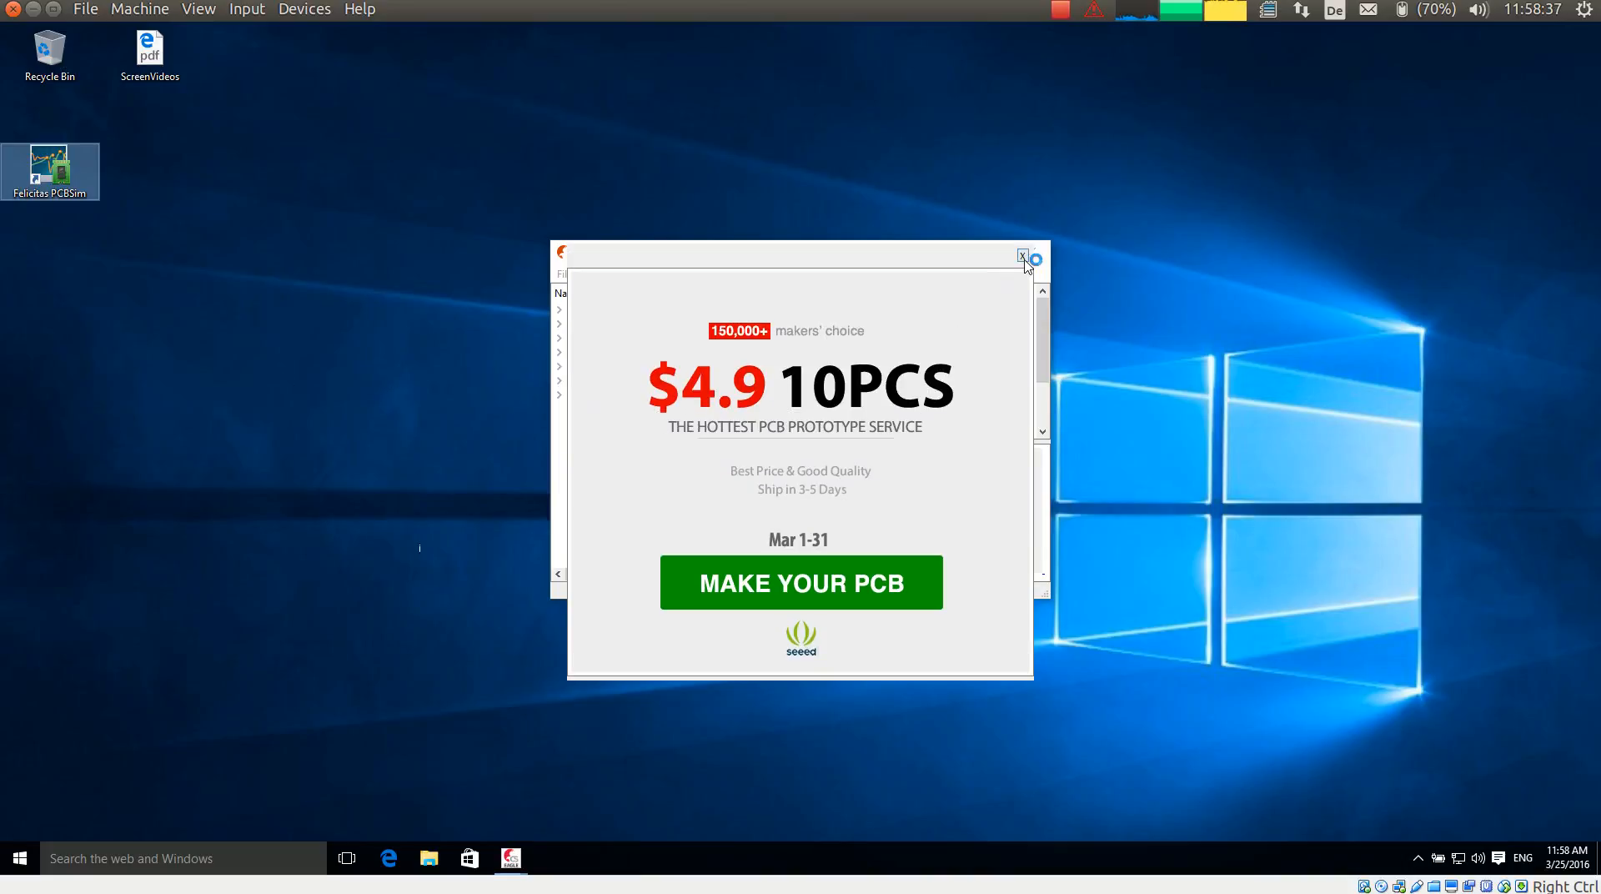
Dismiss EAGLE's PCB prototype advertisement and acknowledge PCBSim's demo licence restrictions notice.
left_click(1021, 257)
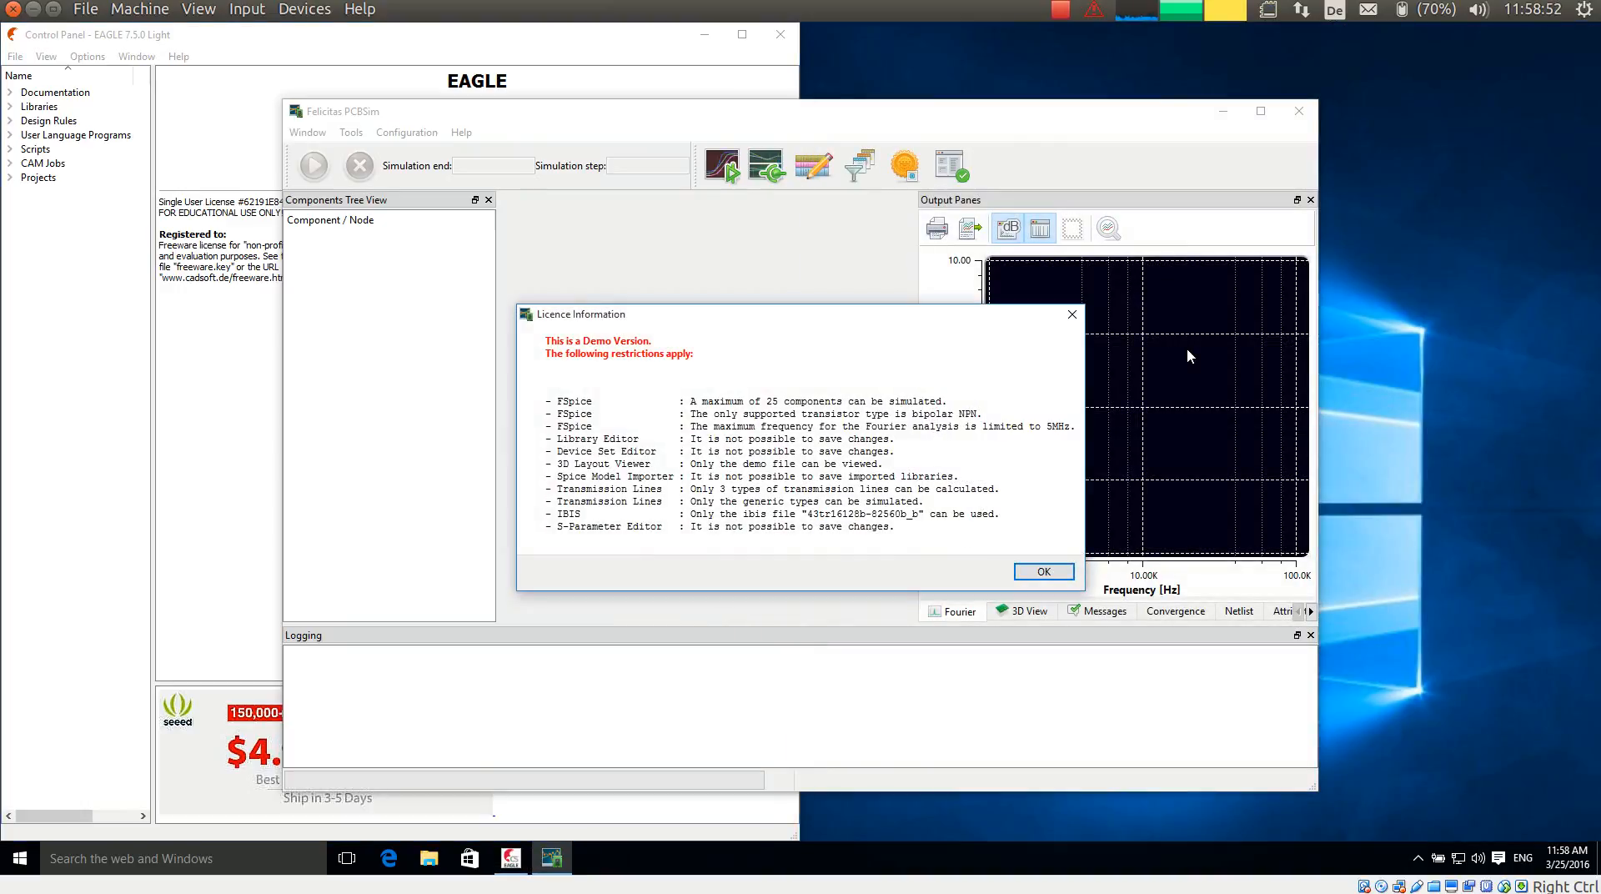
mouse_move(1071, 315)
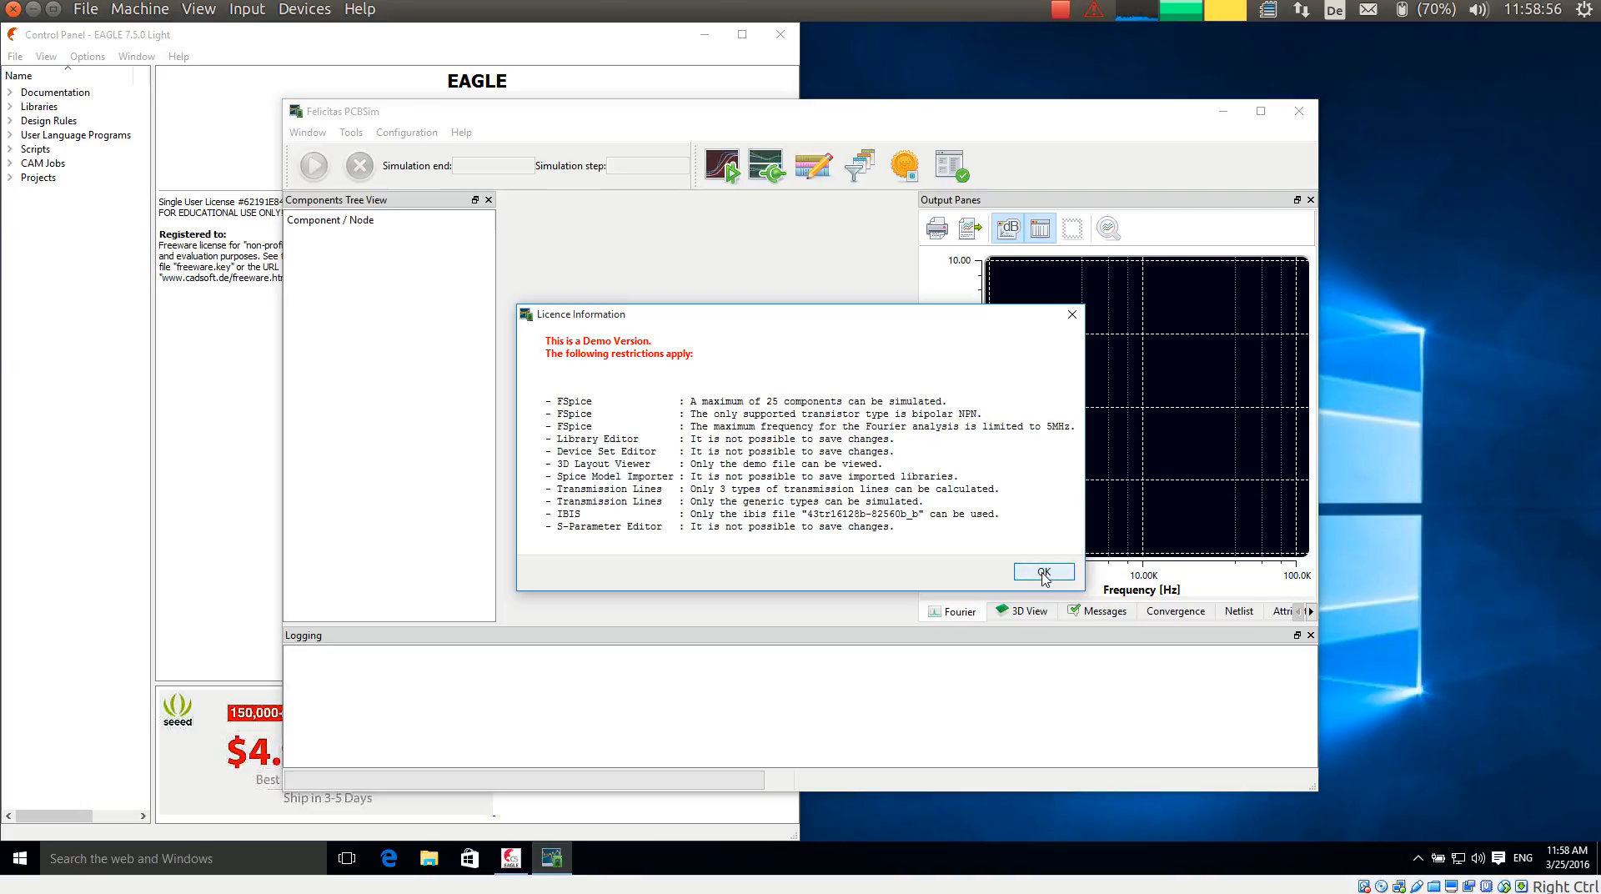
left_click(1042, 572)
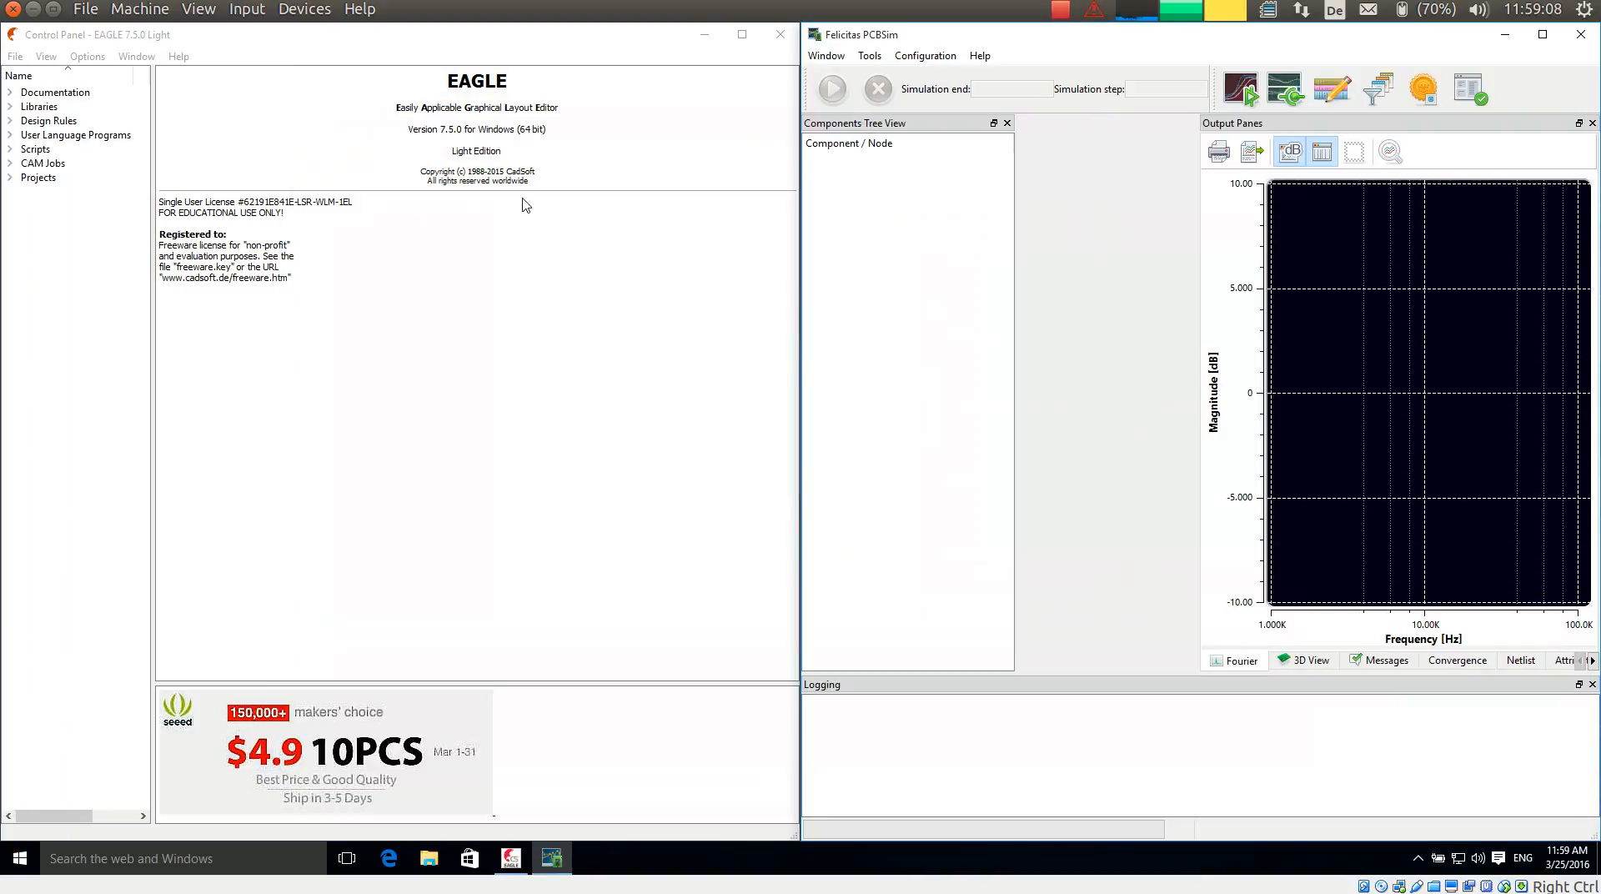
Expand Projects > examples > felicitas and open the AC-Sweep.sch schematic.
left_click(39, 177)
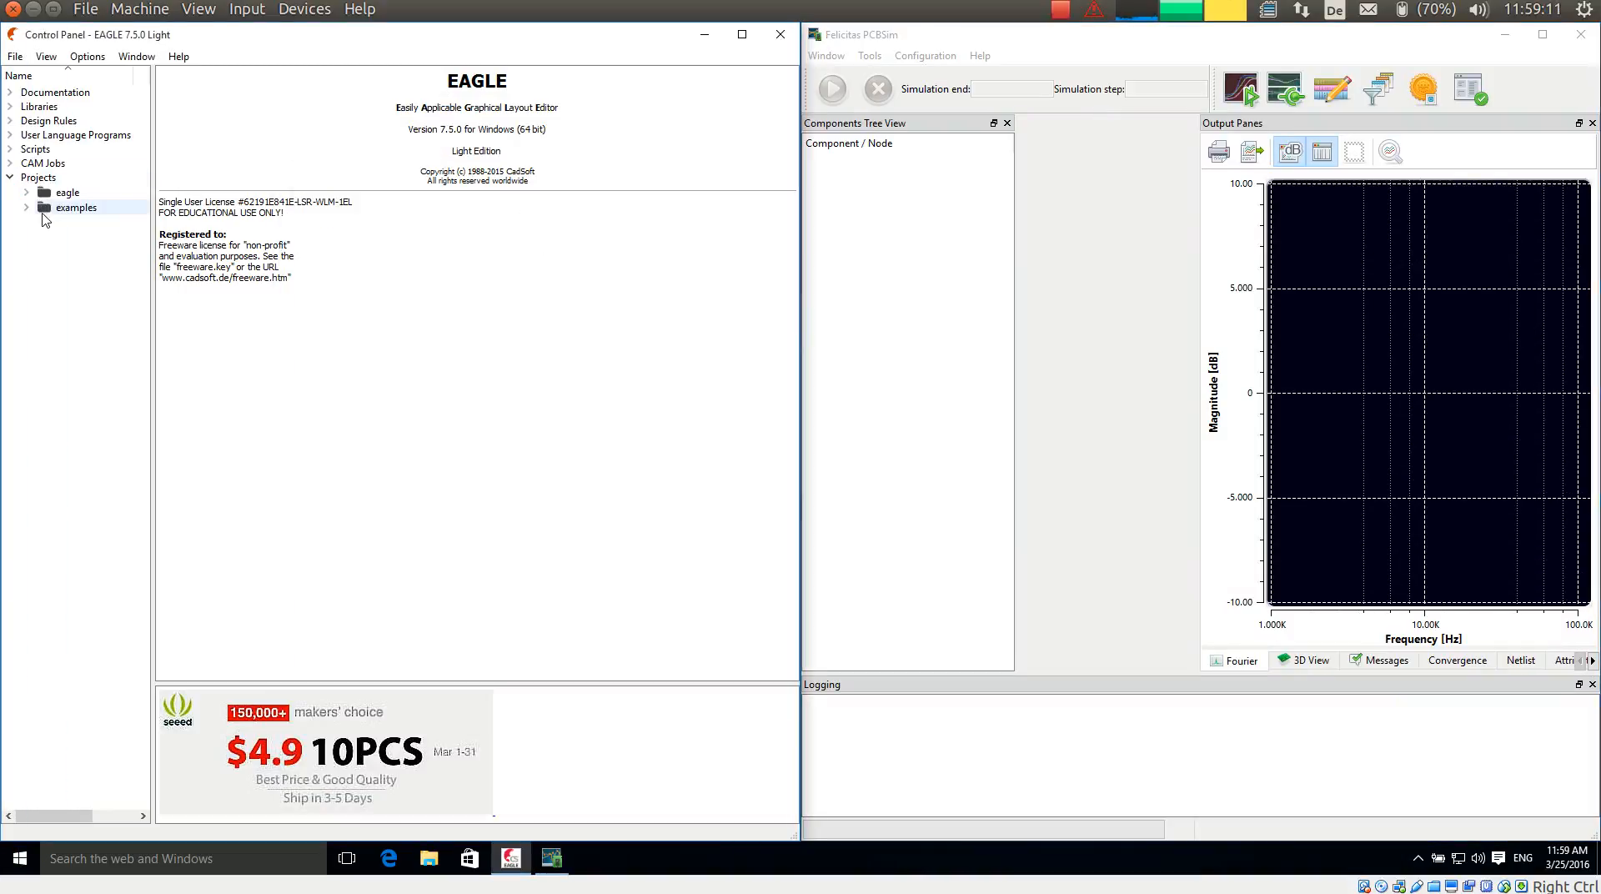
left_click(25, 206)
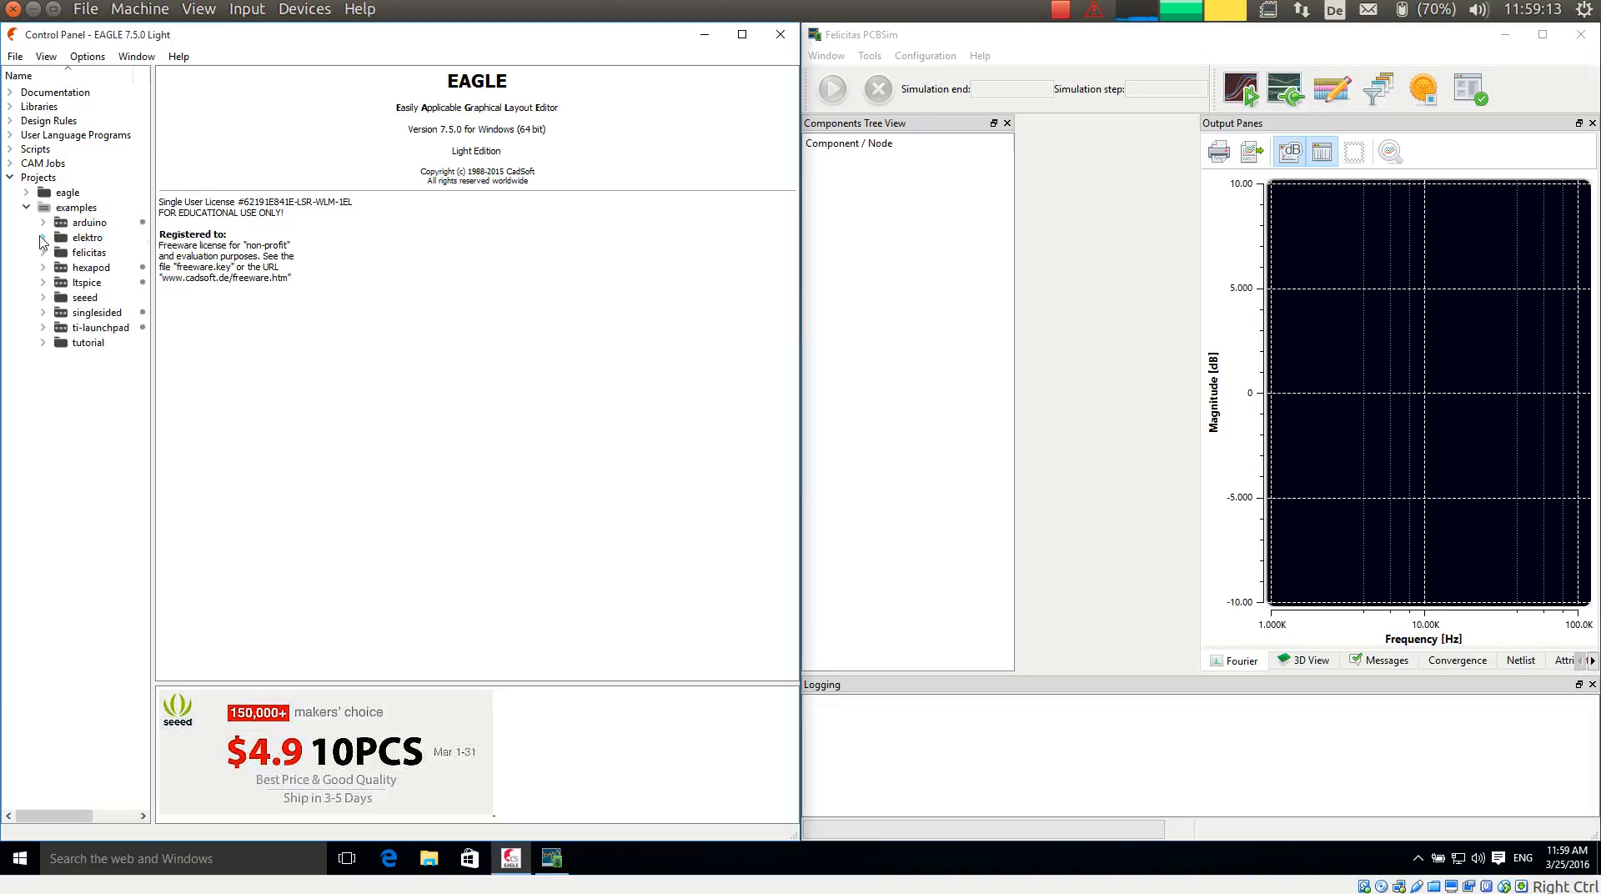
left_click(44, 251)
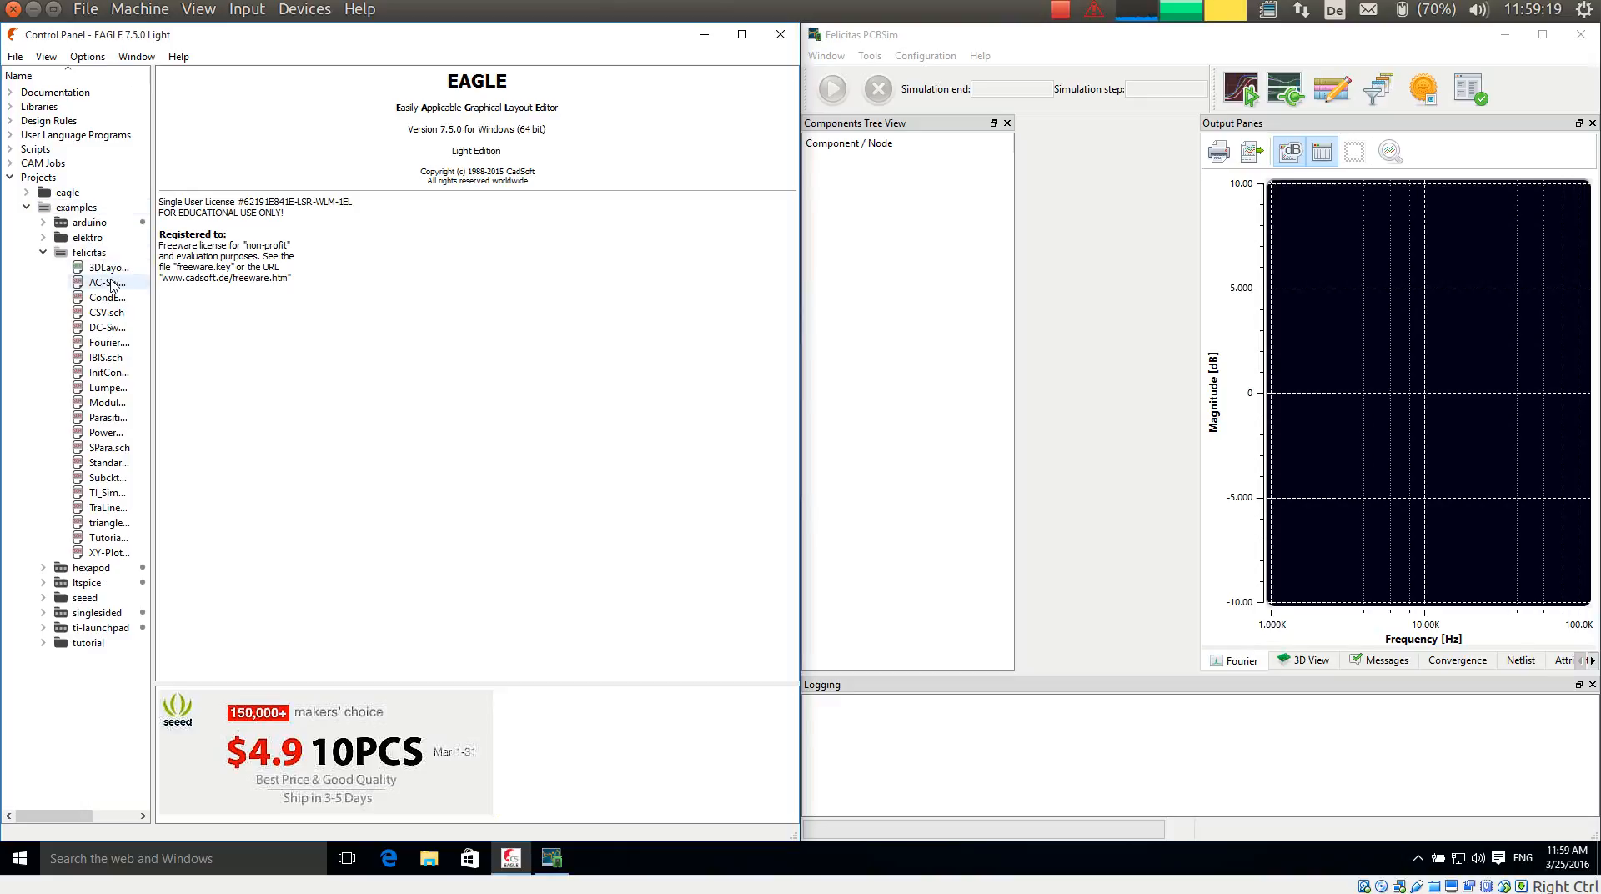
double_click(105, 284)
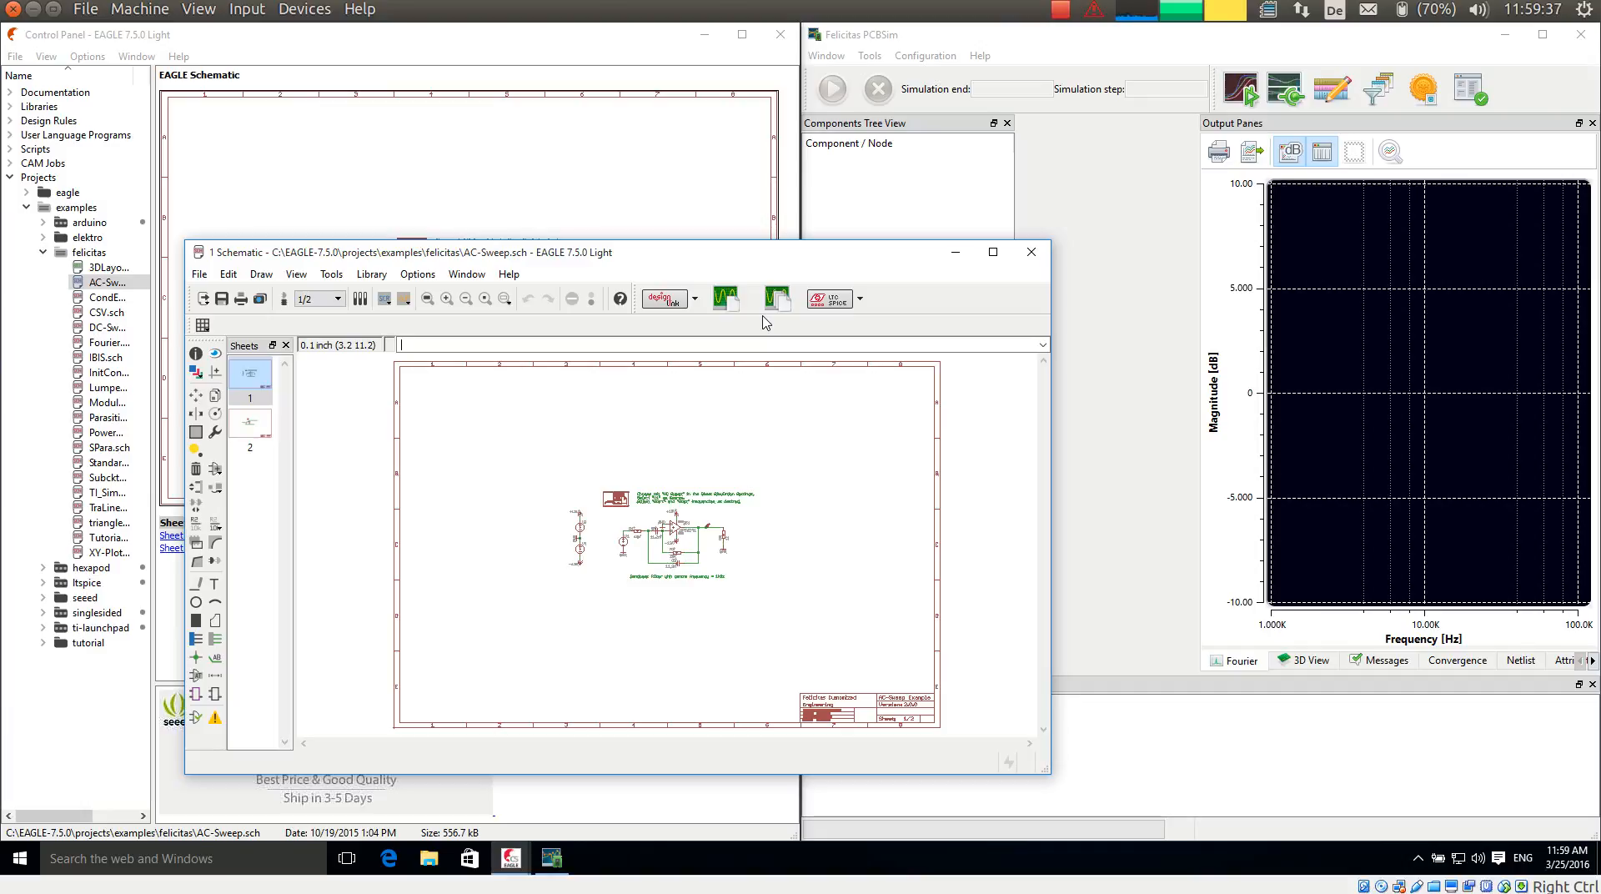
mouse_move(829, 323)
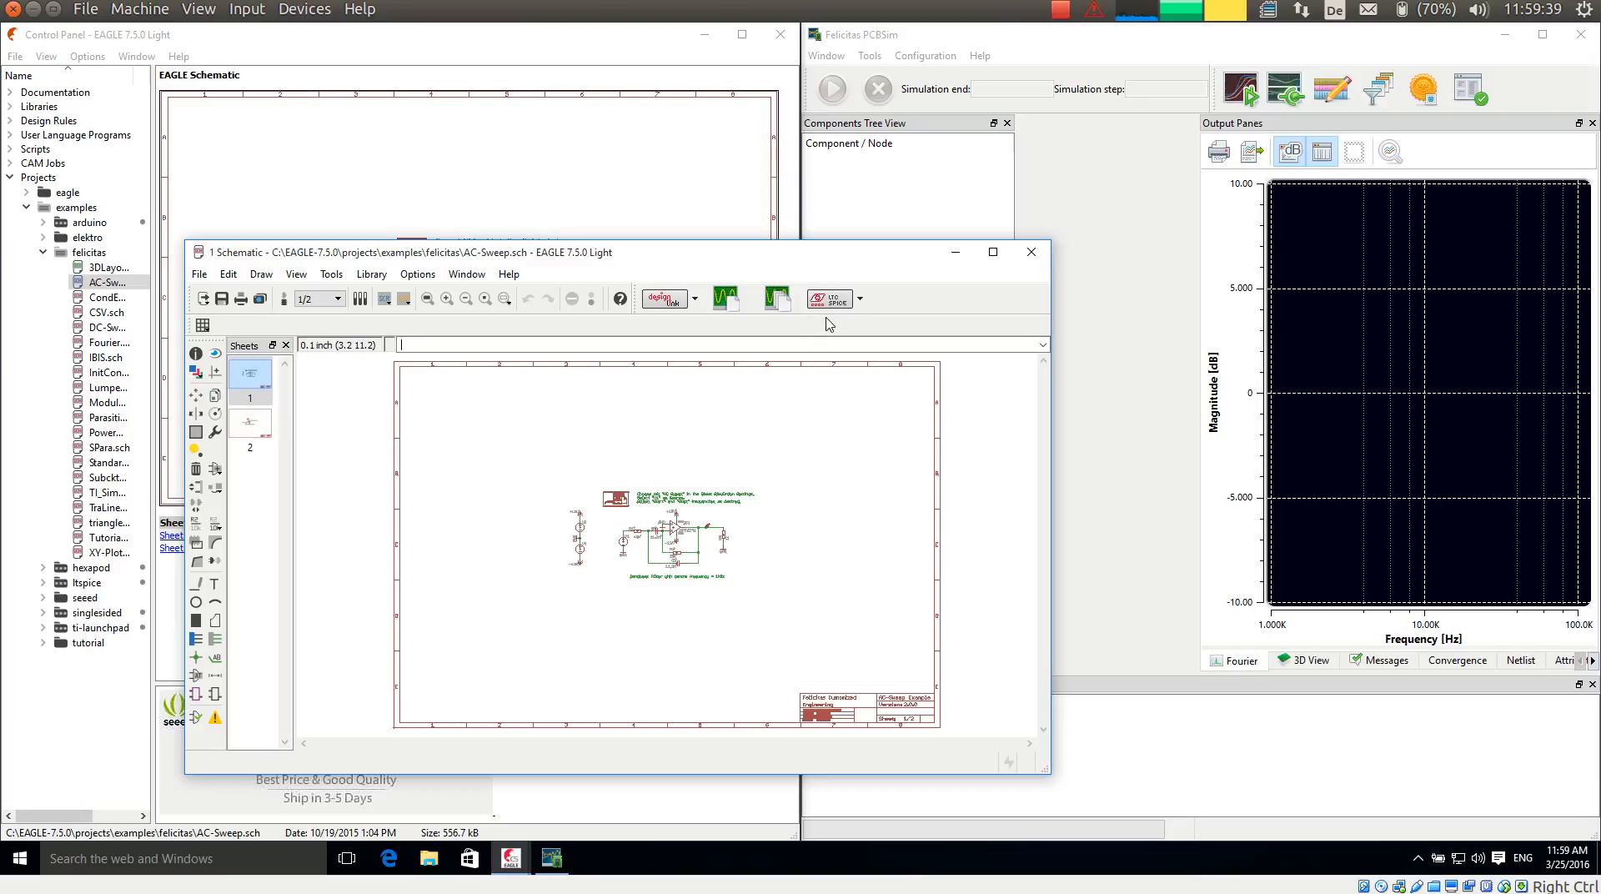
mouse_move(876, 297)
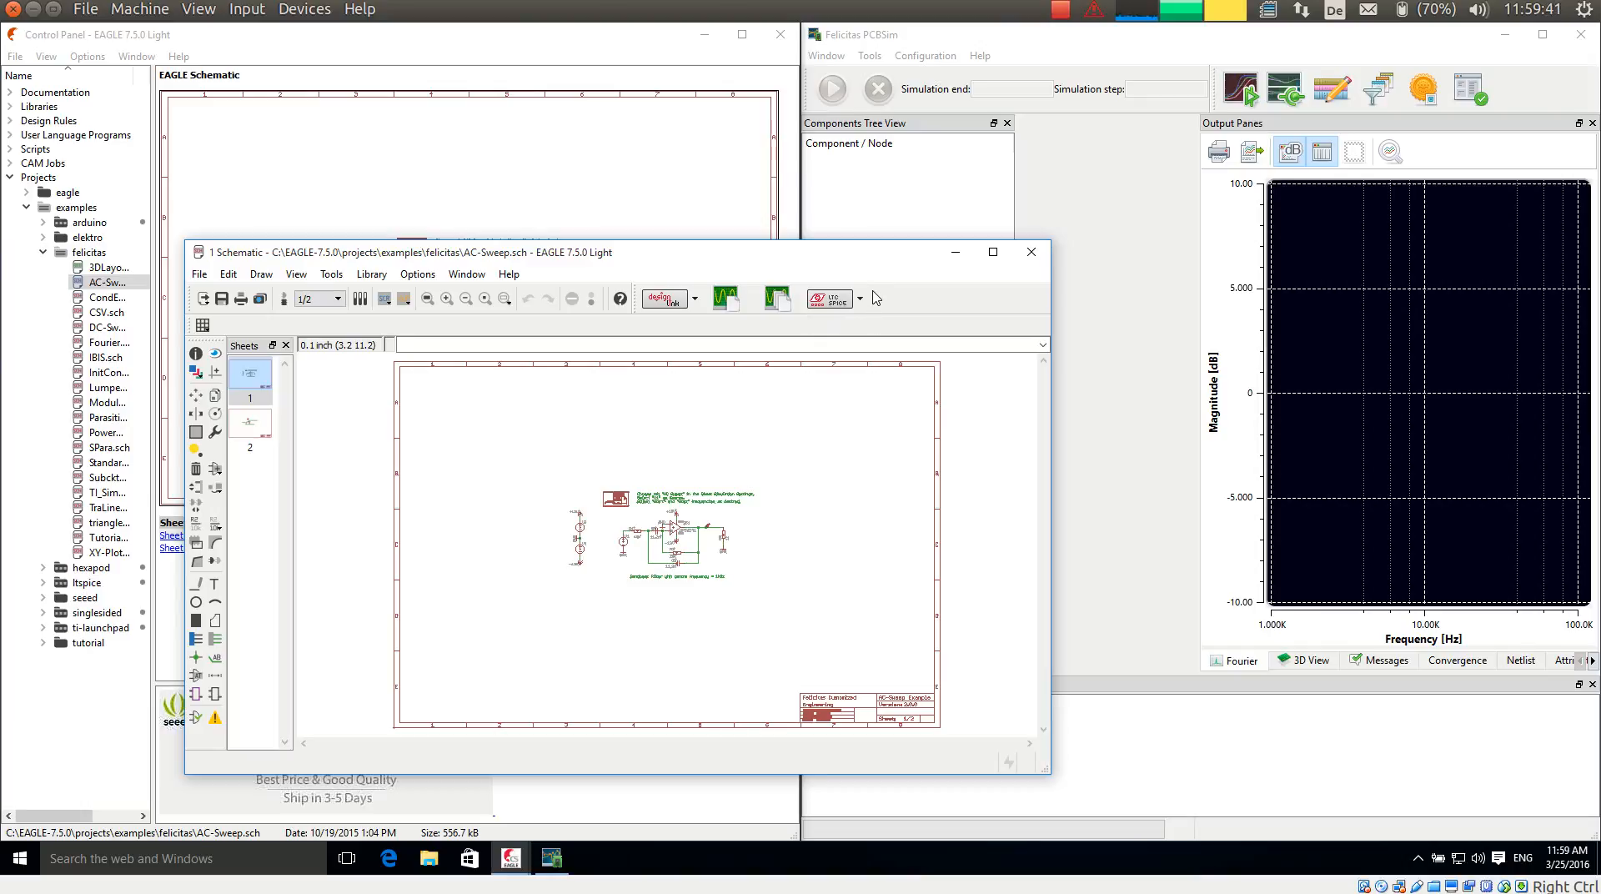
mouse_move(865, 253)
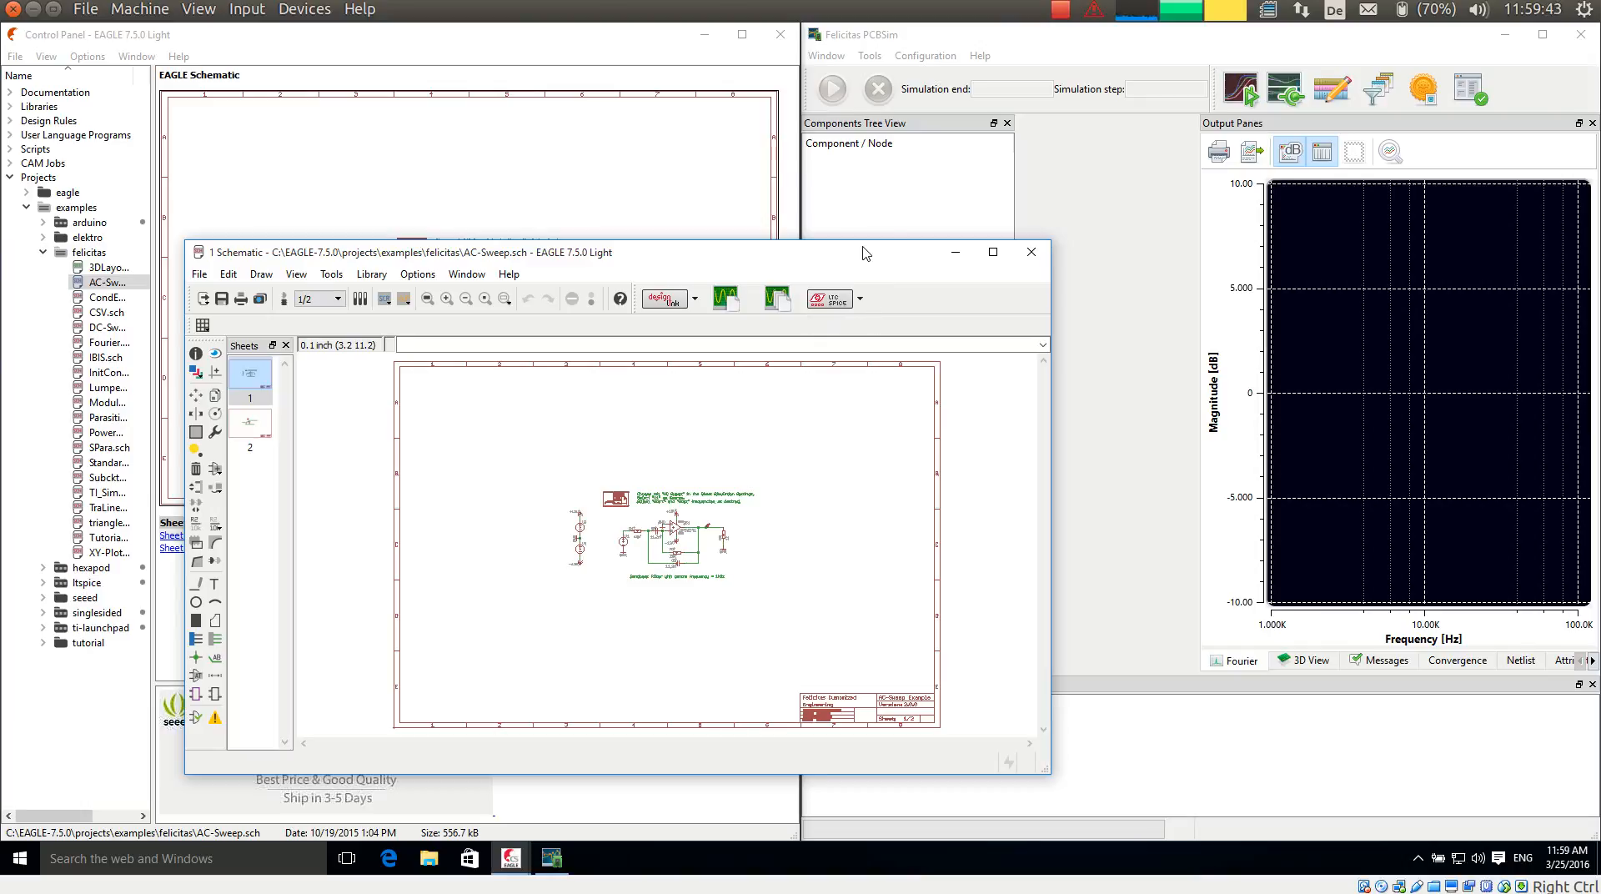